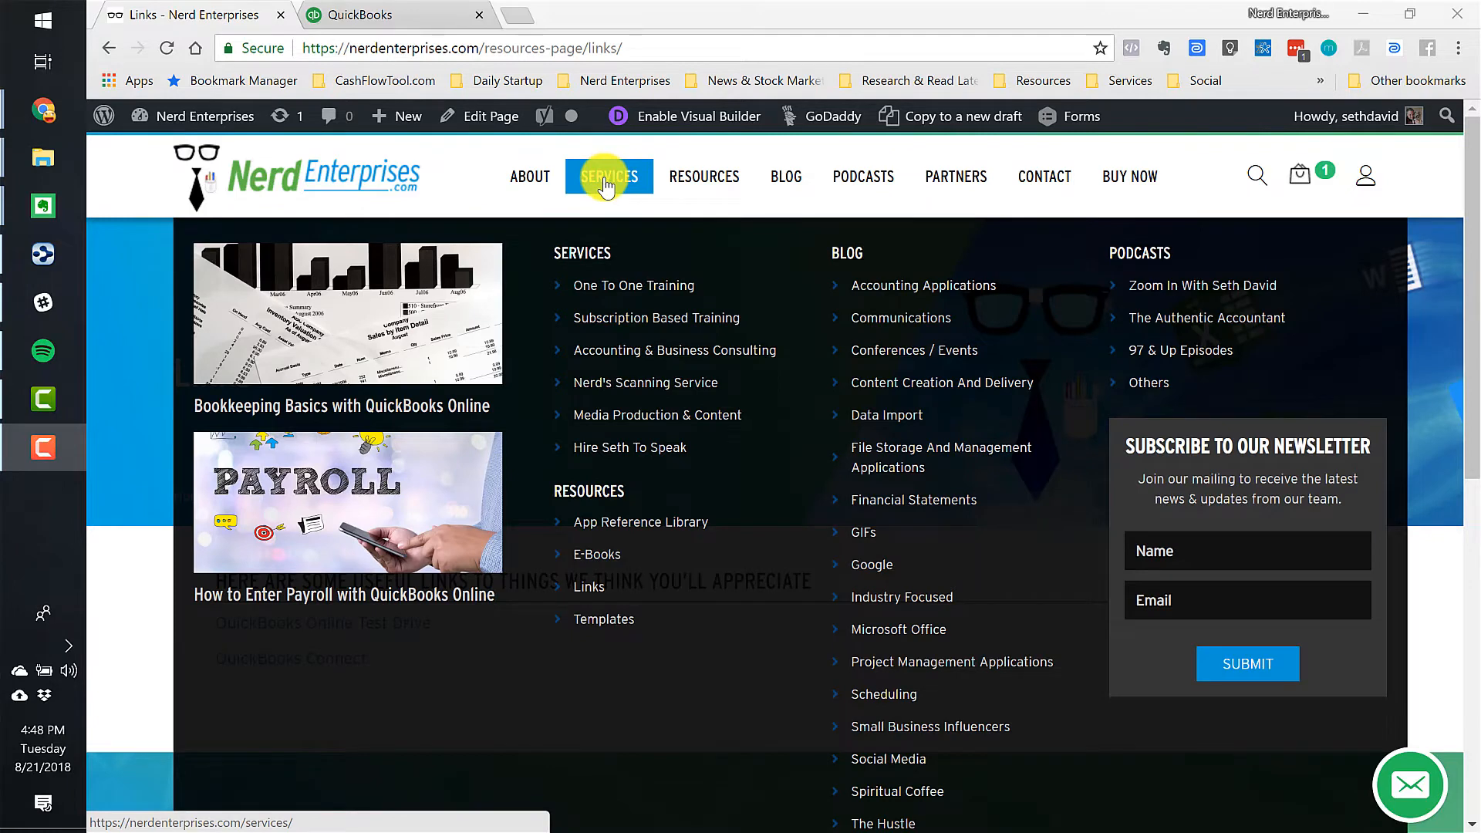
mouse_move(588, 586)
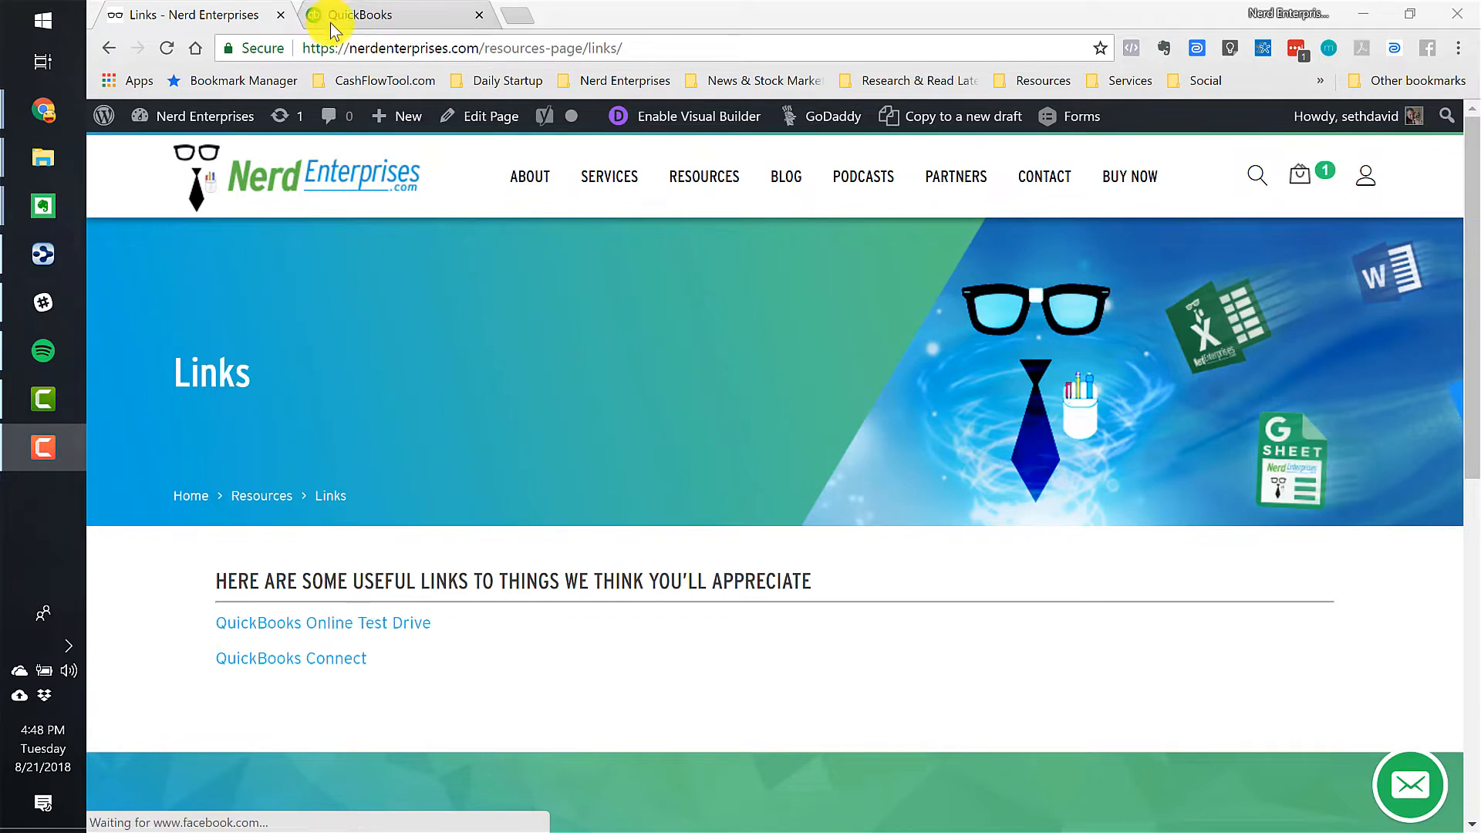
Switch to the QuickBooks Online dashboard for Craig's Design and Landscaping Services.
left_click(356, 16)
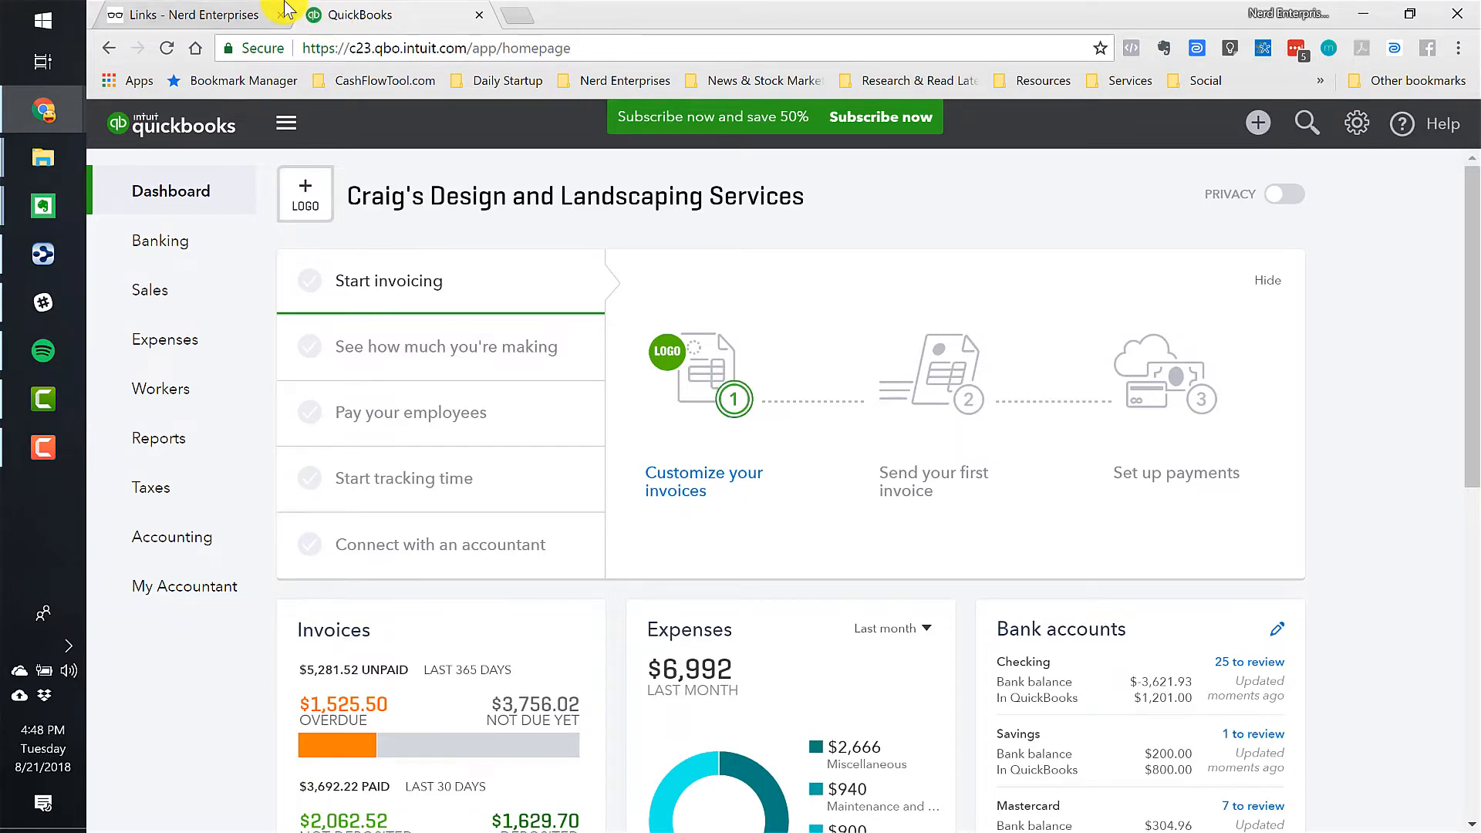
From Sales > Customers, open Amy's Bird Sanctuary to start a new estimate.
left_click(149, 290)
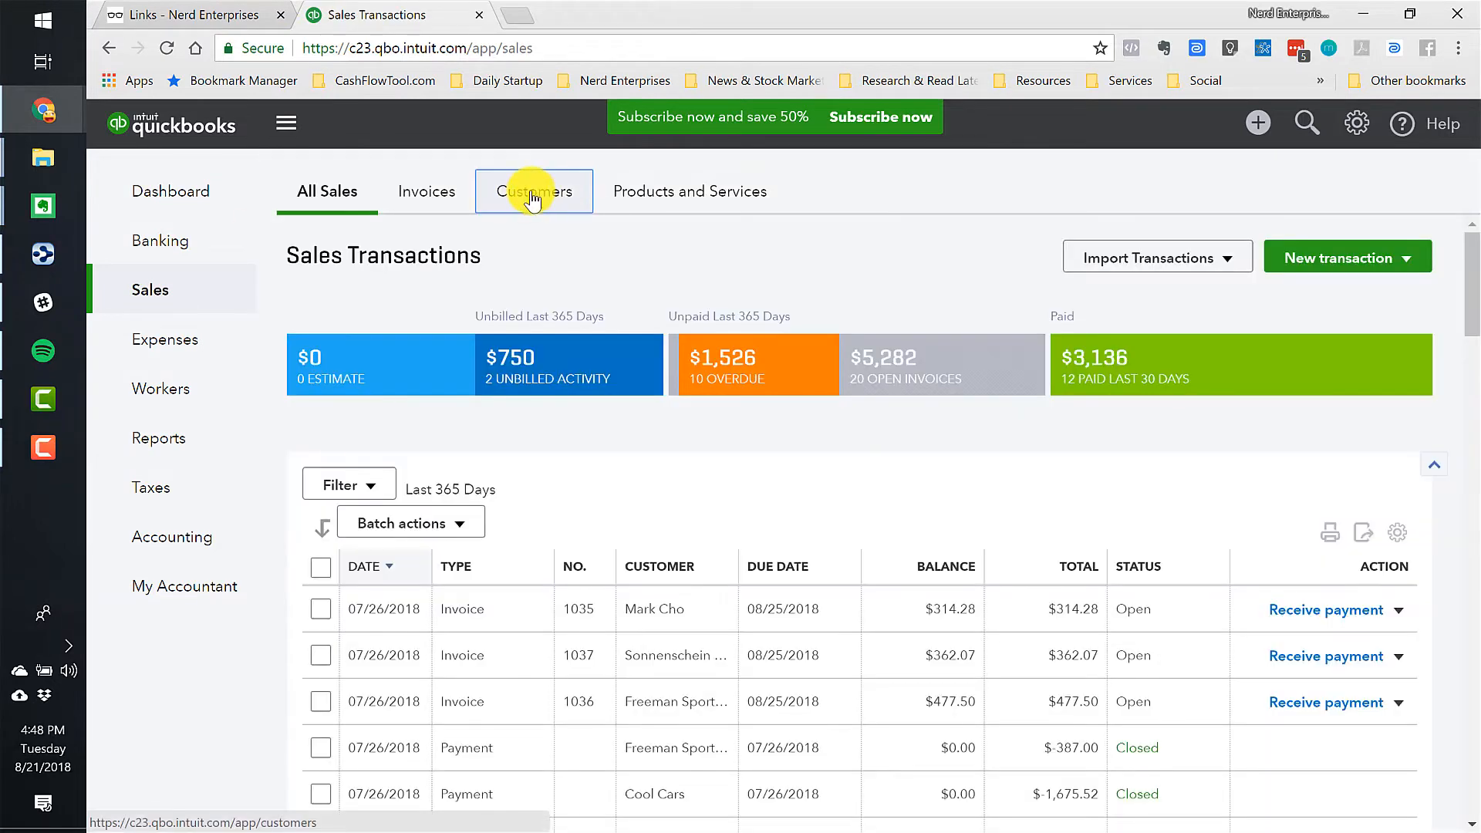
left_click(532, 191)
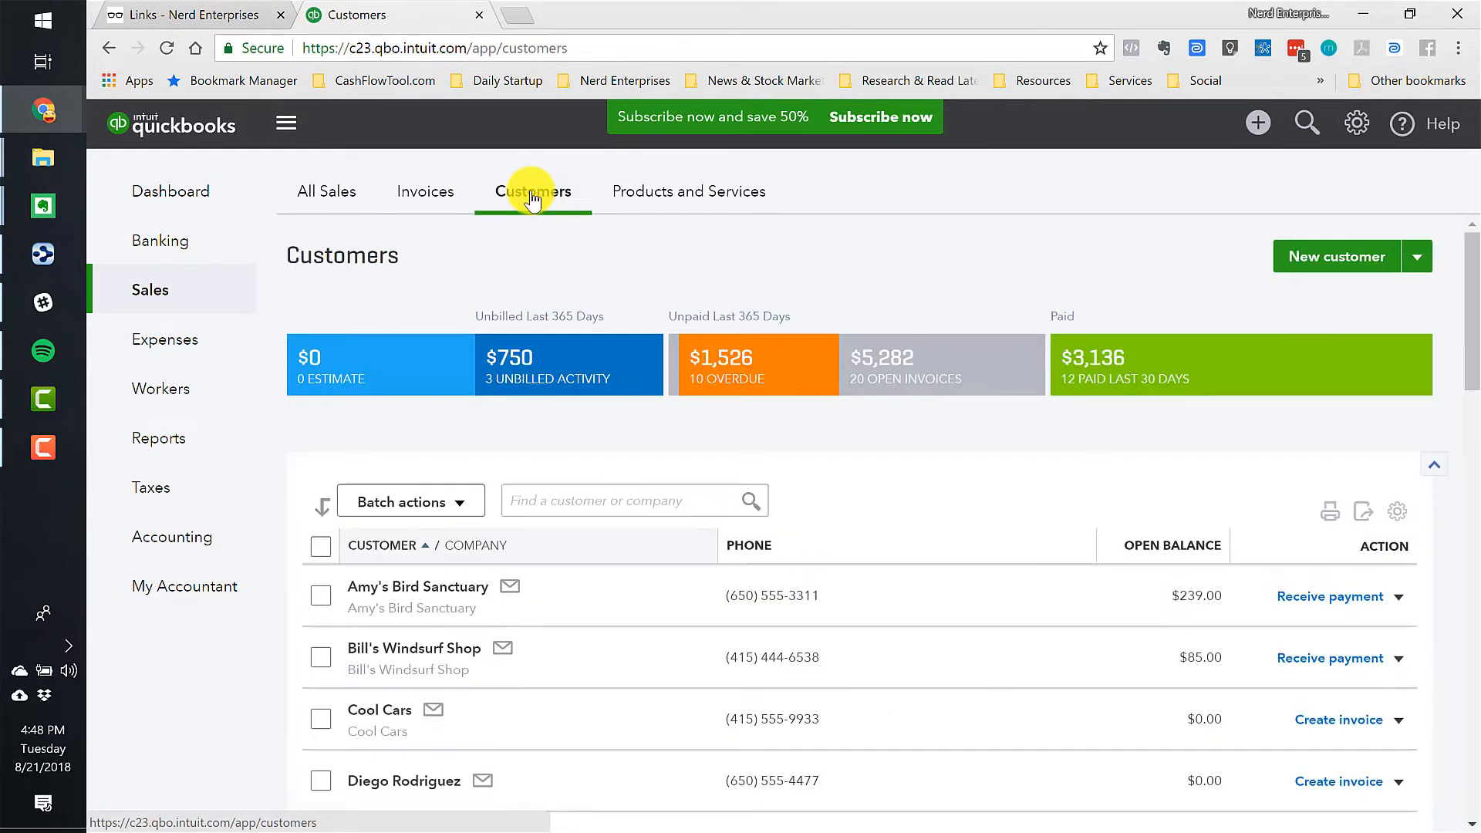
mouse_move(416, 582)
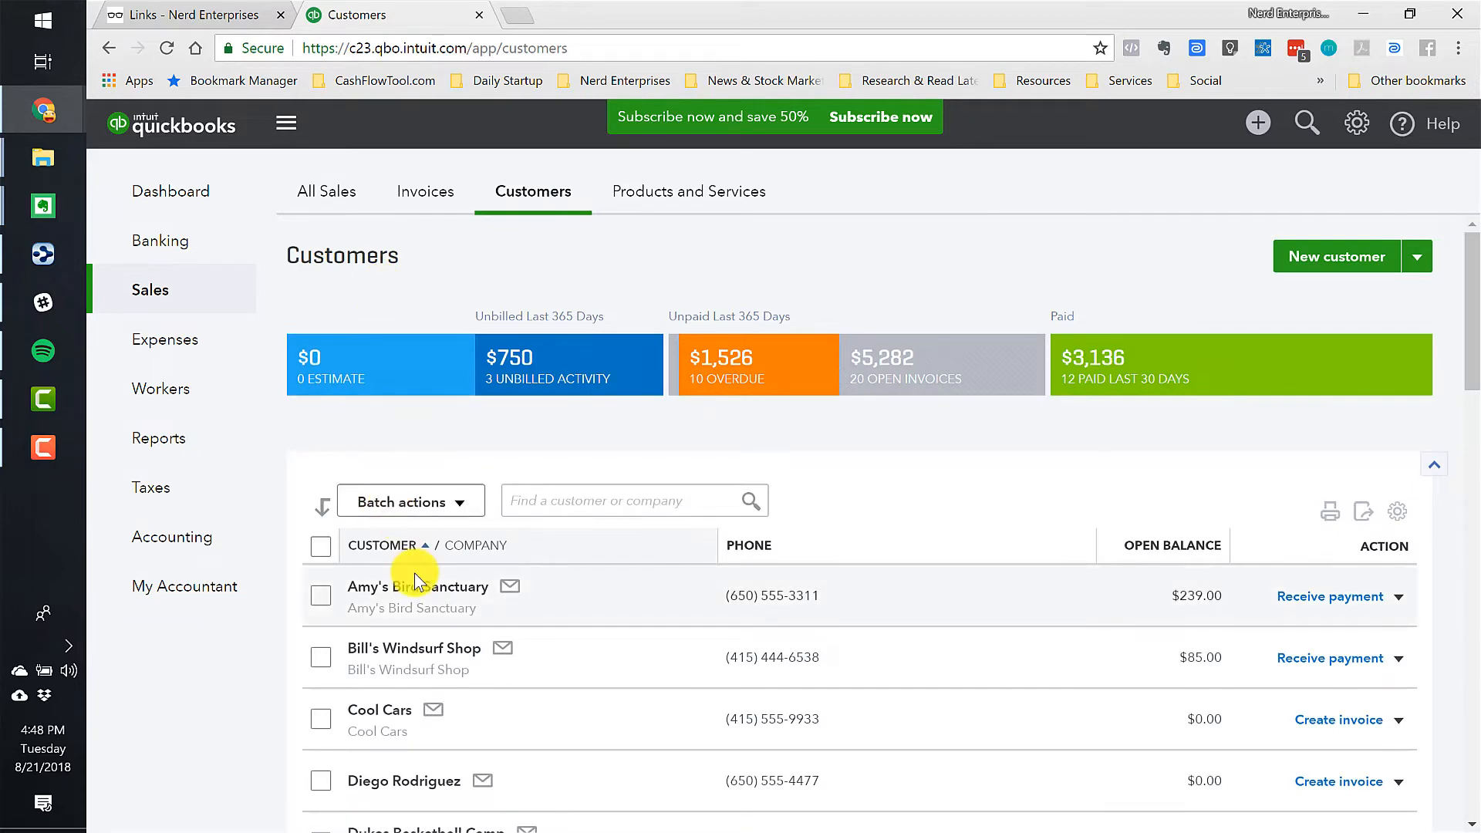
left_click(418, 587)
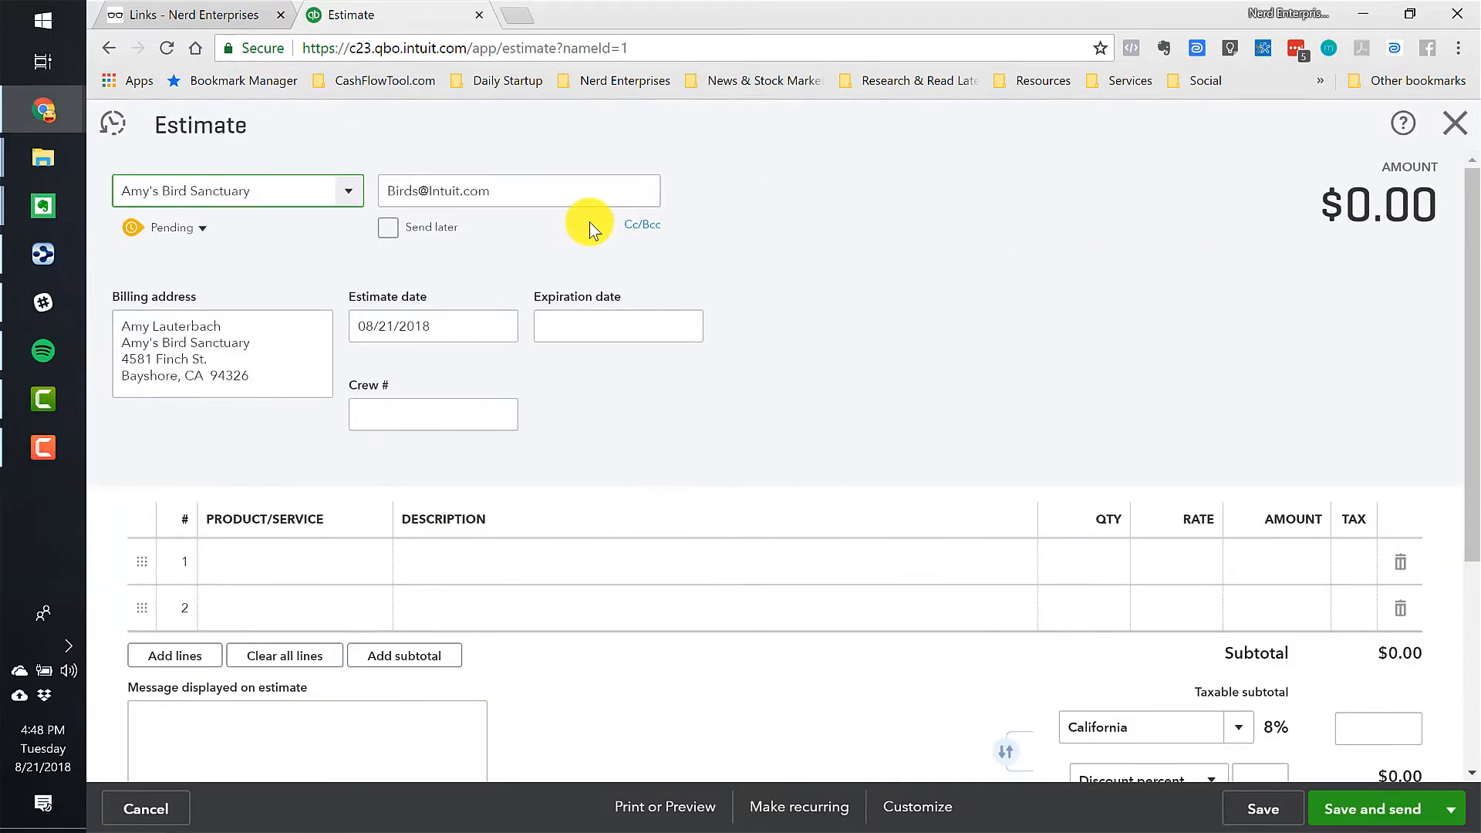
Add a Design line at 1,500 and a Gardening line to the estimate.
left_click(293, 562)
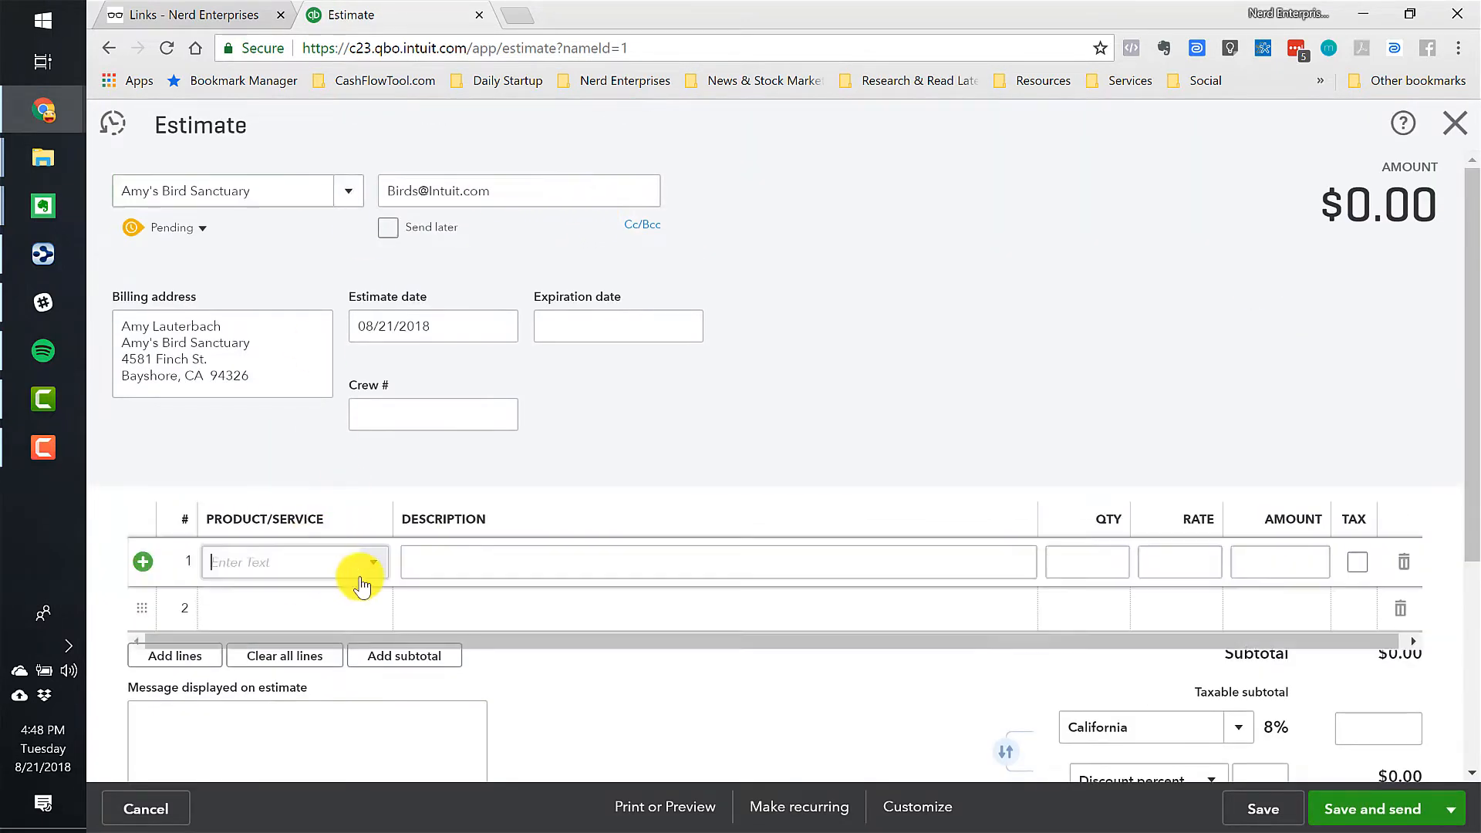
left_click(373, 562)
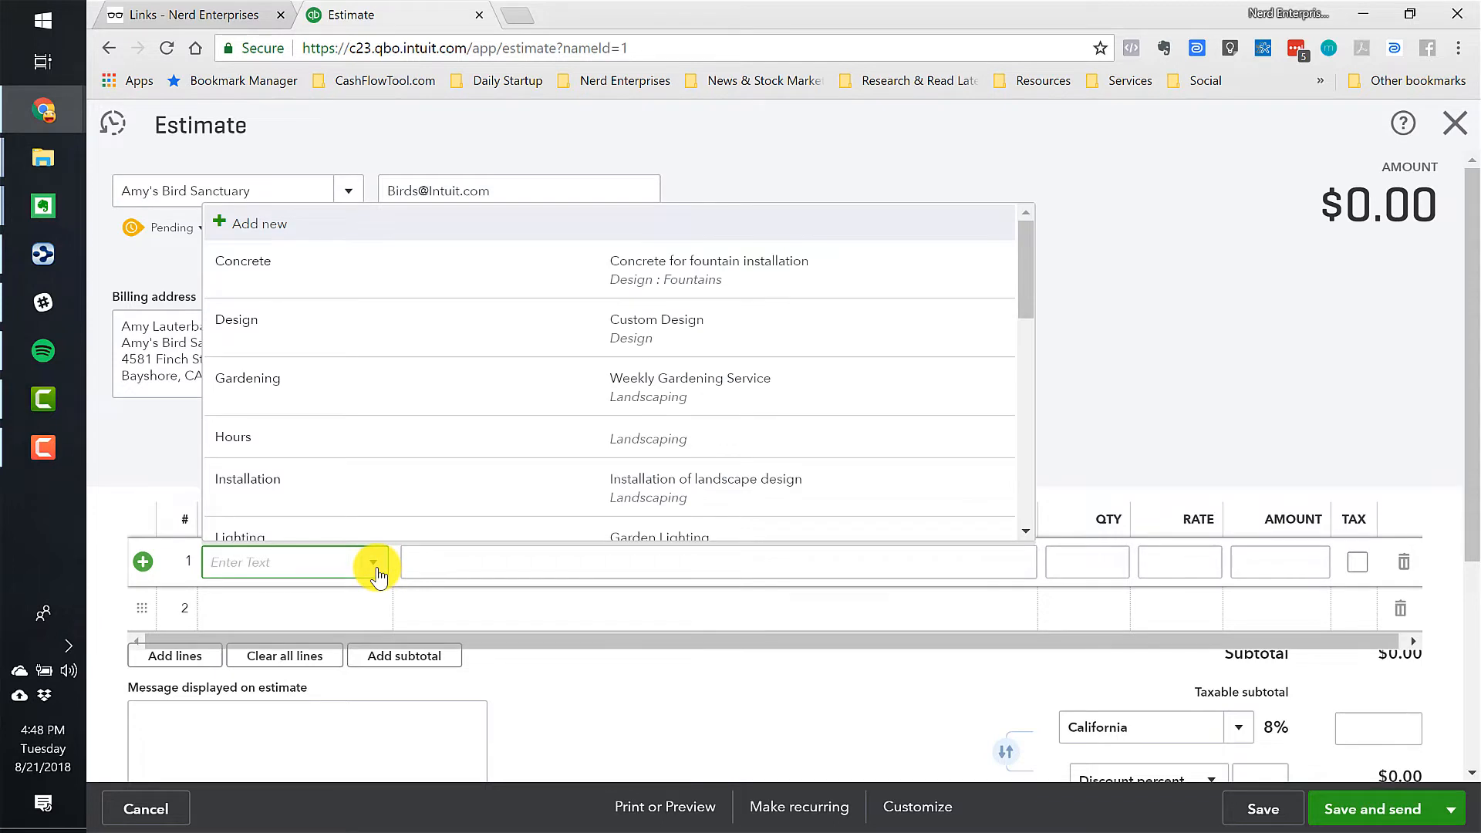
mouse_move(269, 329)
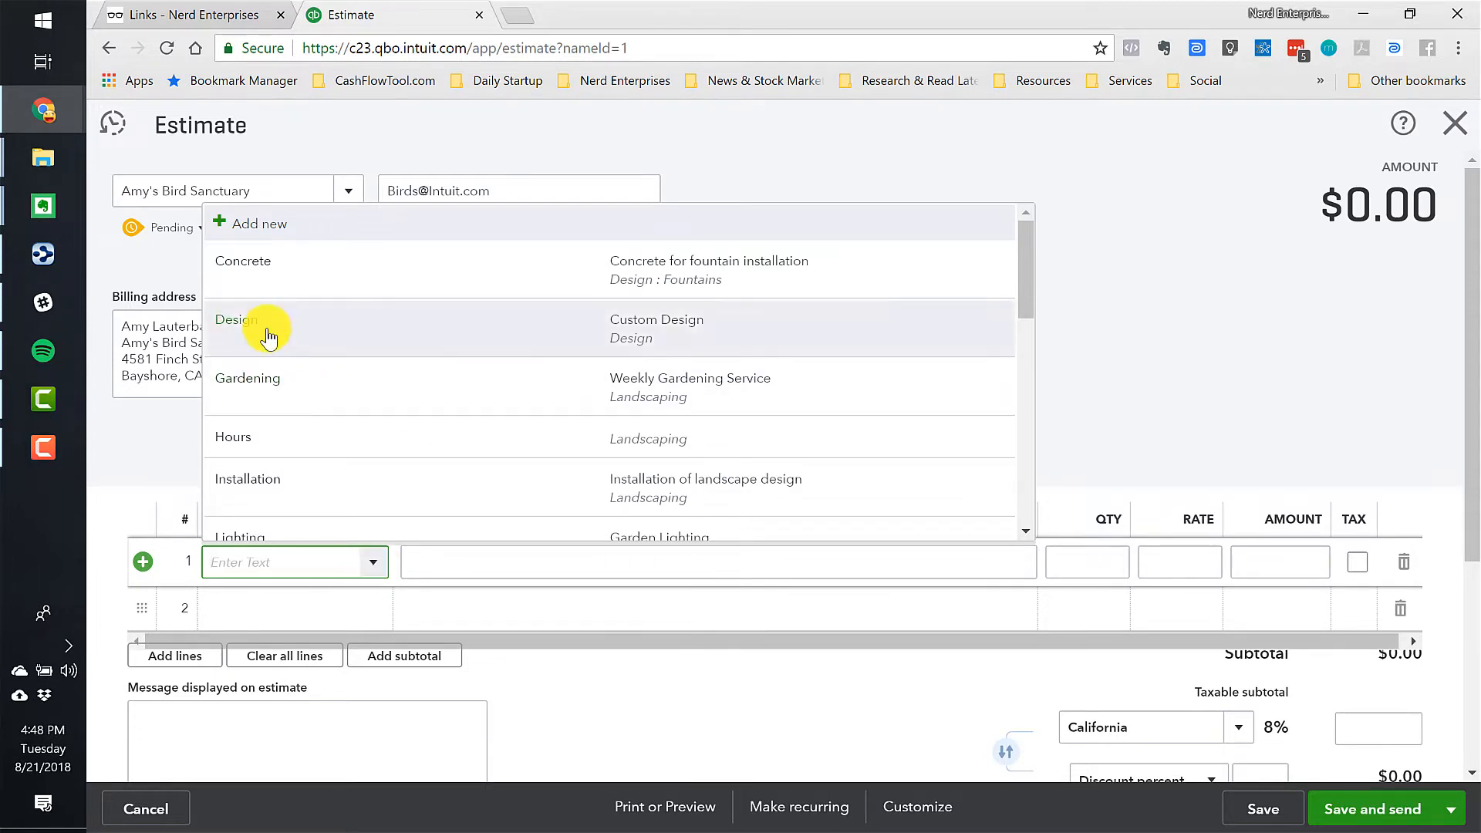
left_click(268, 329)
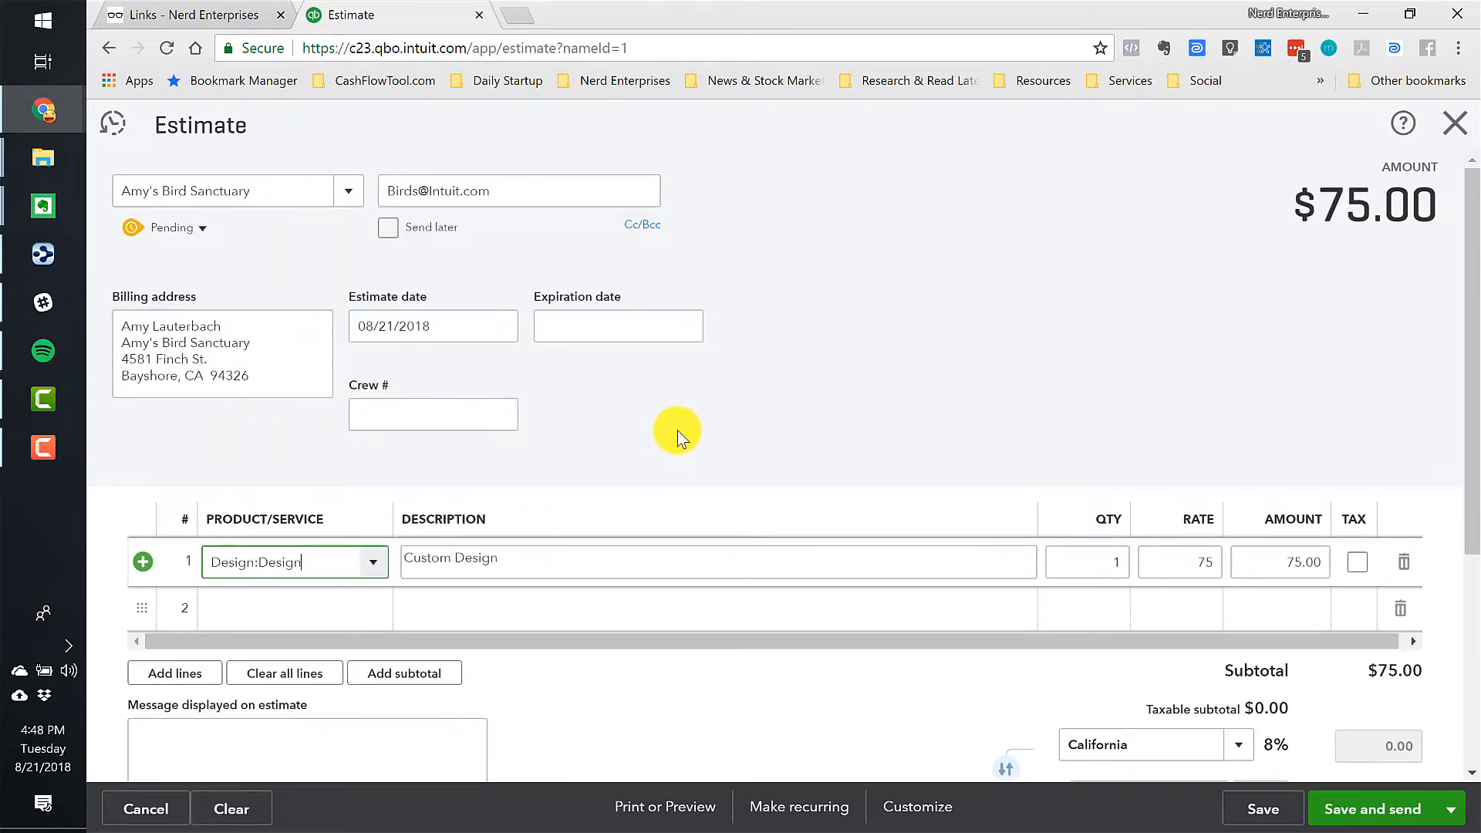
left_click(1086, 561)
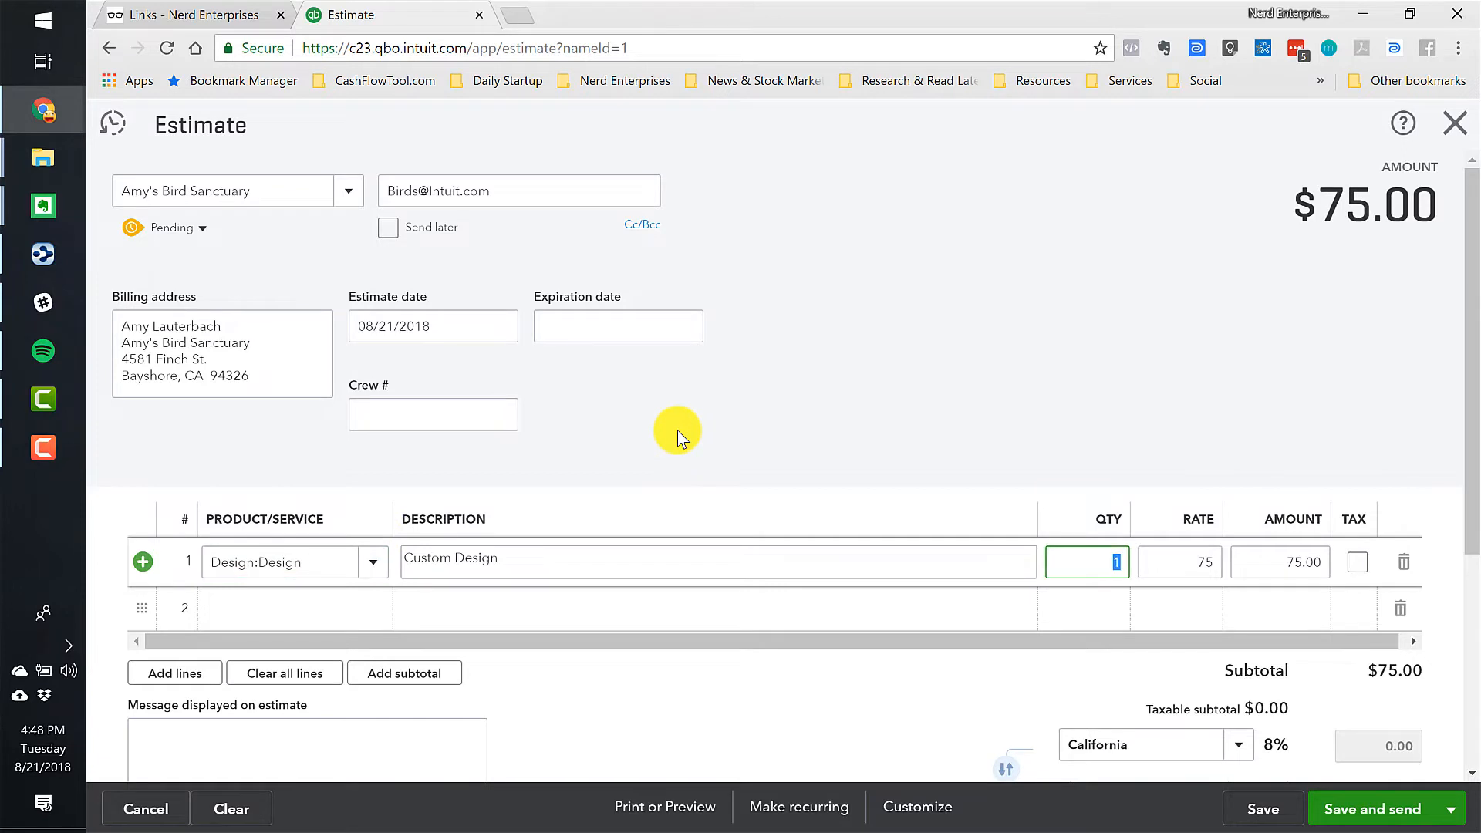
type("1500")
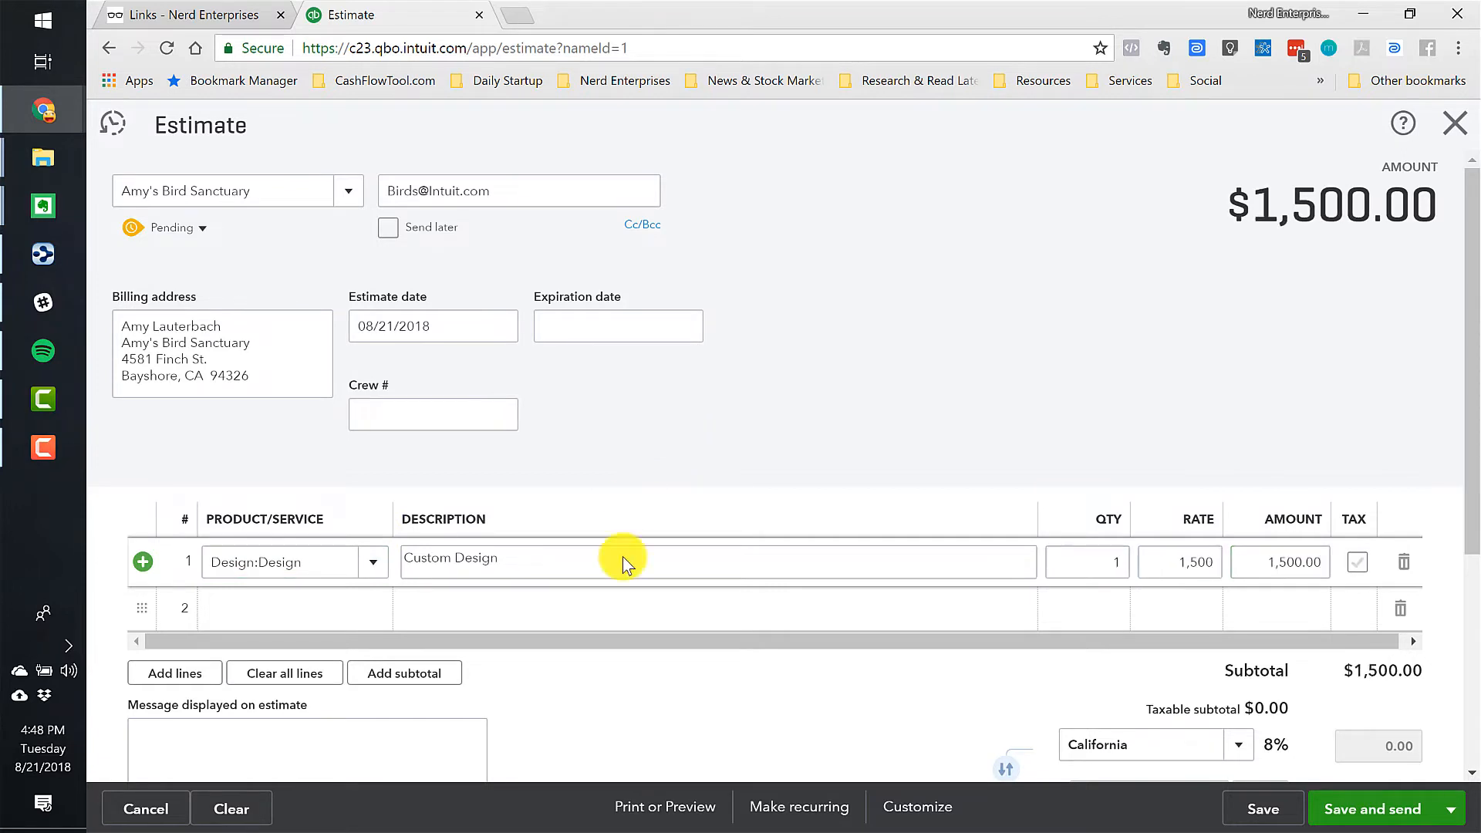
left_click(295, 607)
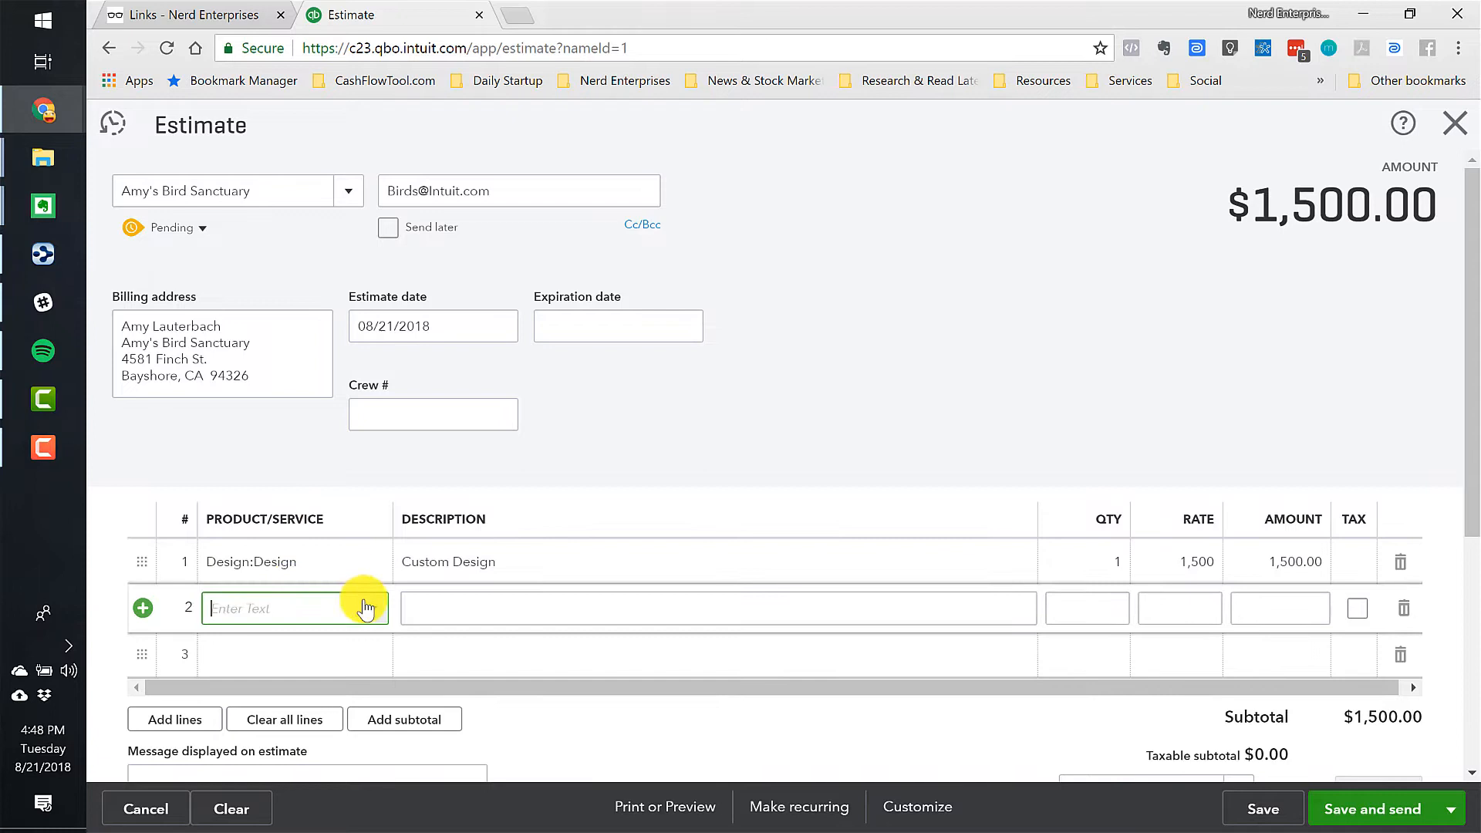
left_click(294, 608)
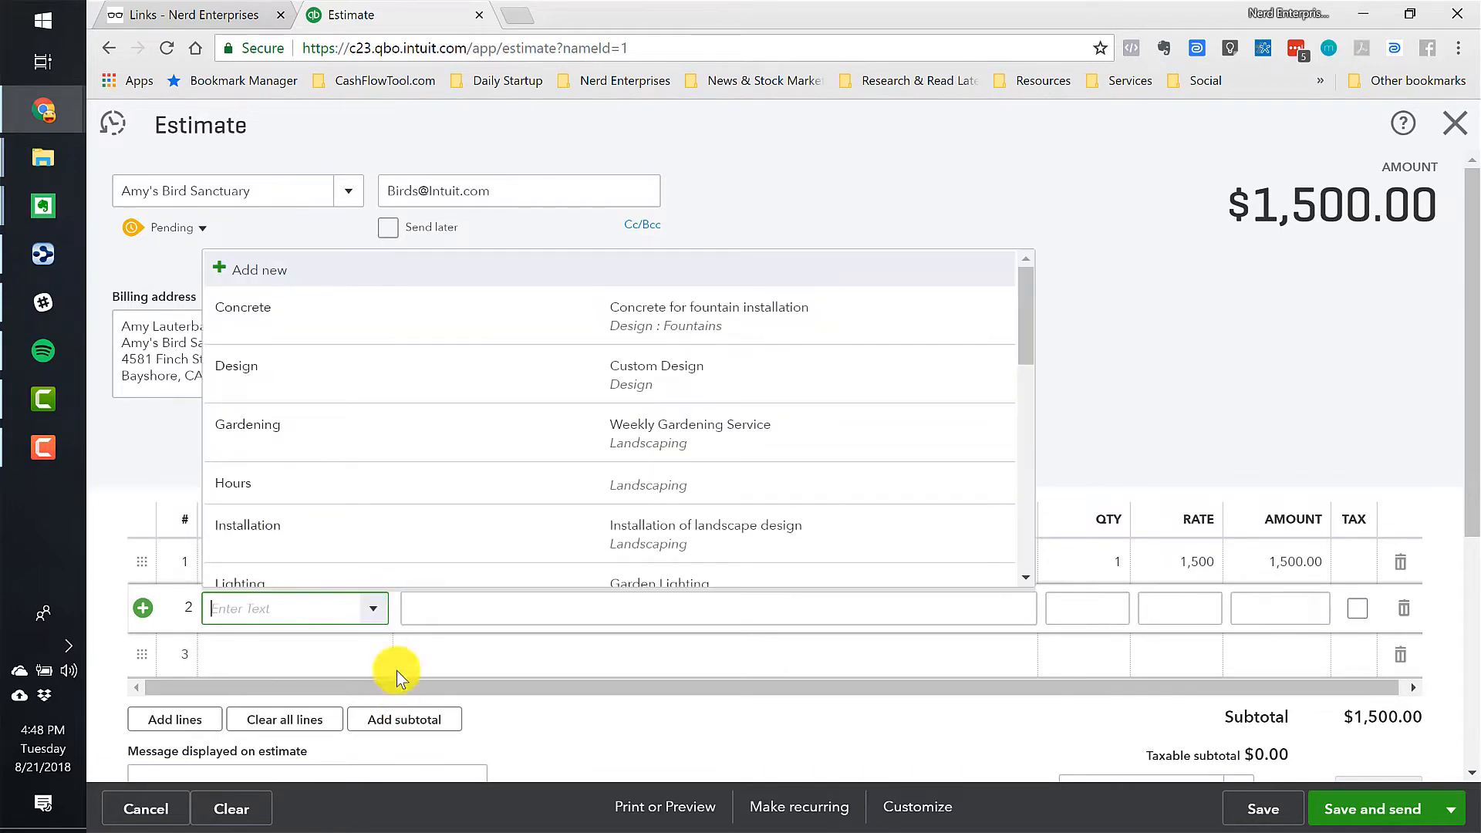
left_click(246, 424)
type("150")
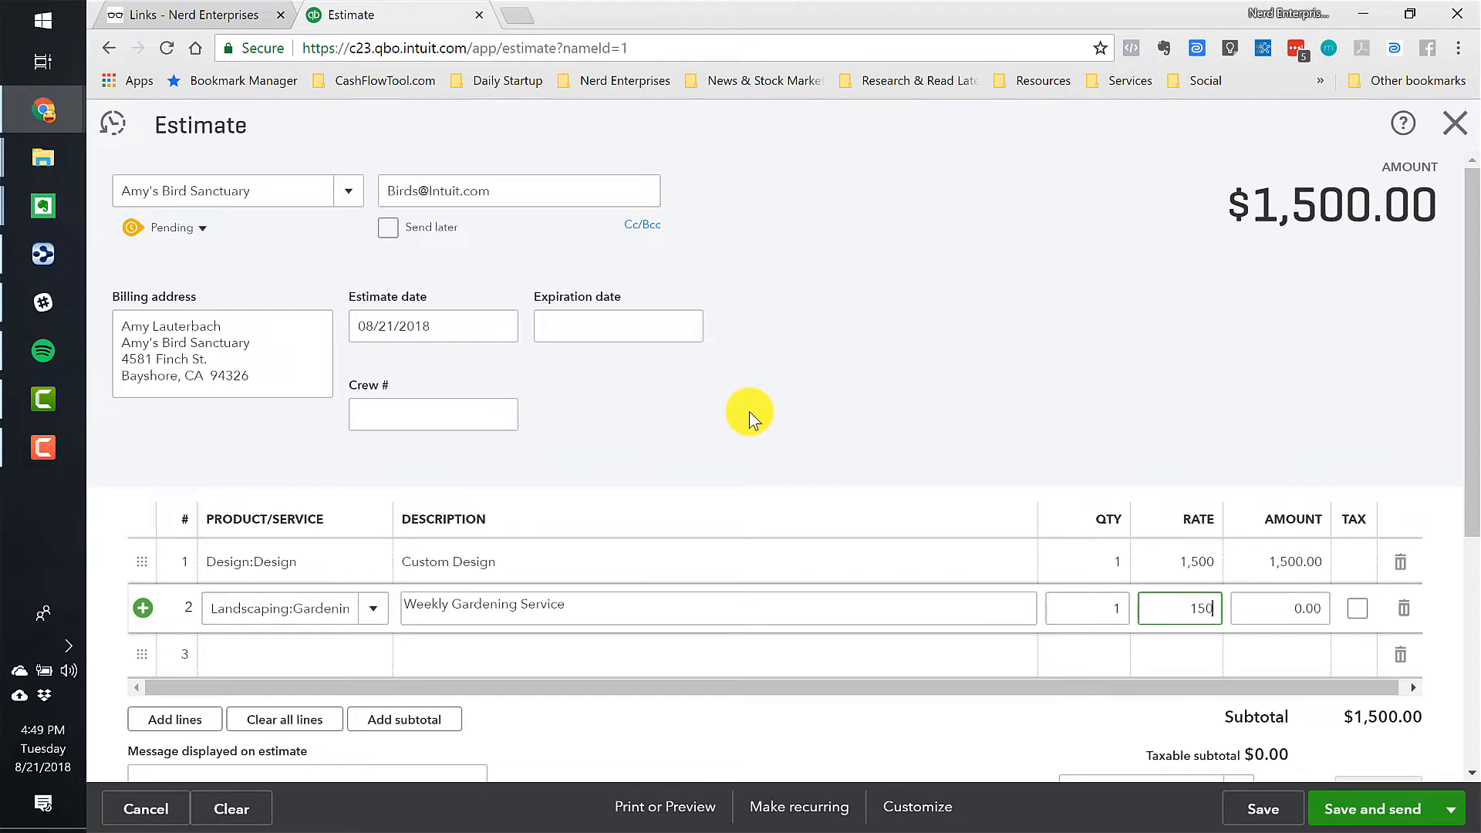
Add Installation at 800 and an untaxed Garden Lighting line at 1,200, totaling $3,650.00.
left_click(321, 654)
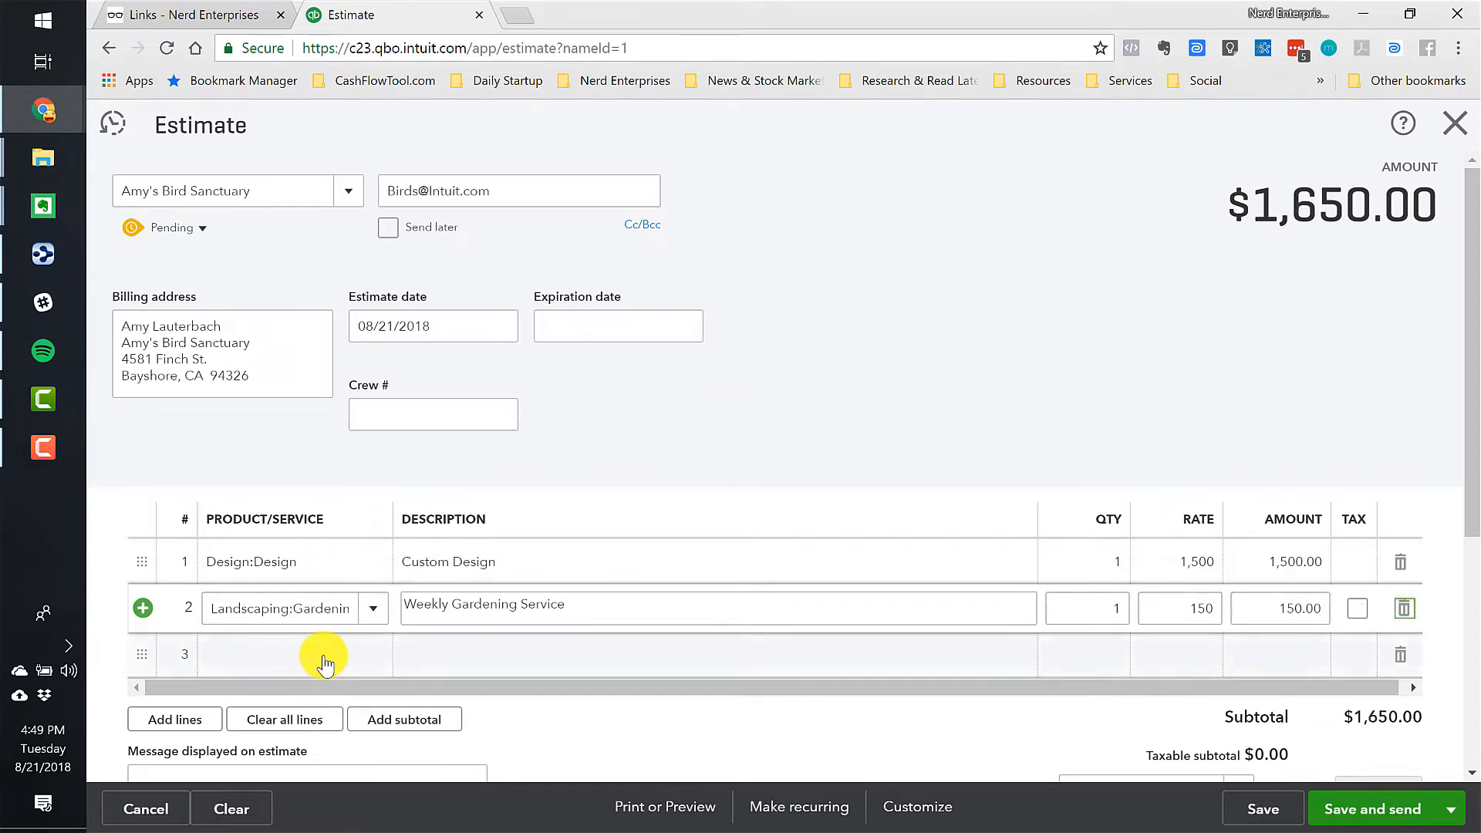
left_click(293, 654)
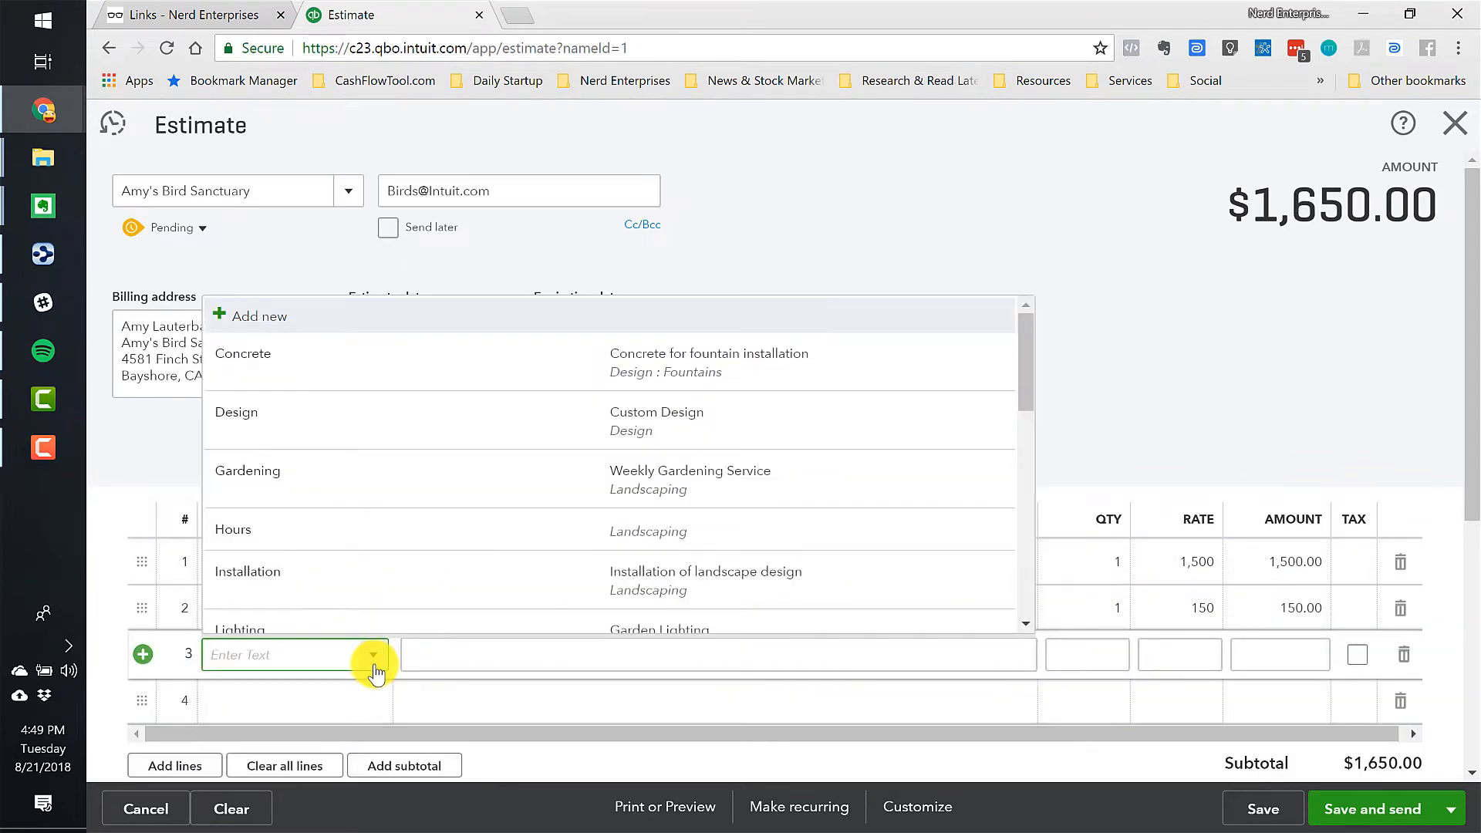
mouse_move(288, 575)
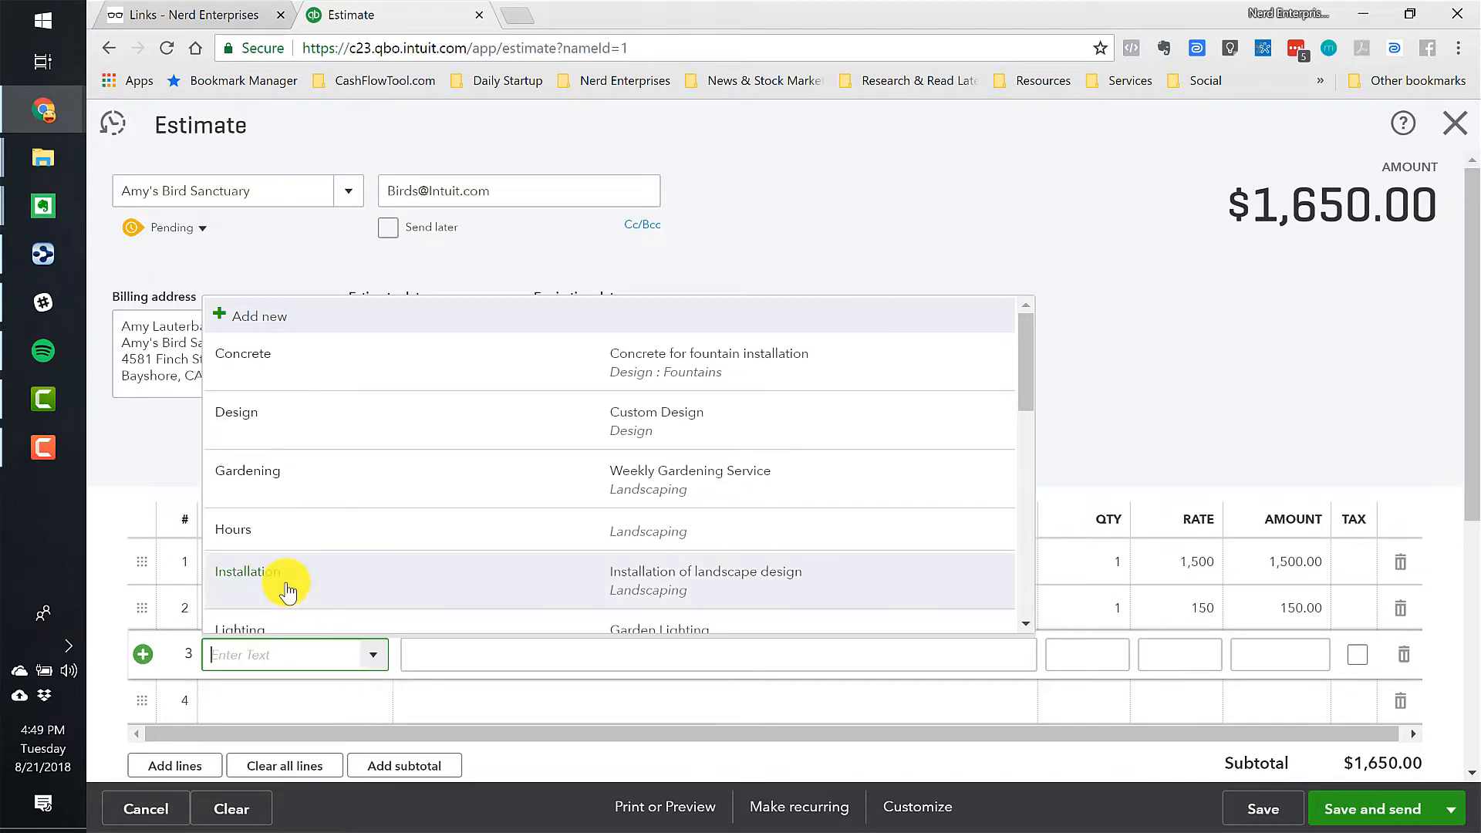
left_click(247, 571)
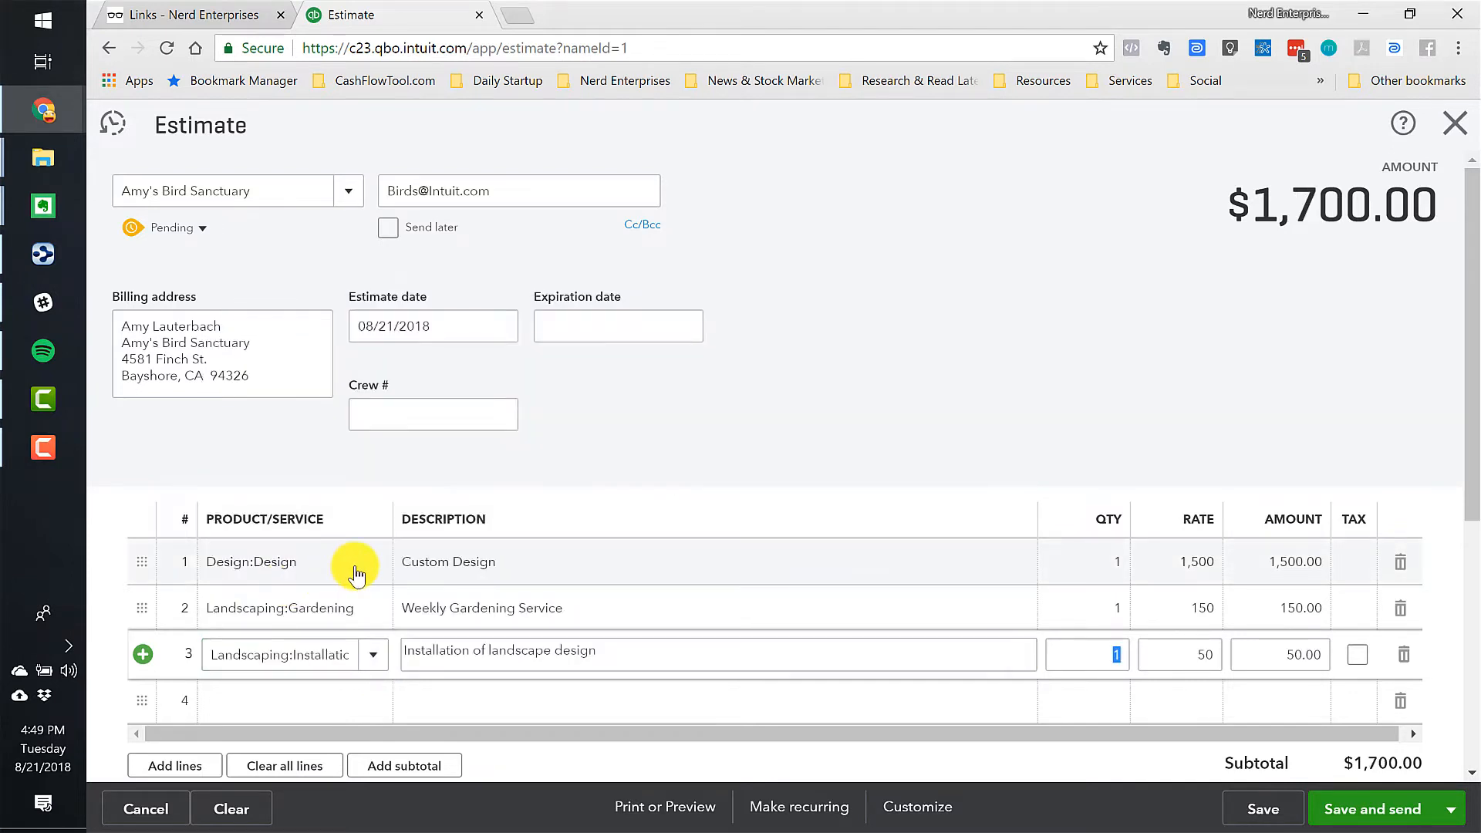
type("800")
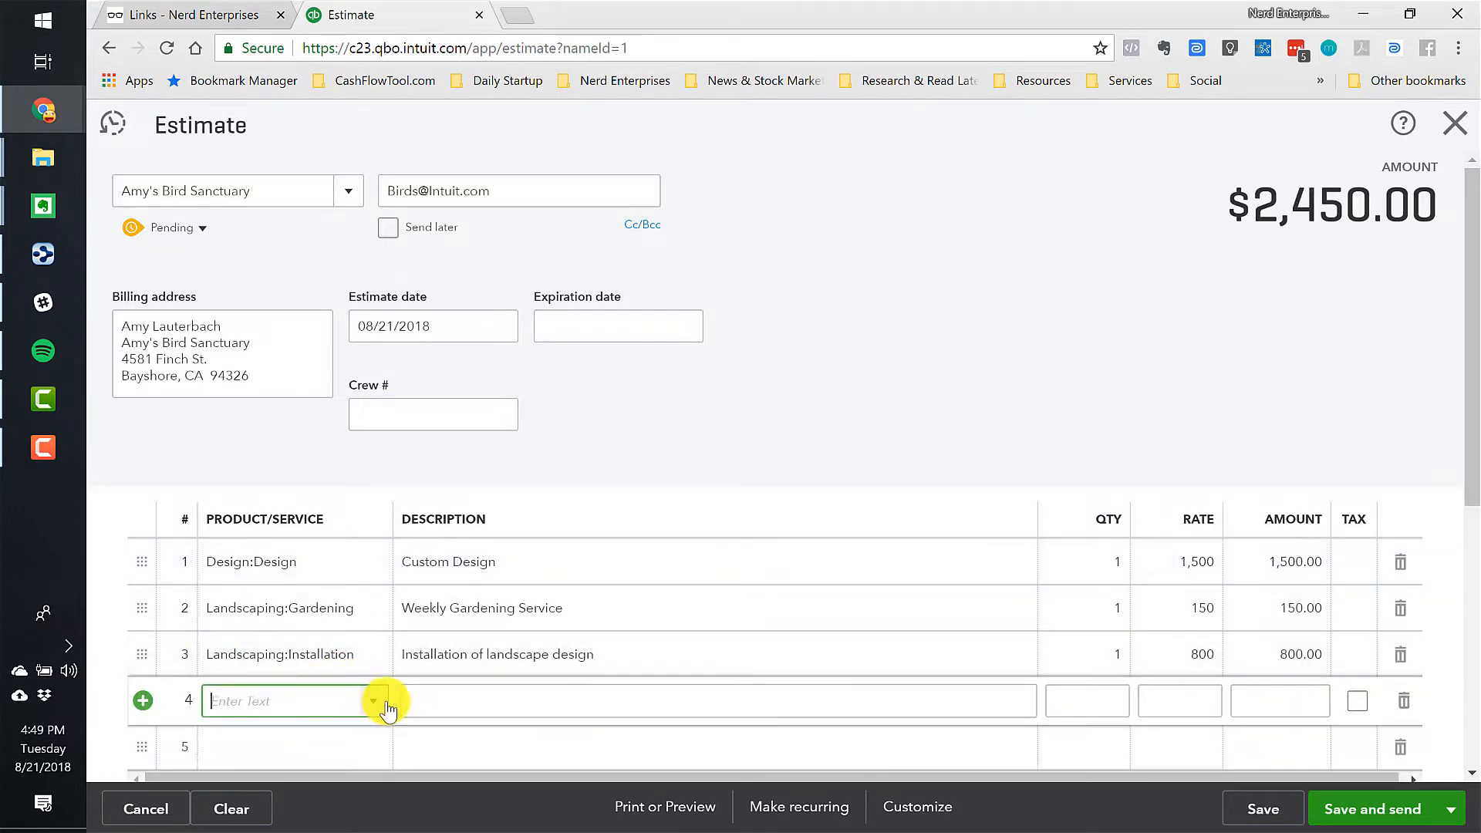
left_click(373, 701)
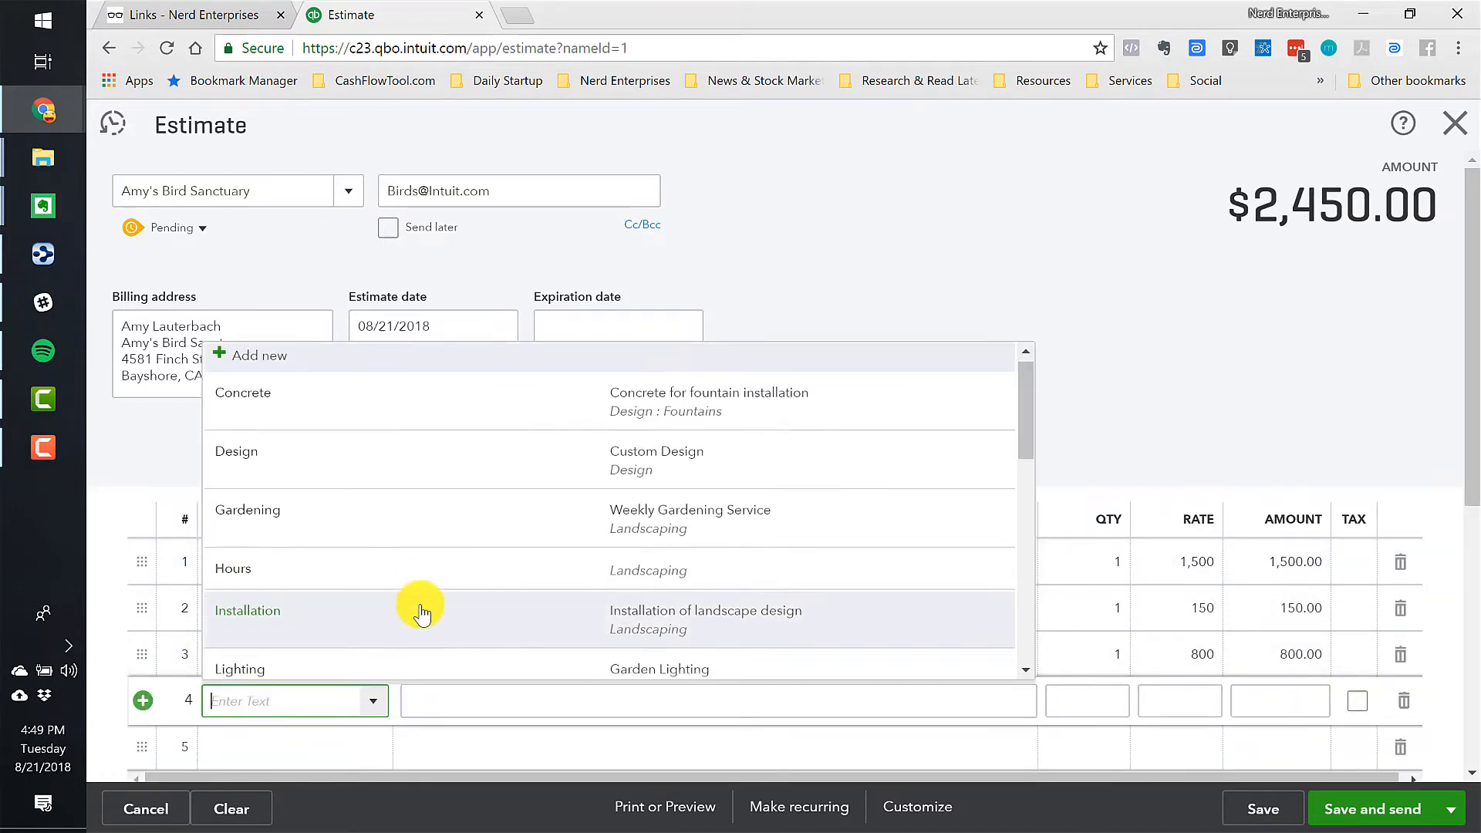
scroll("down", 3)
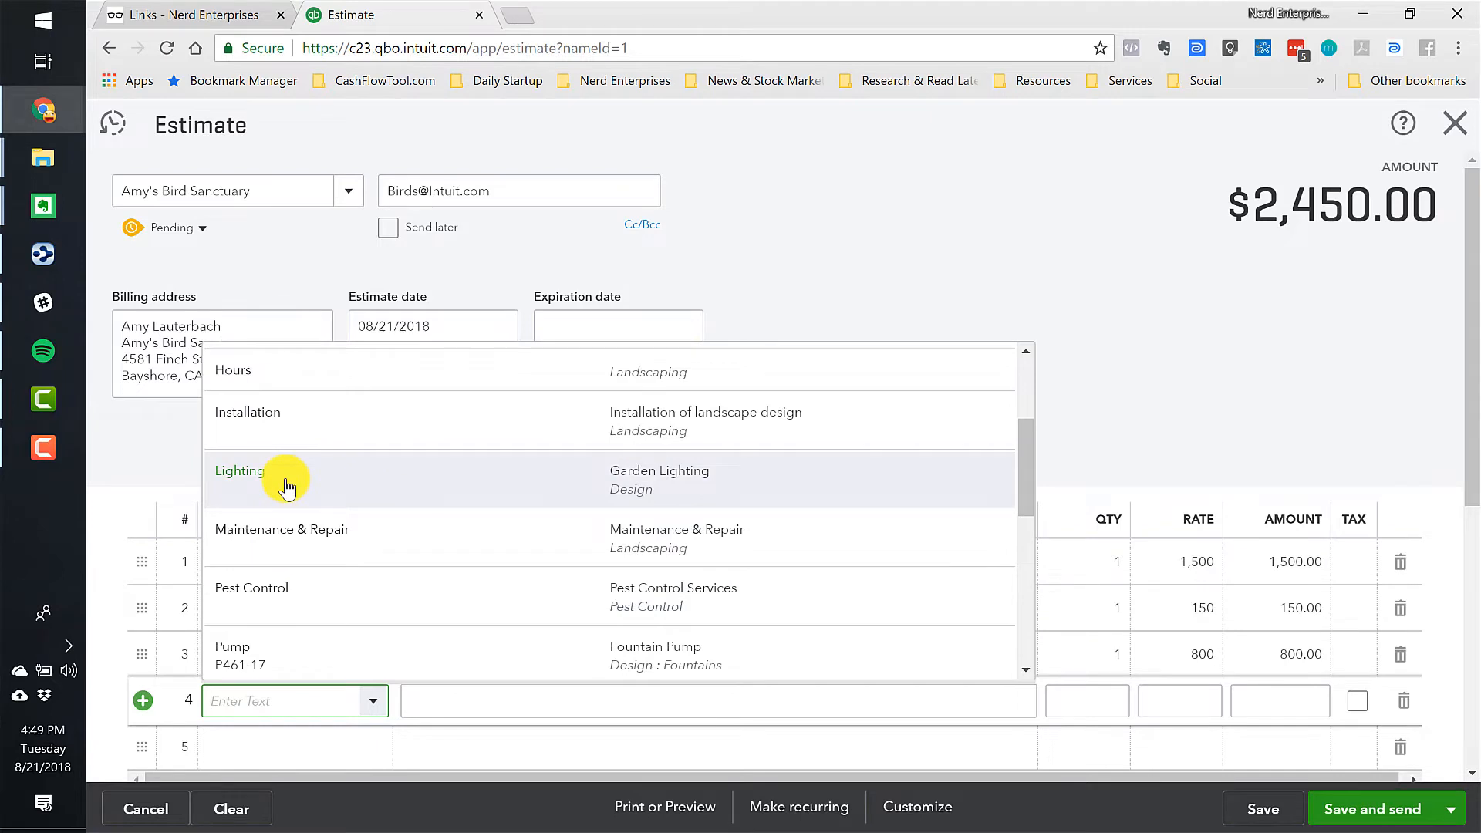
left_click(240, 471)
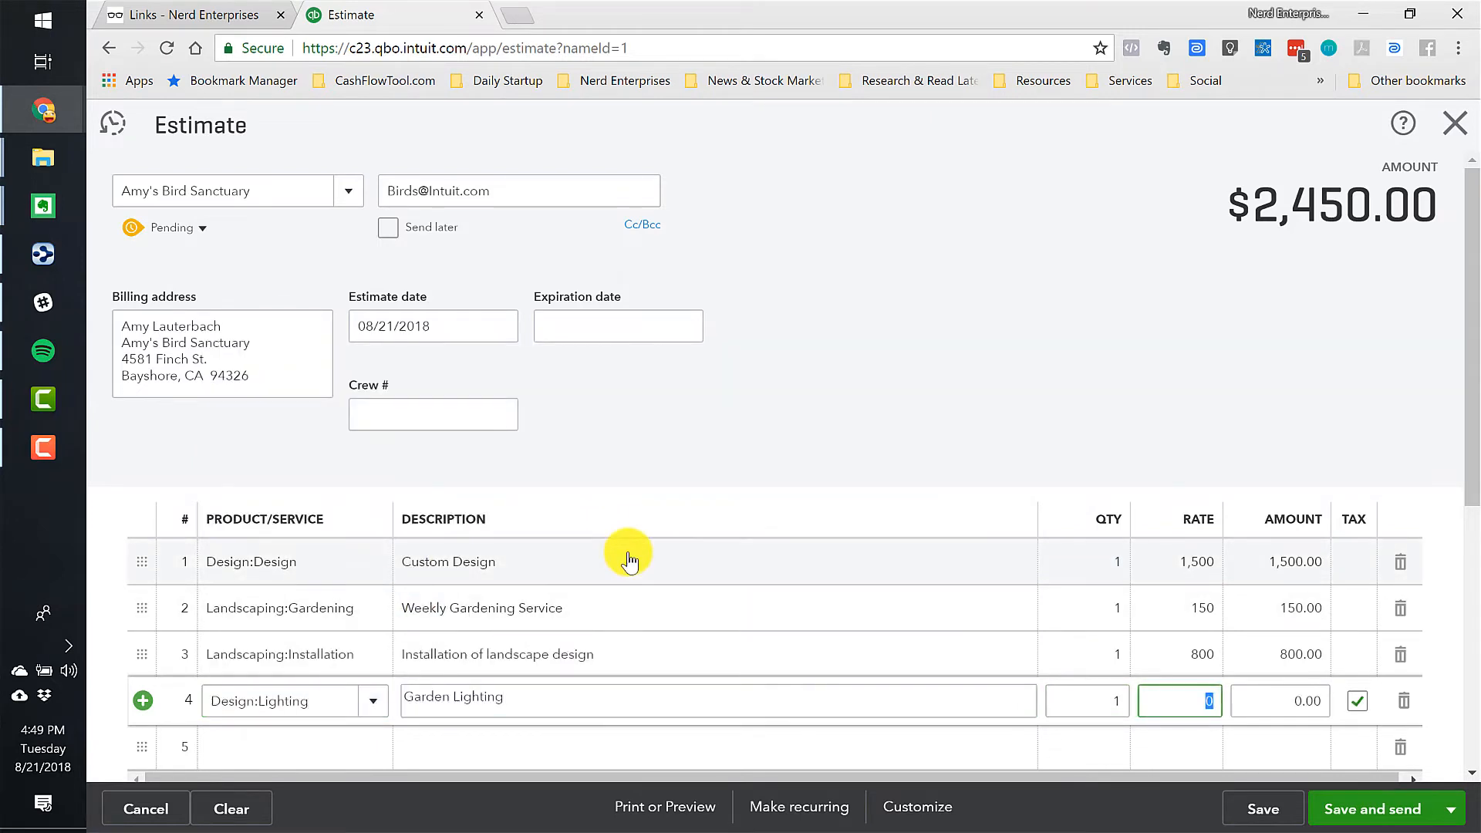
type("1200")
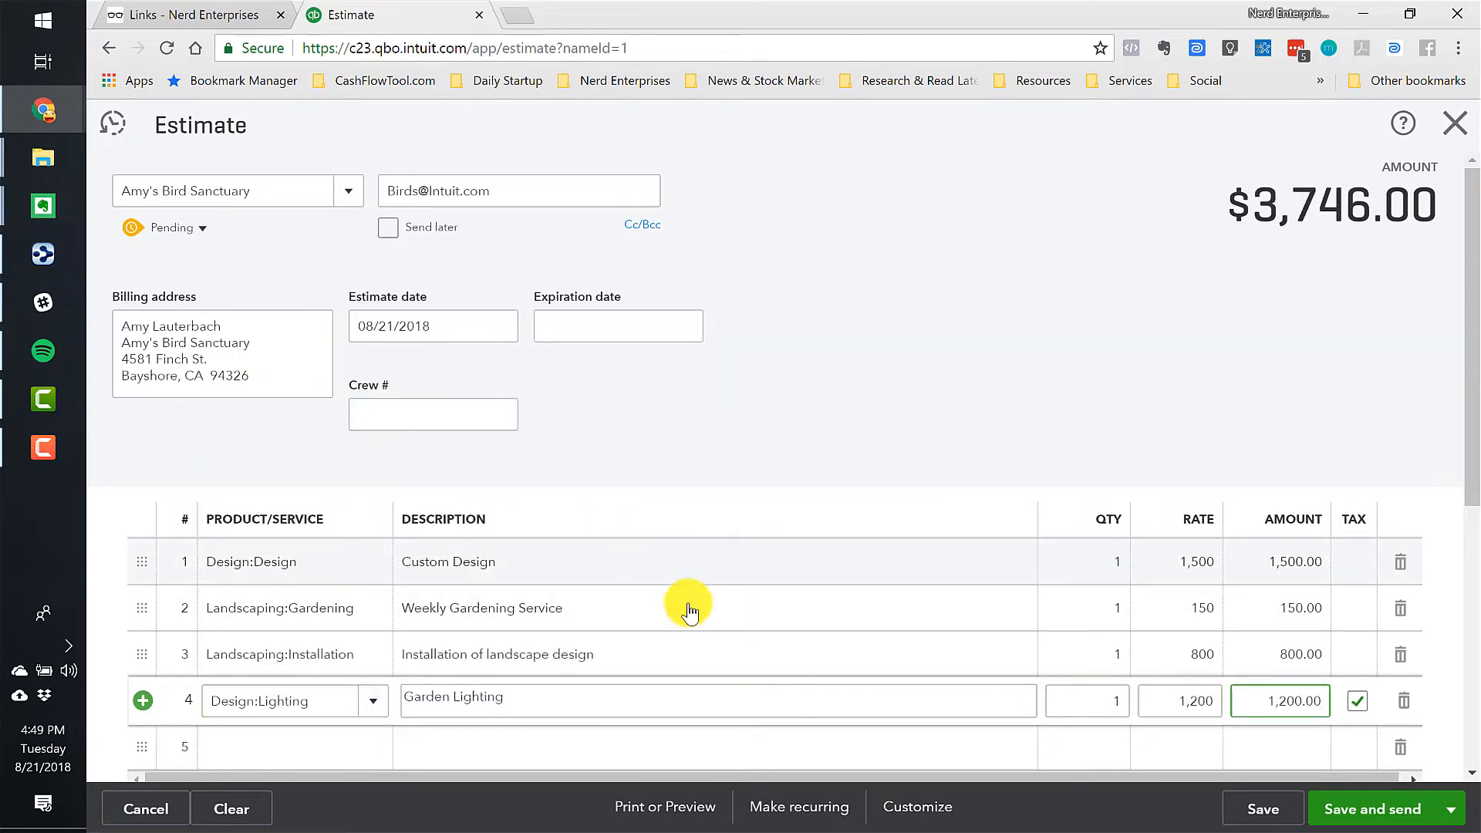
left_click(1358, 701)
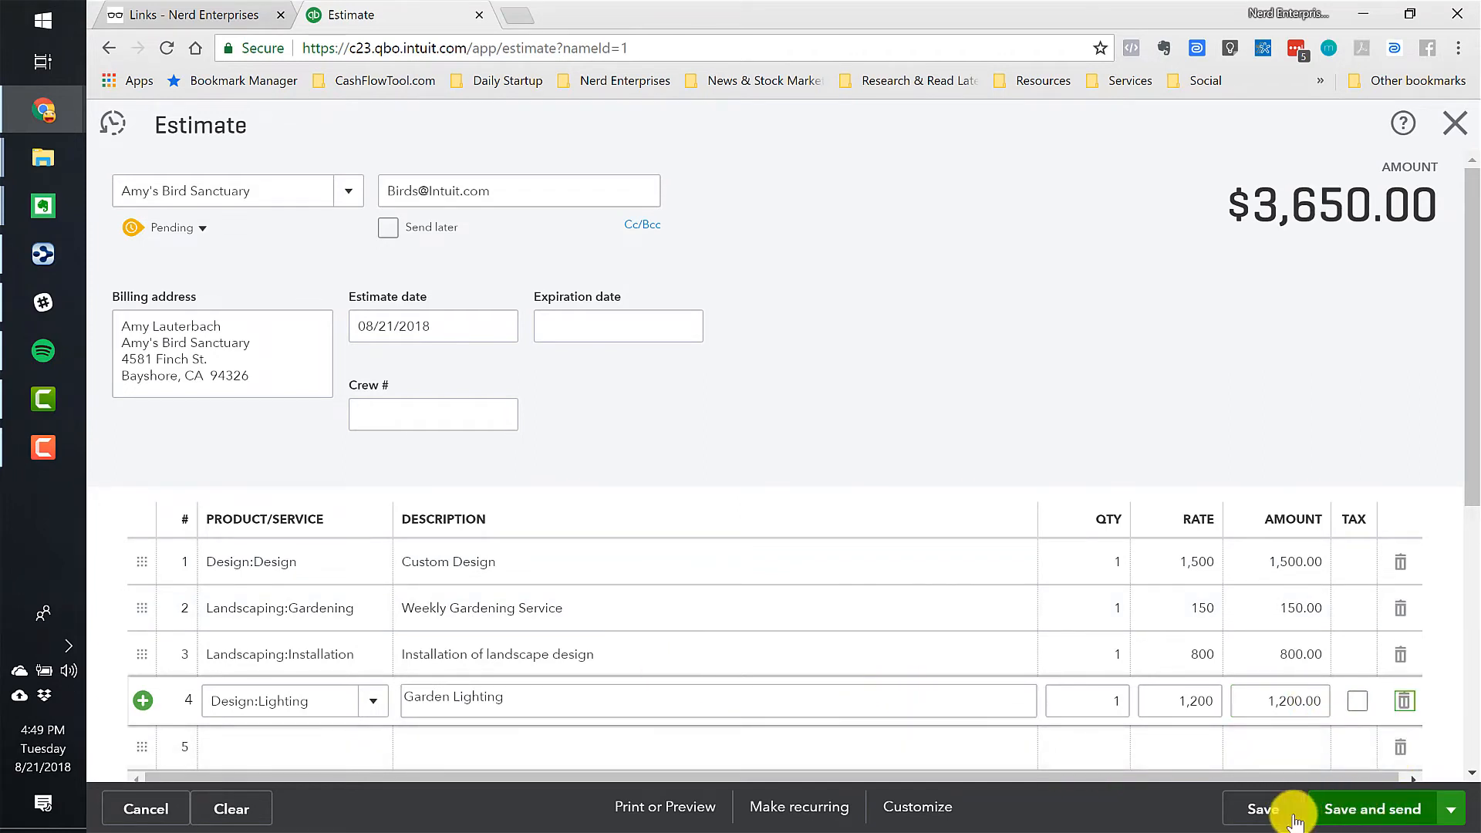
Choose Save and close from the Save and send options.
left_click(1453, 808)
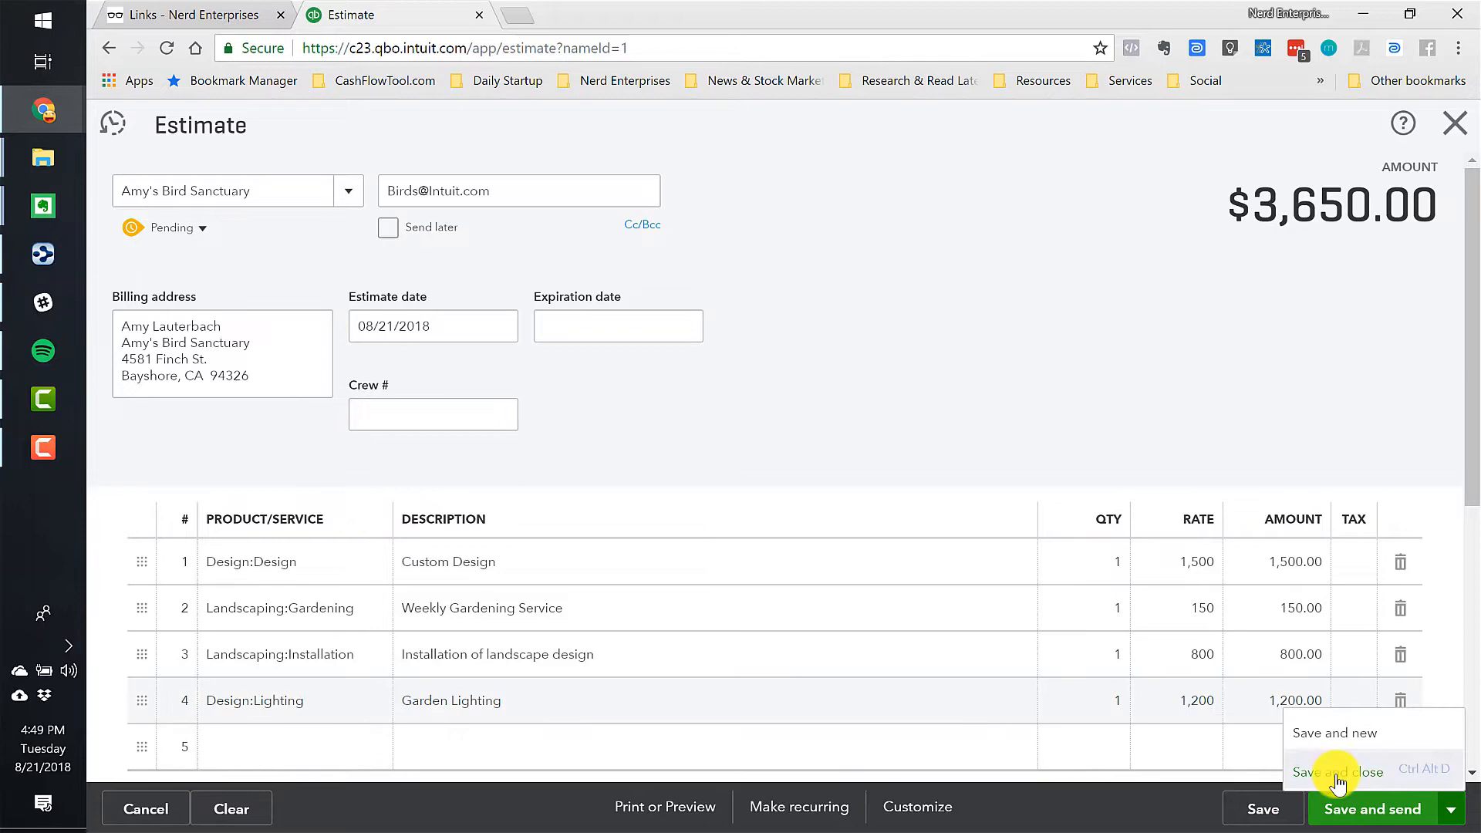
left_click(1339, 772)
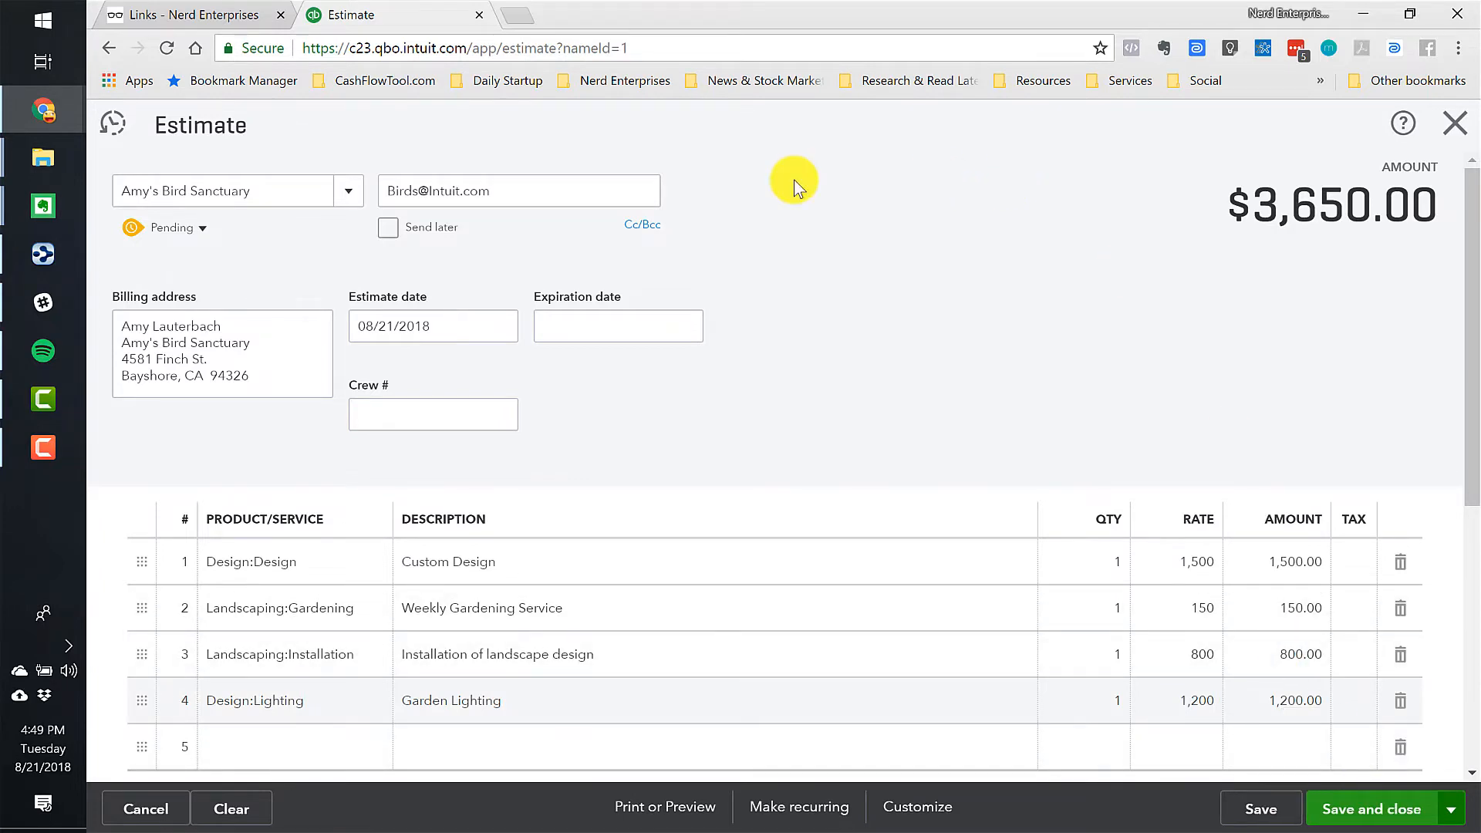
Save estimate 1001 as Pending at $3,650.00, then bring up the gear settings menu.
left_click(1370, 810)
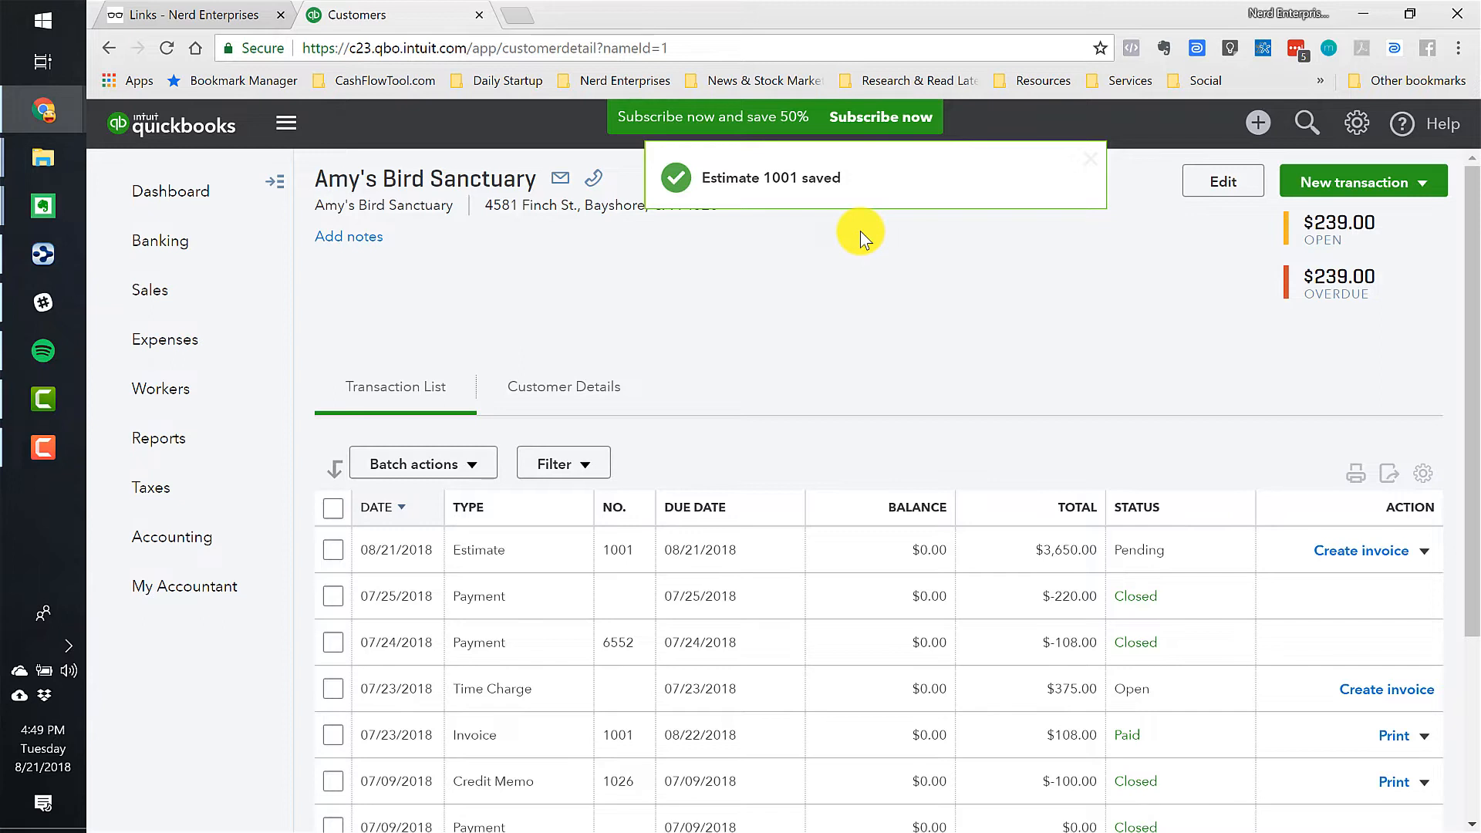
left_click(1089, 157)
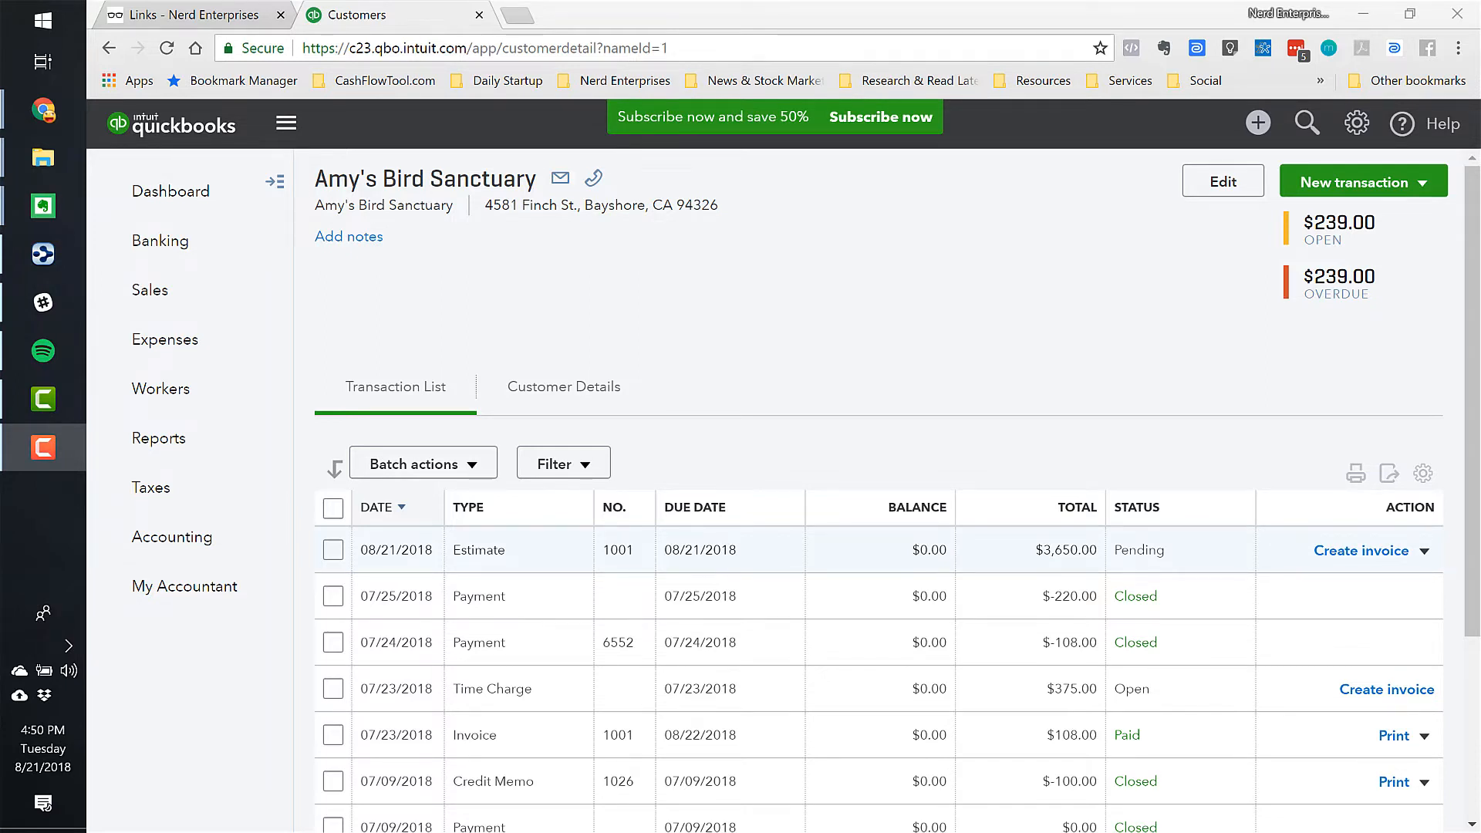
left_click(1356, 123)
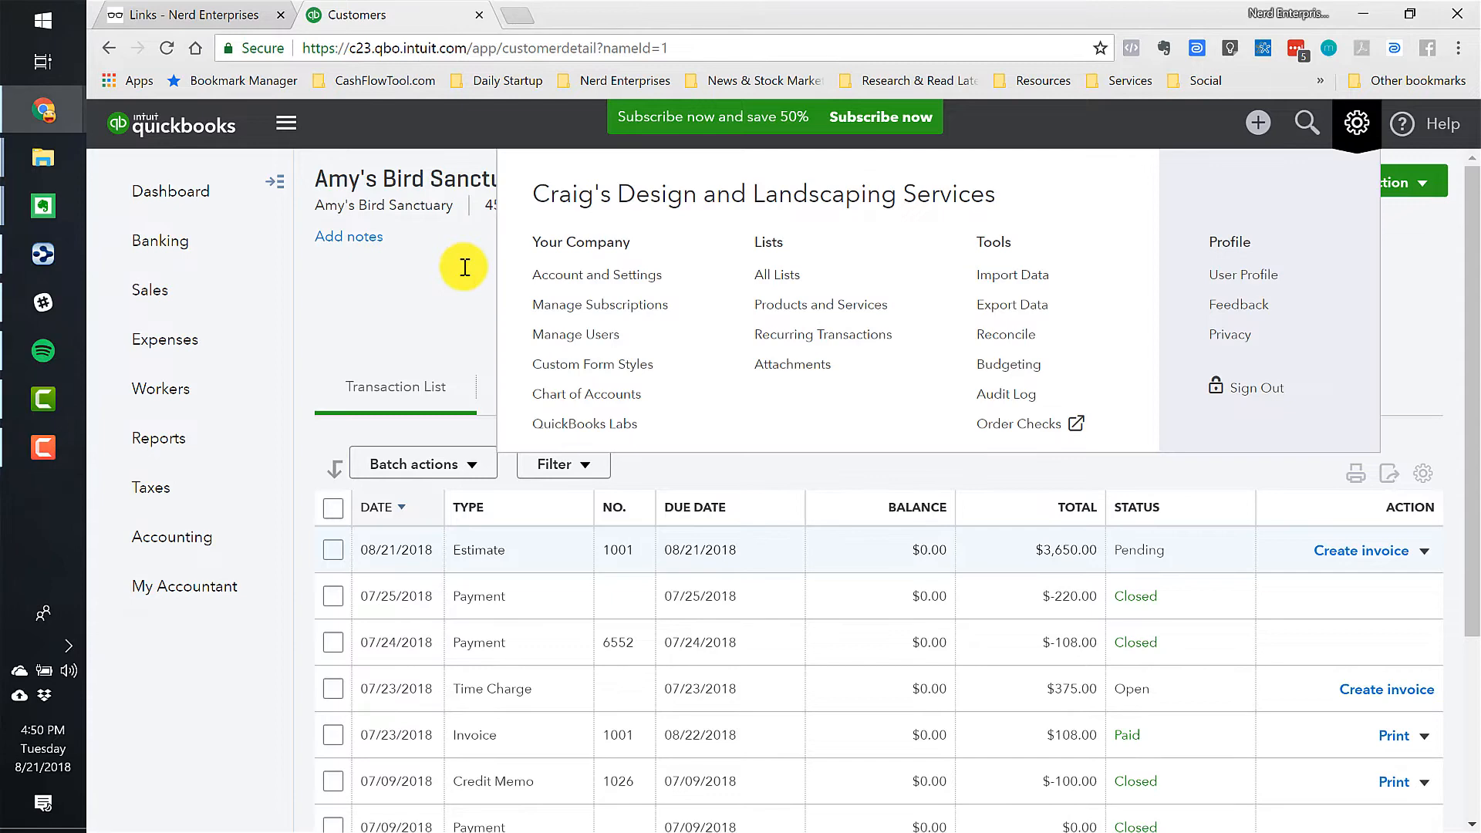
In Account and Settings > Sales, enable Progress Invoicing and save the change.
left_click(596, 275)
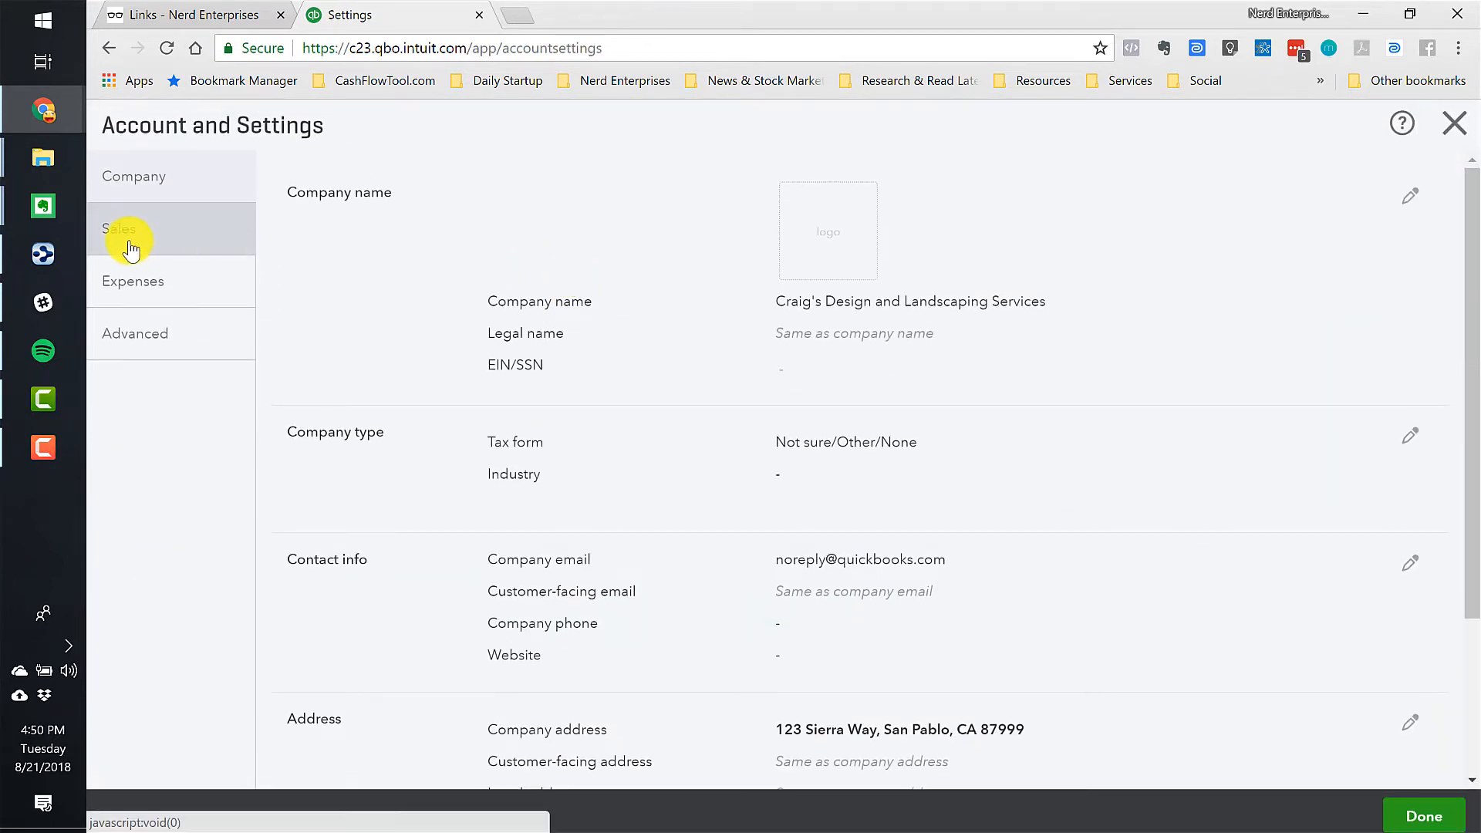
left_click(118, 228)
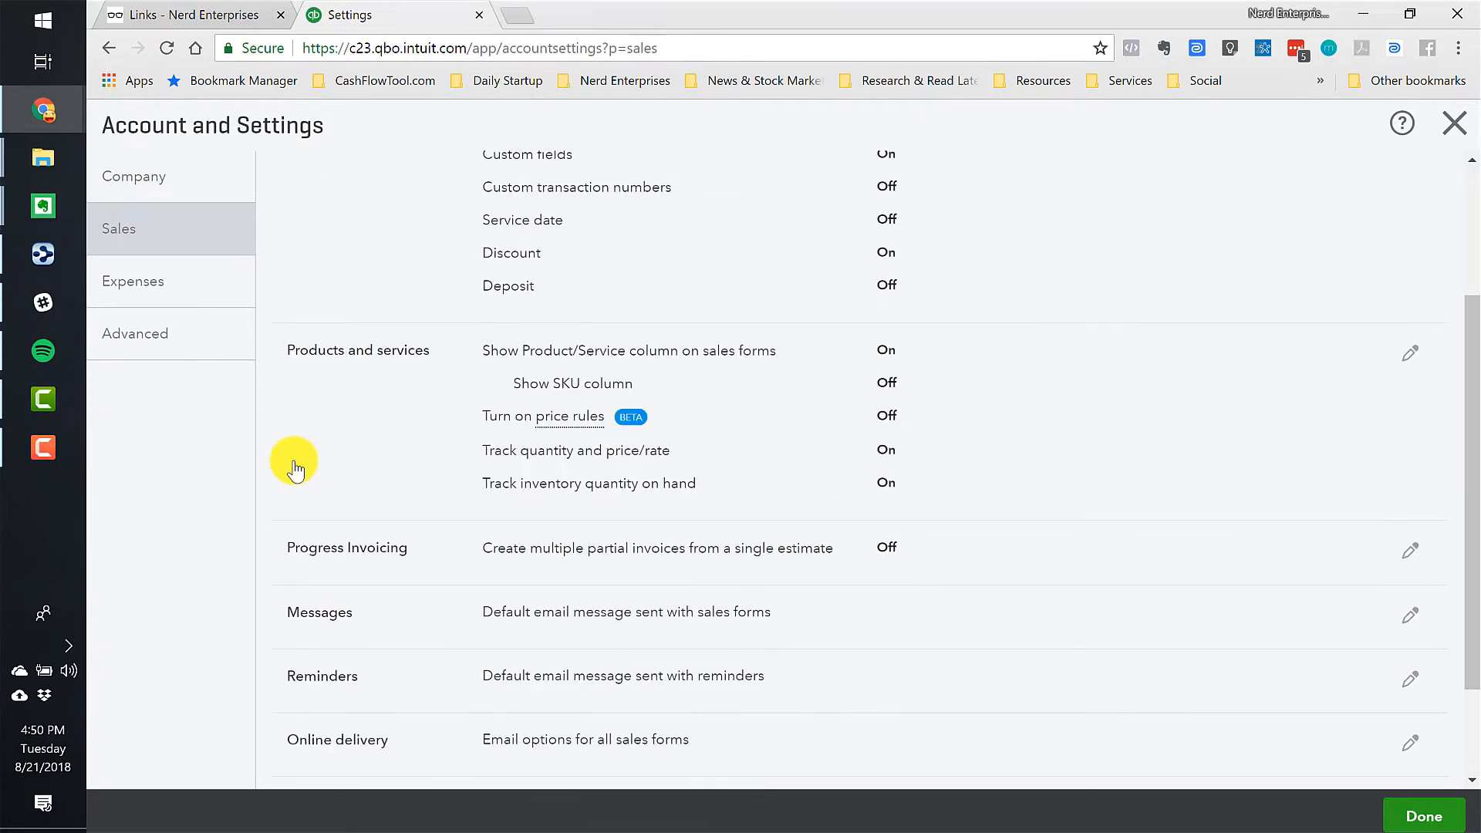
left_click(1408, 551)
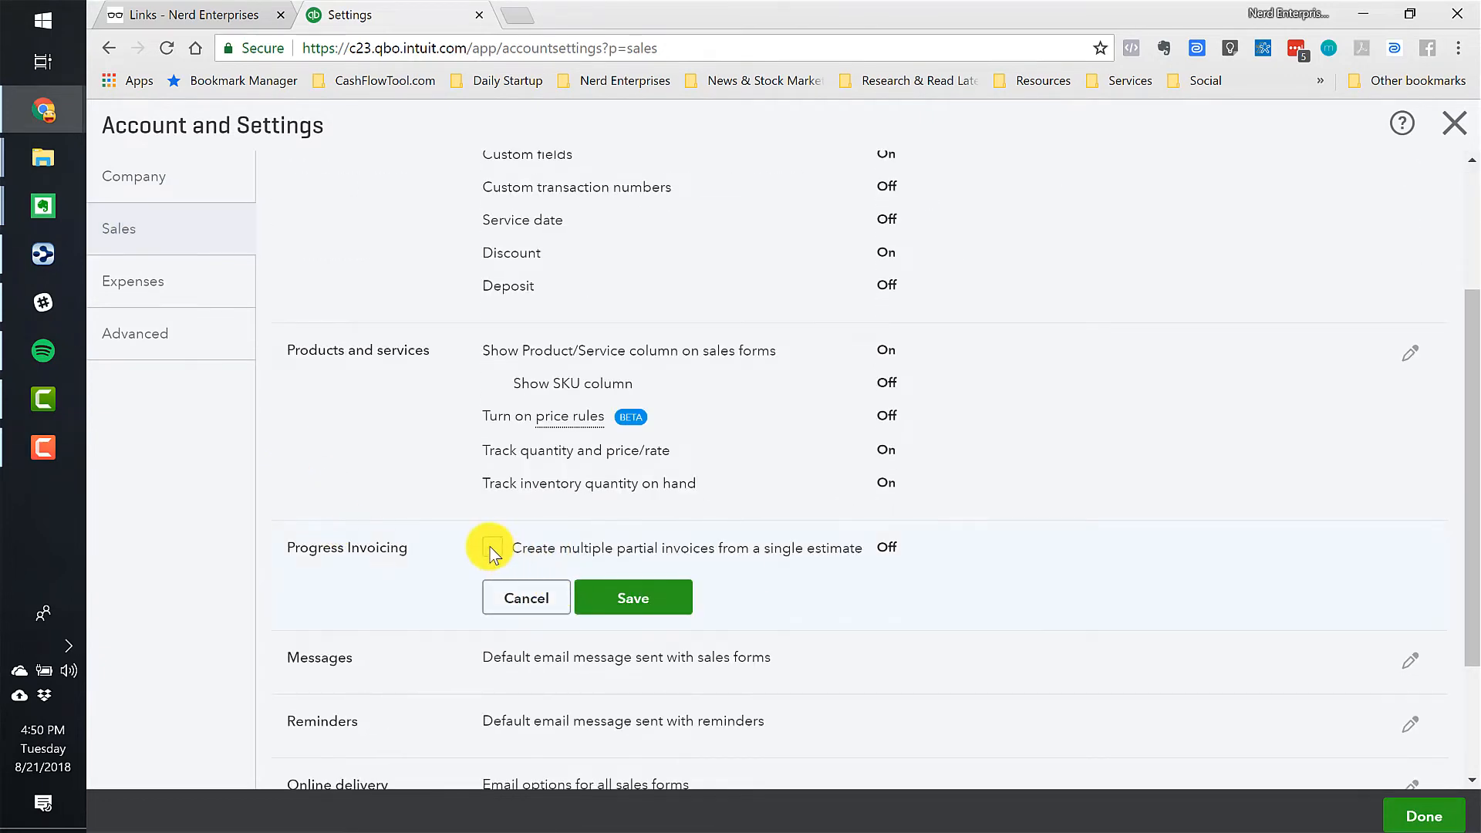
left_click(490, 548)
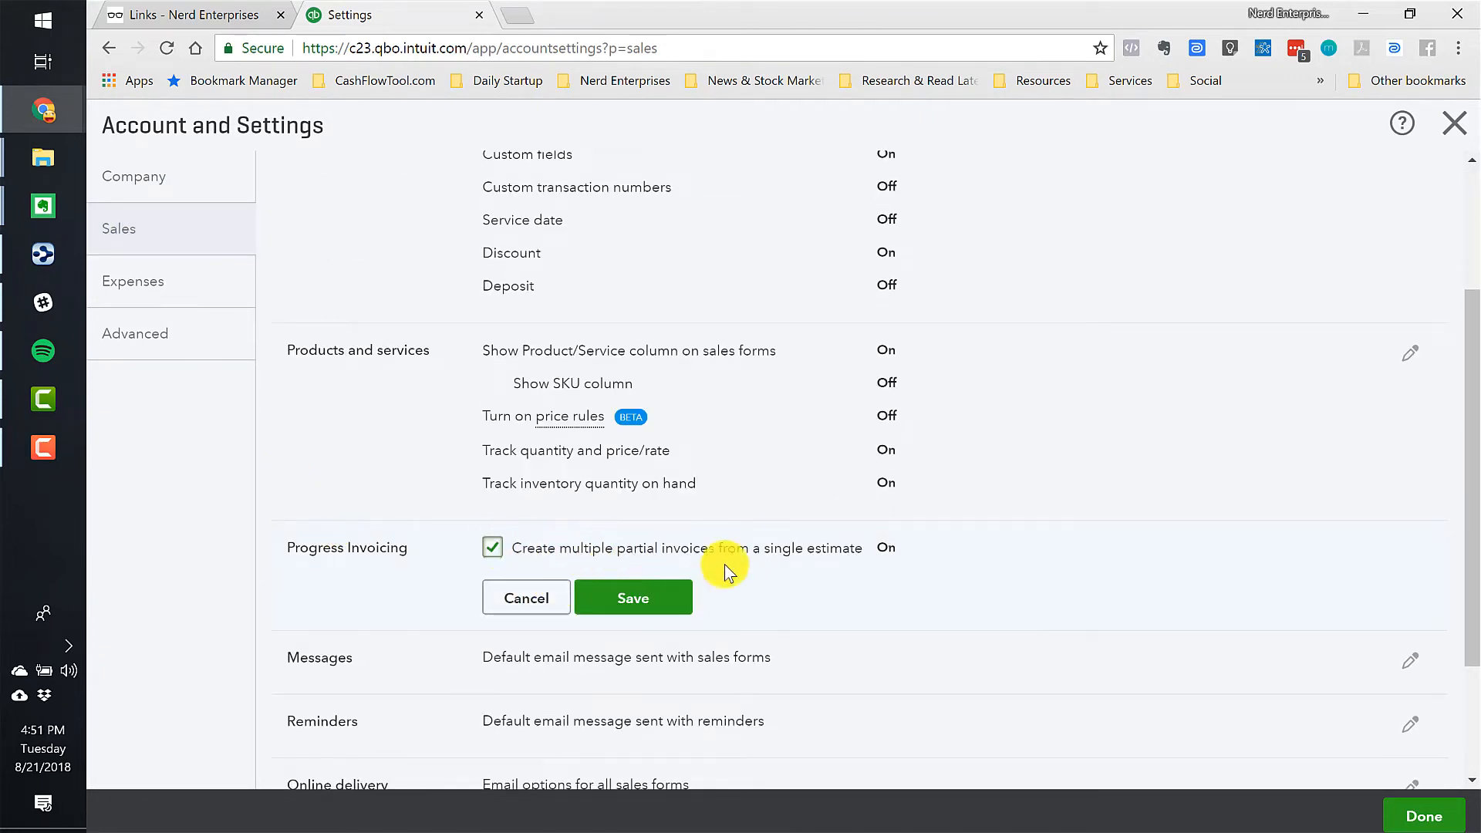
left_click(632, 597)
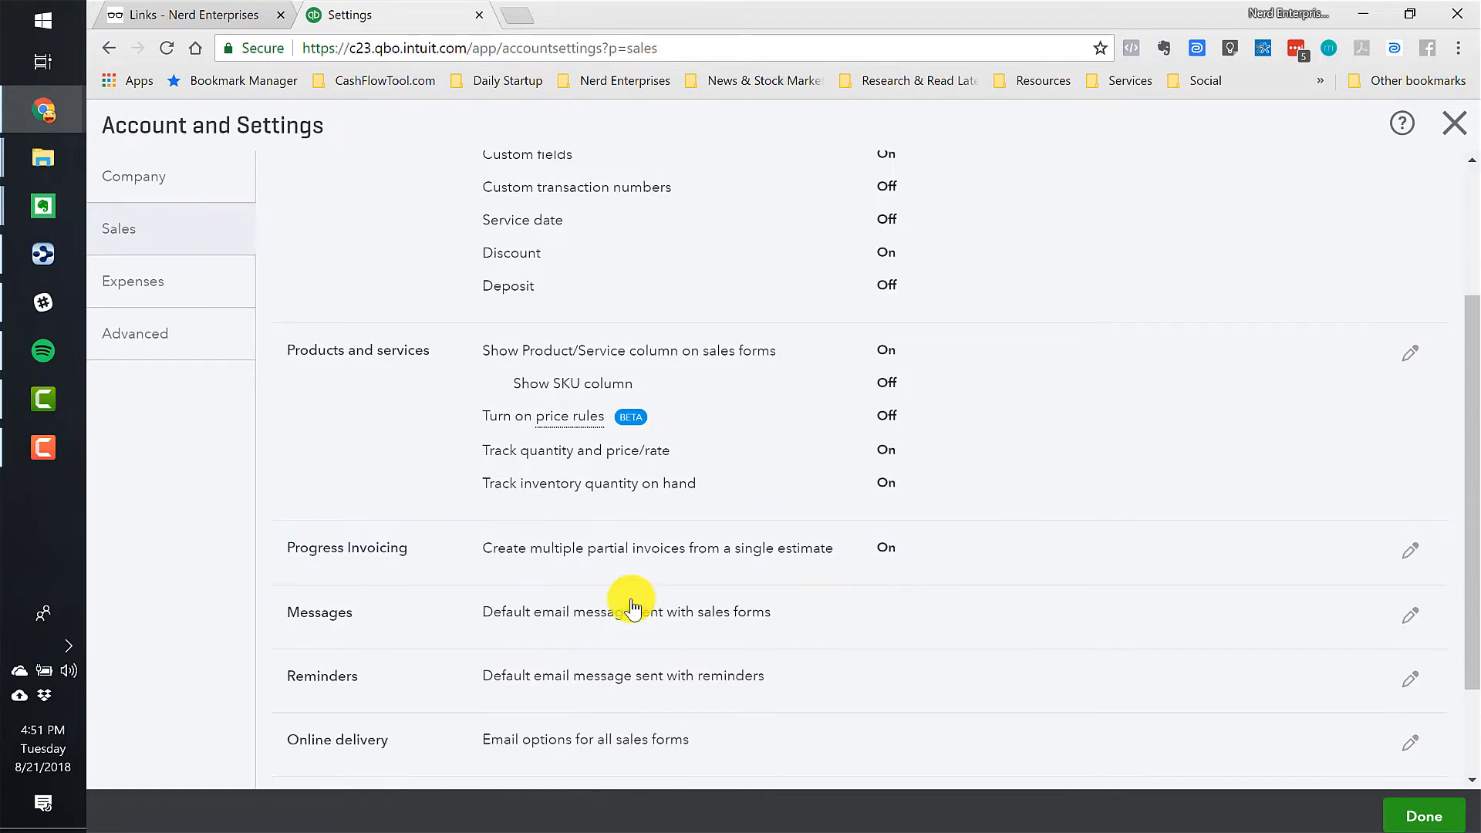
mouse_move(1455, 123)
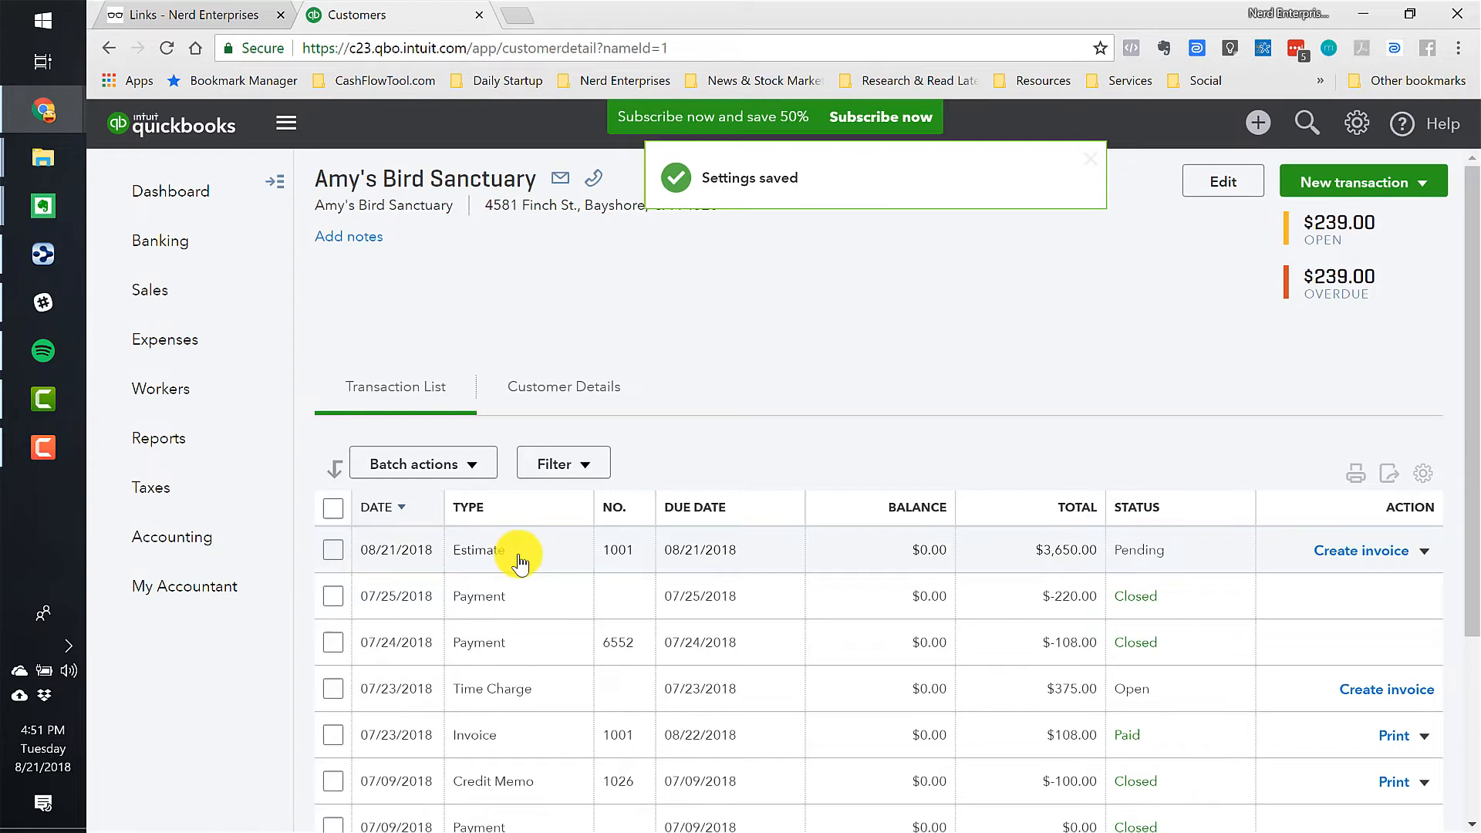
Open estimate 1001 and start an invoice with a custom amount for each line.
left_click(476, 550)
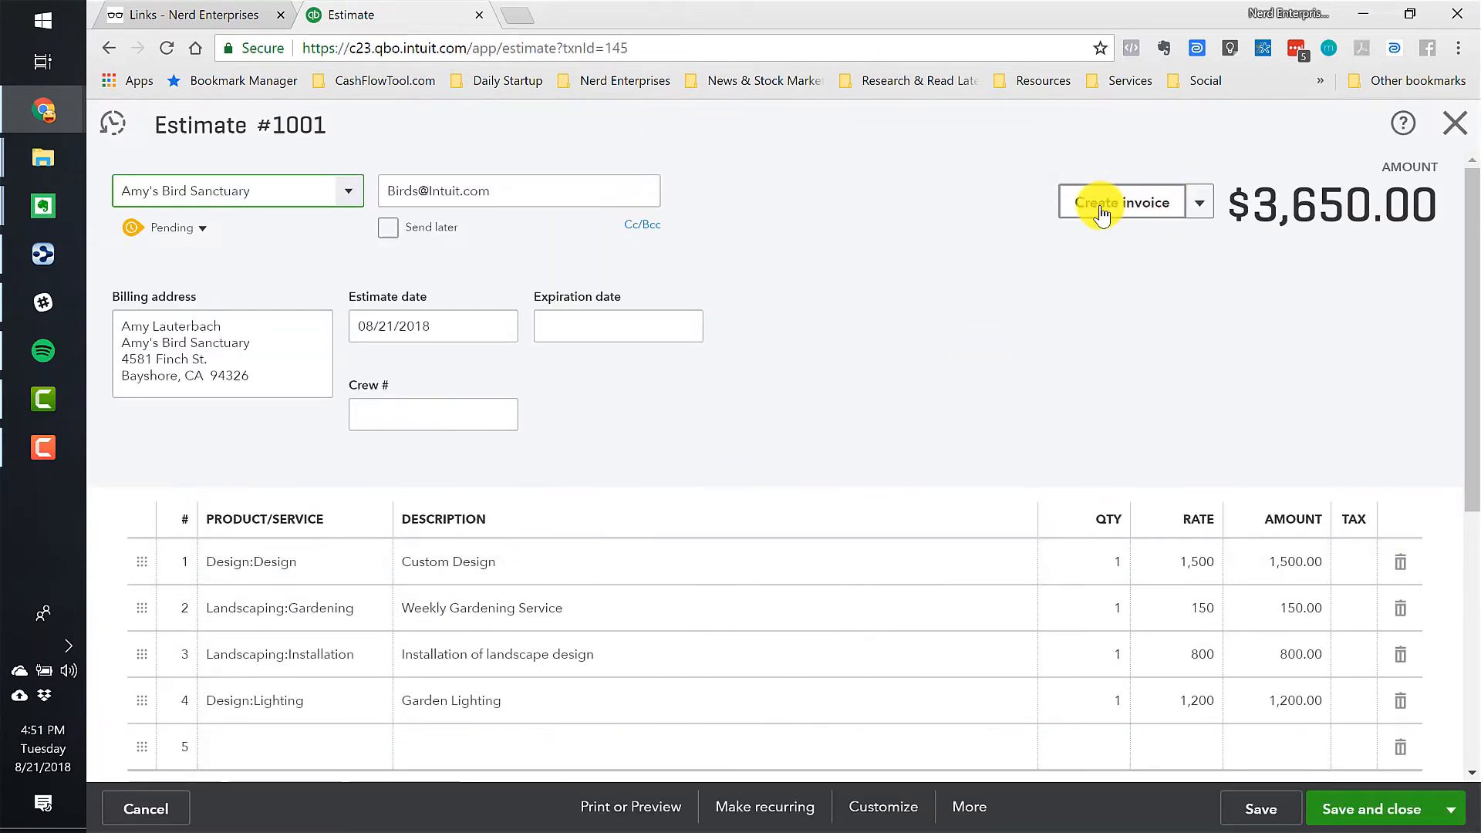
left_click(1122, 202)
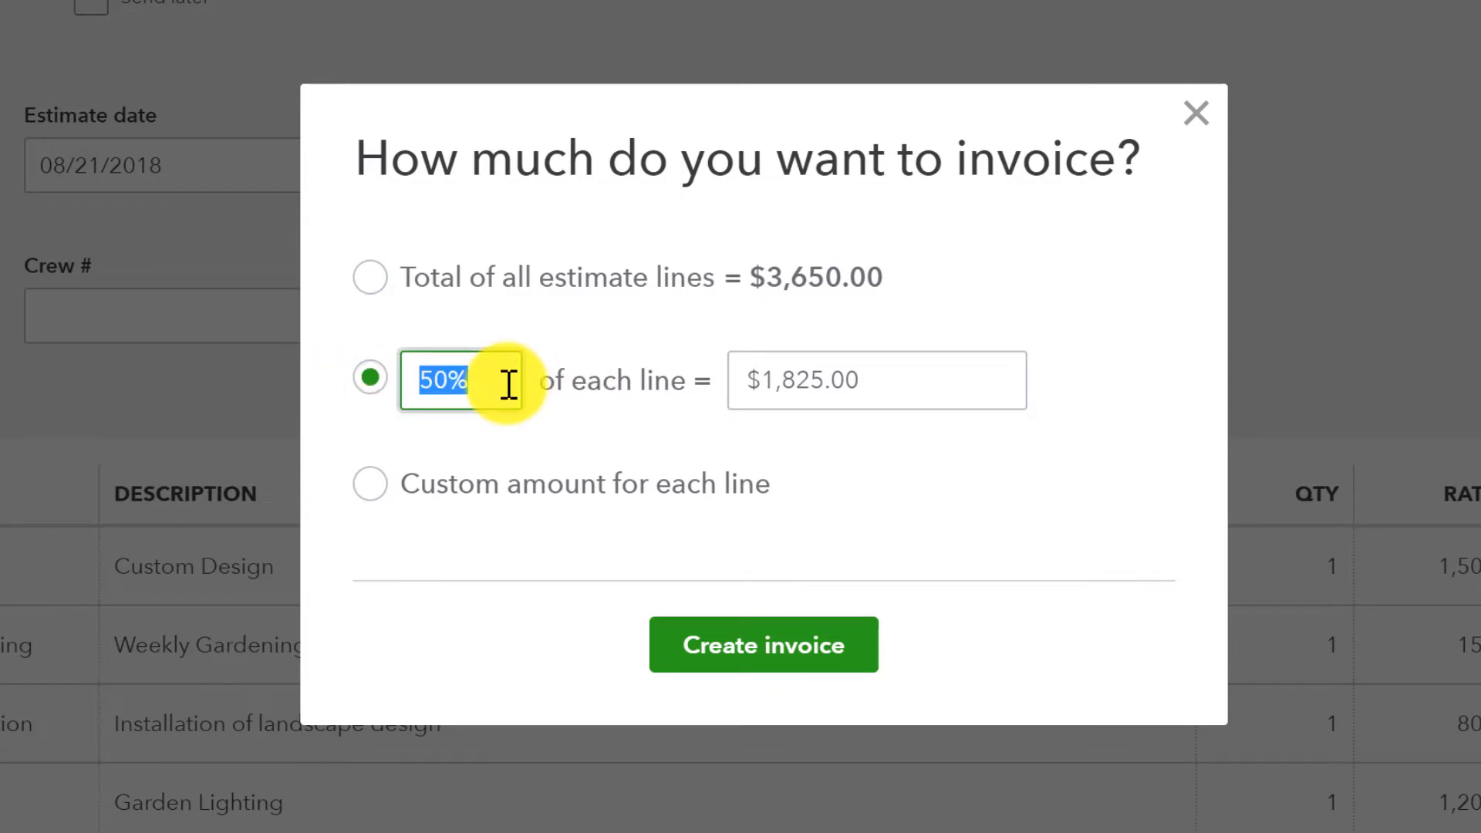
mouse_move(371, 494)
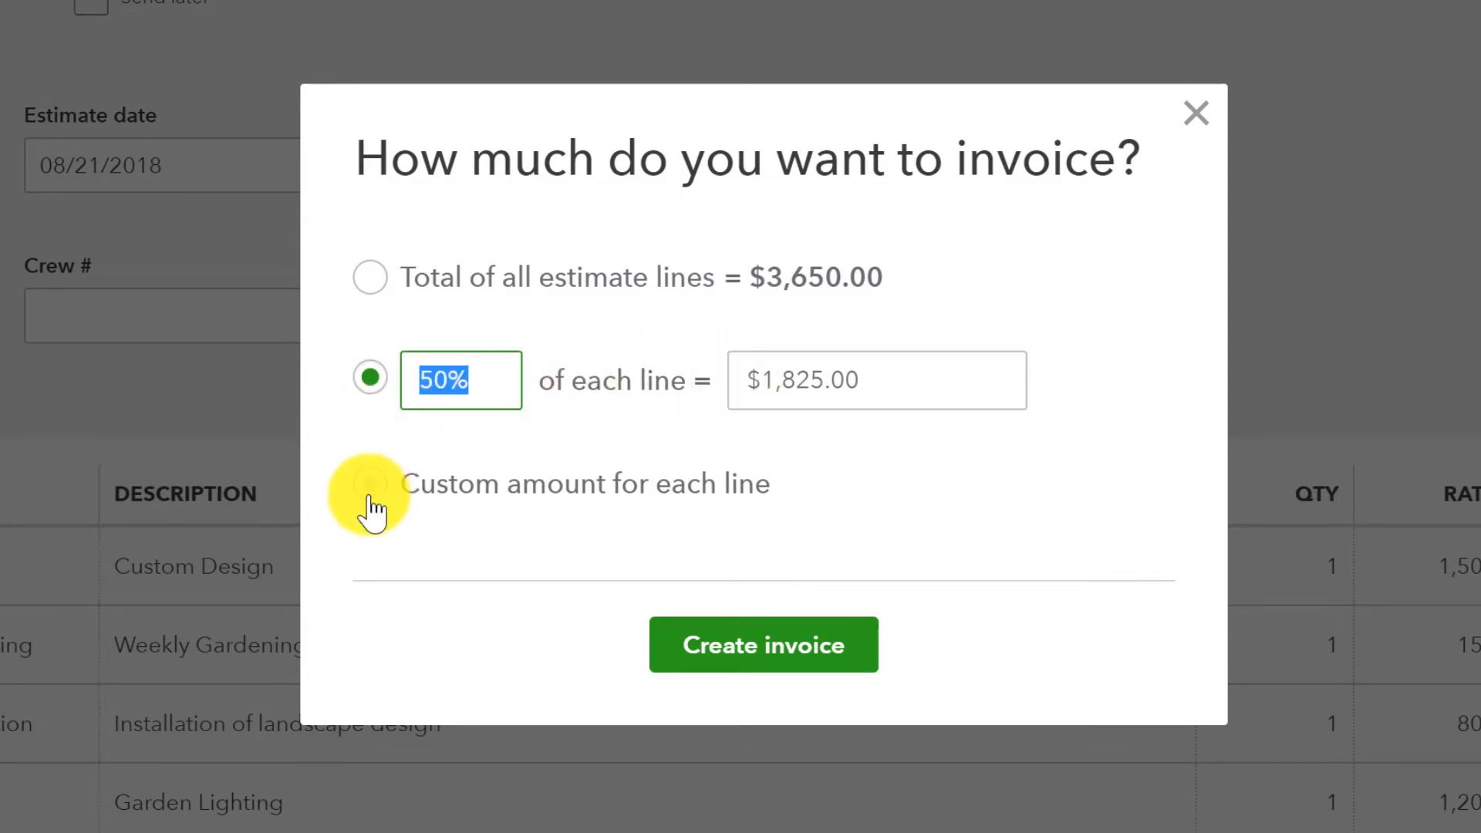
left_click(370, 483)
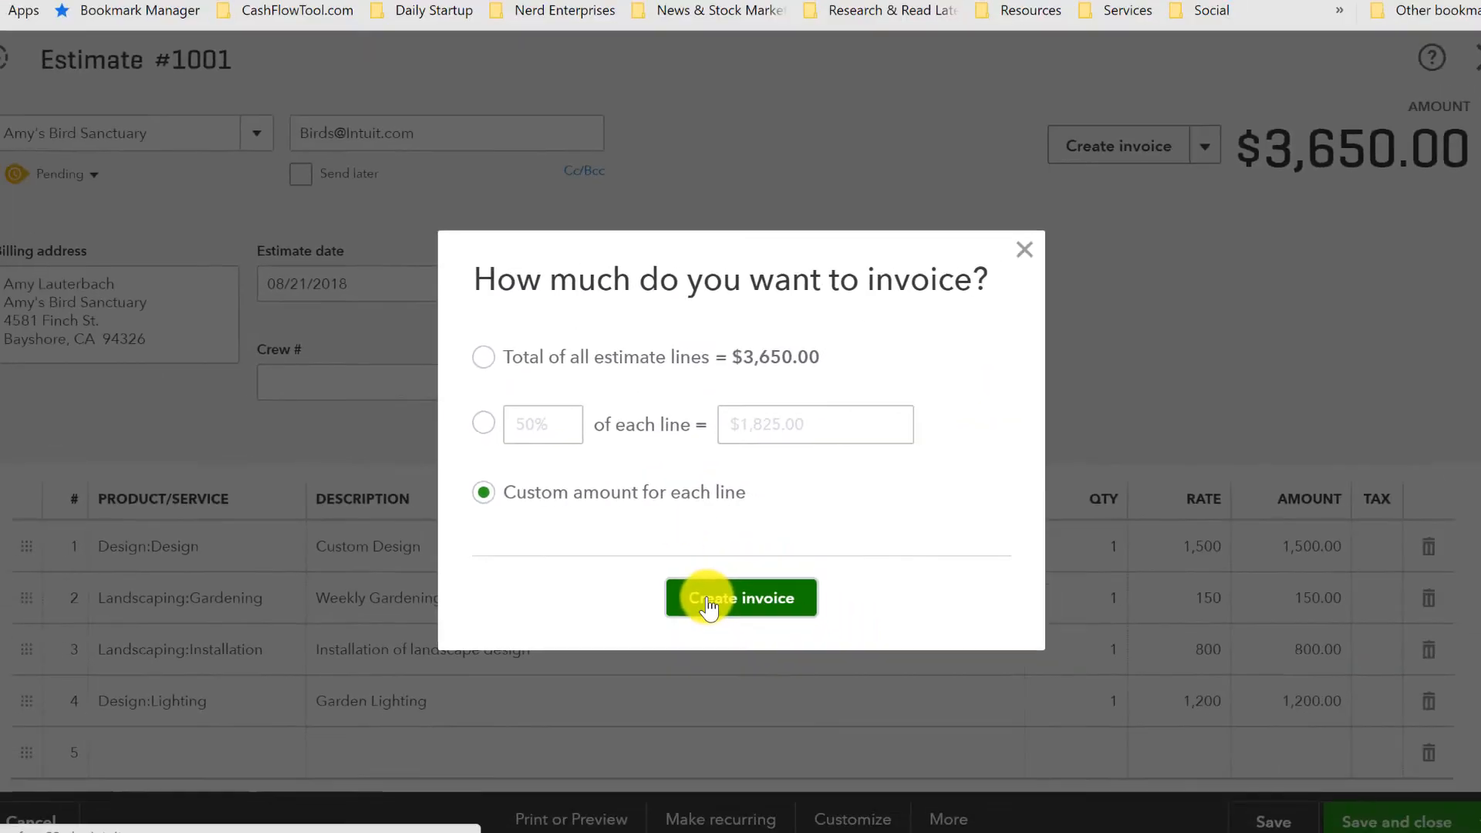
Create invoice 1038 with Custom Design at 1,500, save and send the $2,700 invoice.
left_click(741, 598)
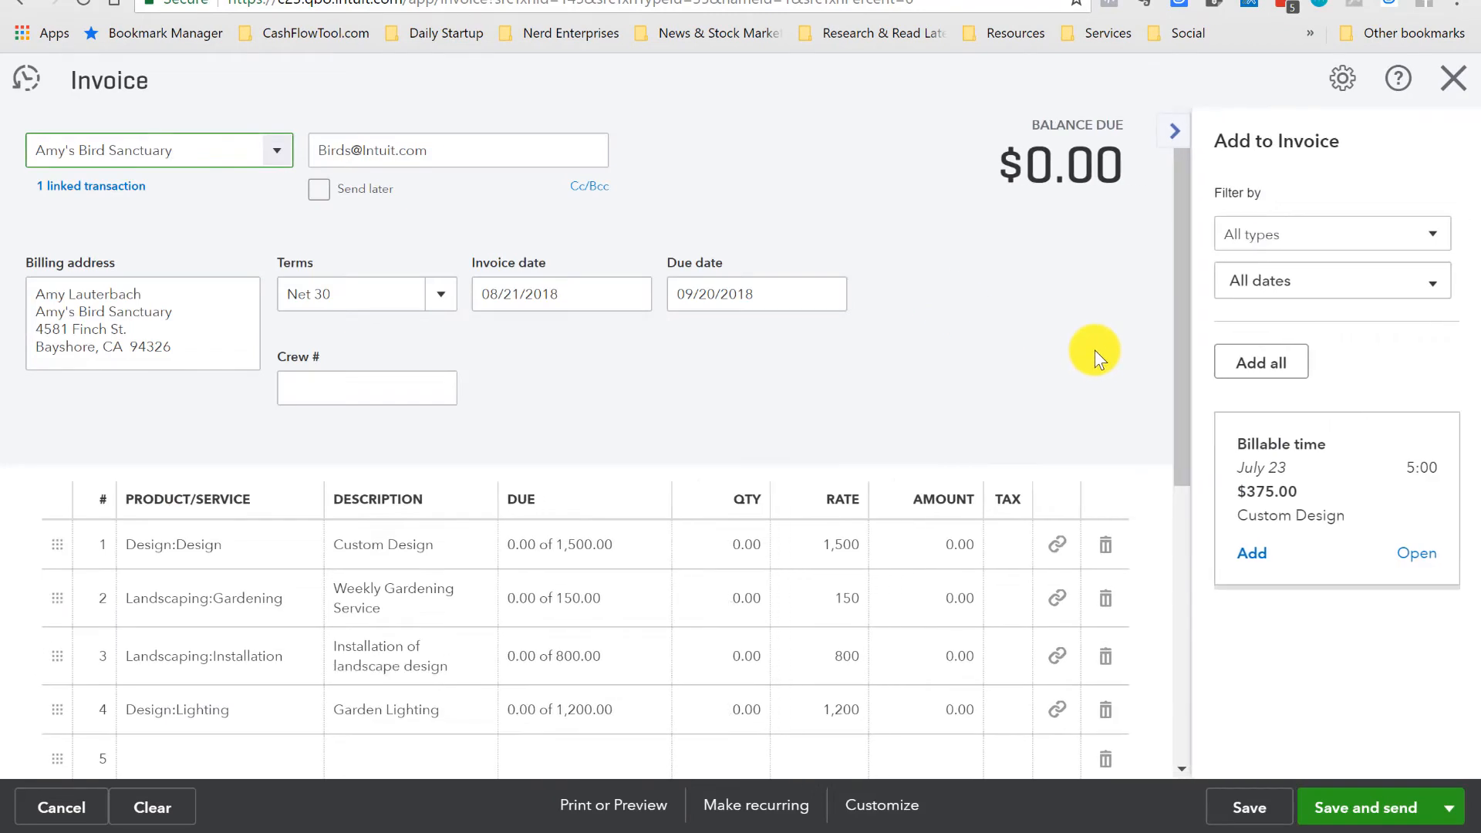
mouse_move(760, 548)
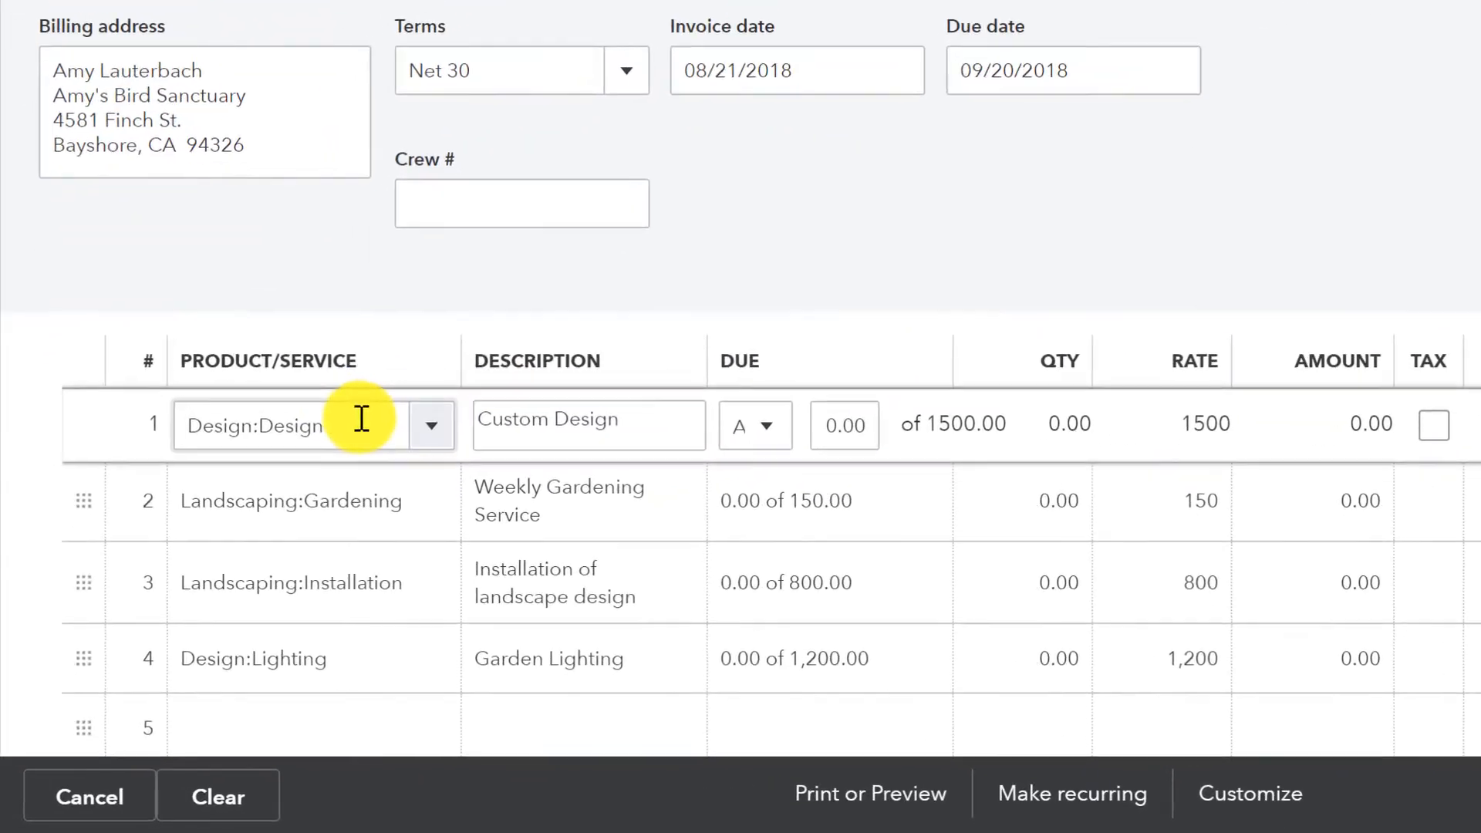
left_click(754, 426)
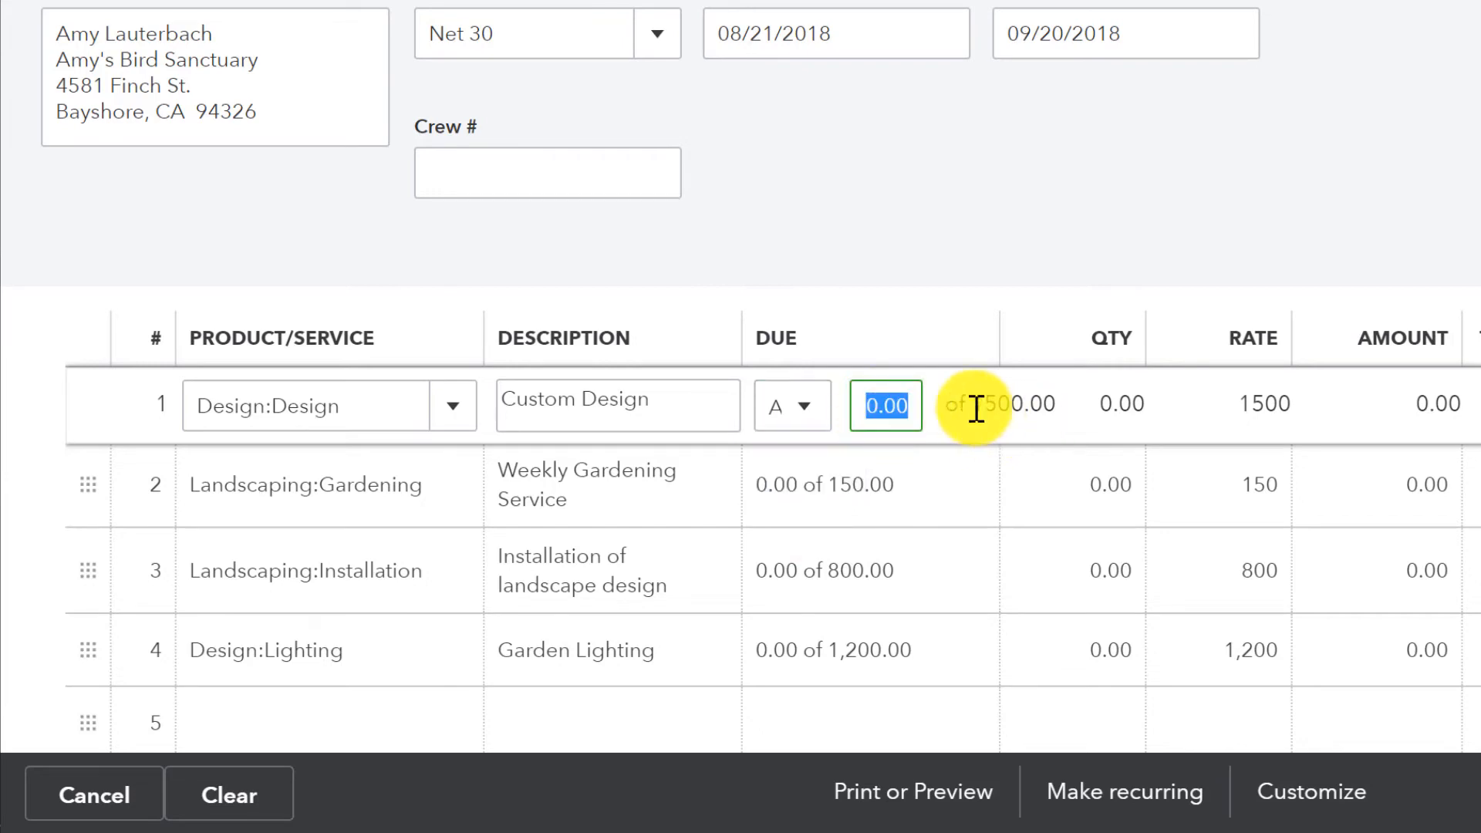
type("15")
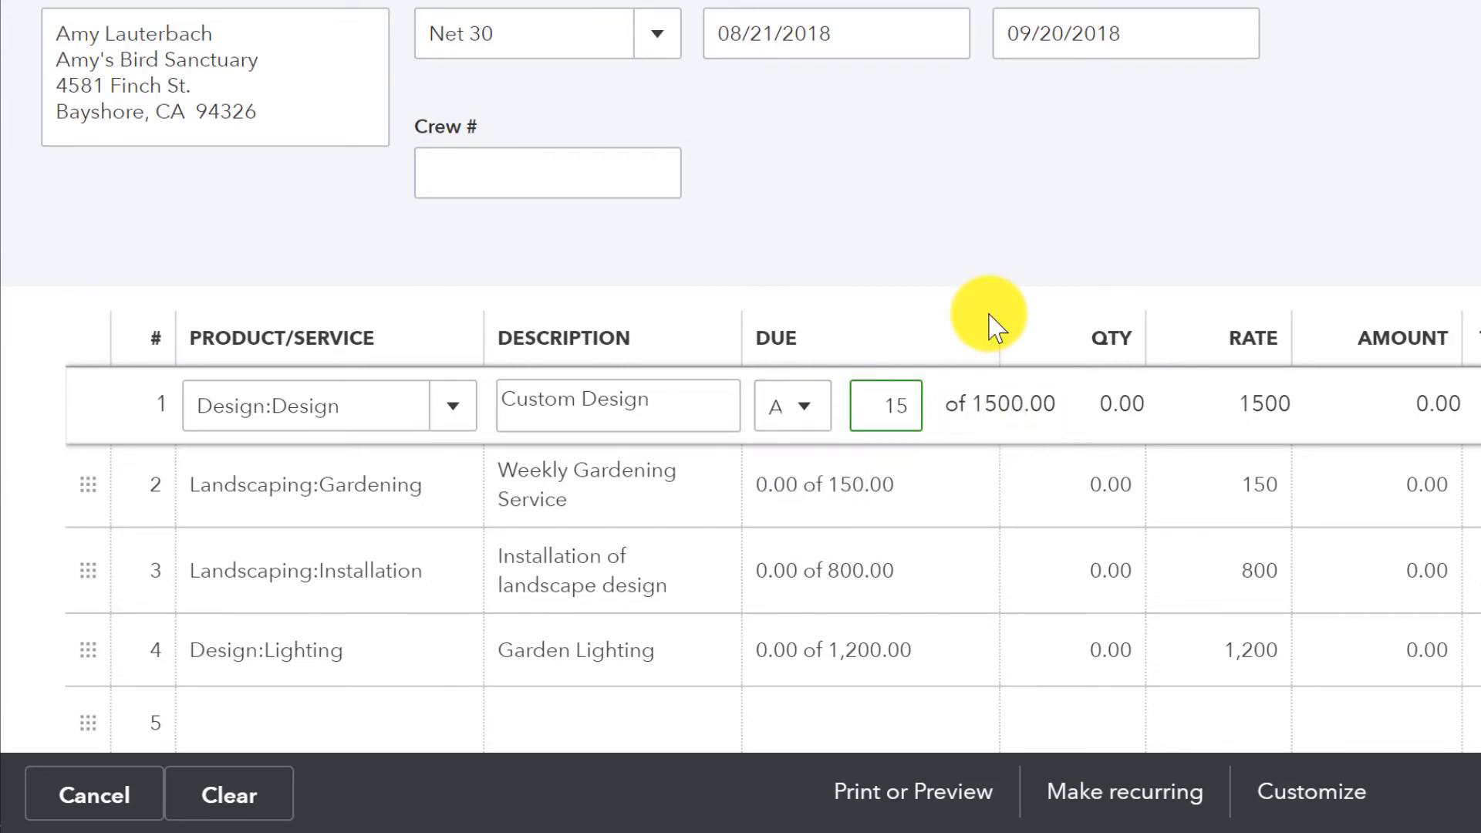
type("1500")
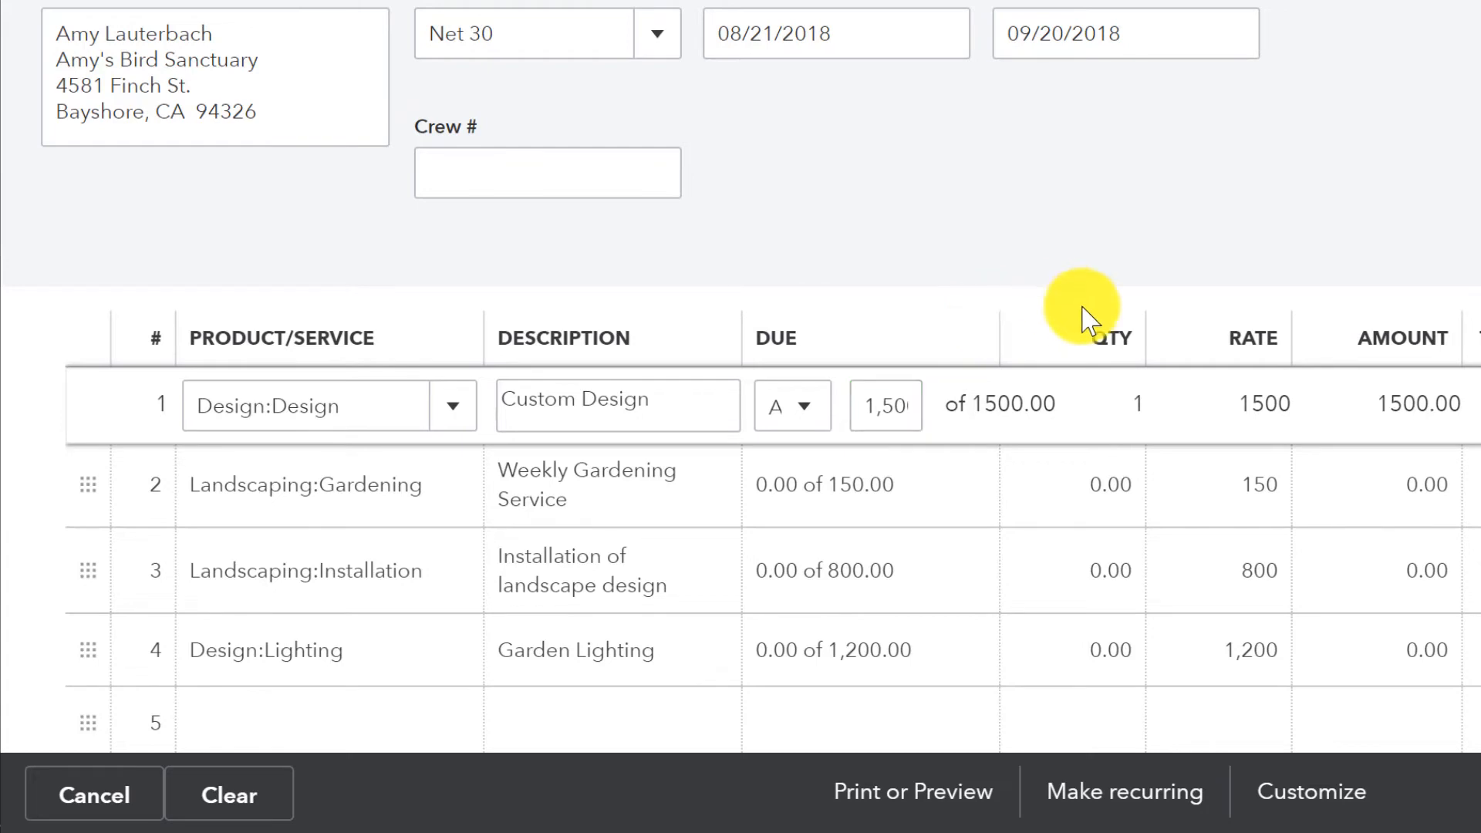
mouse_move(656, 523)
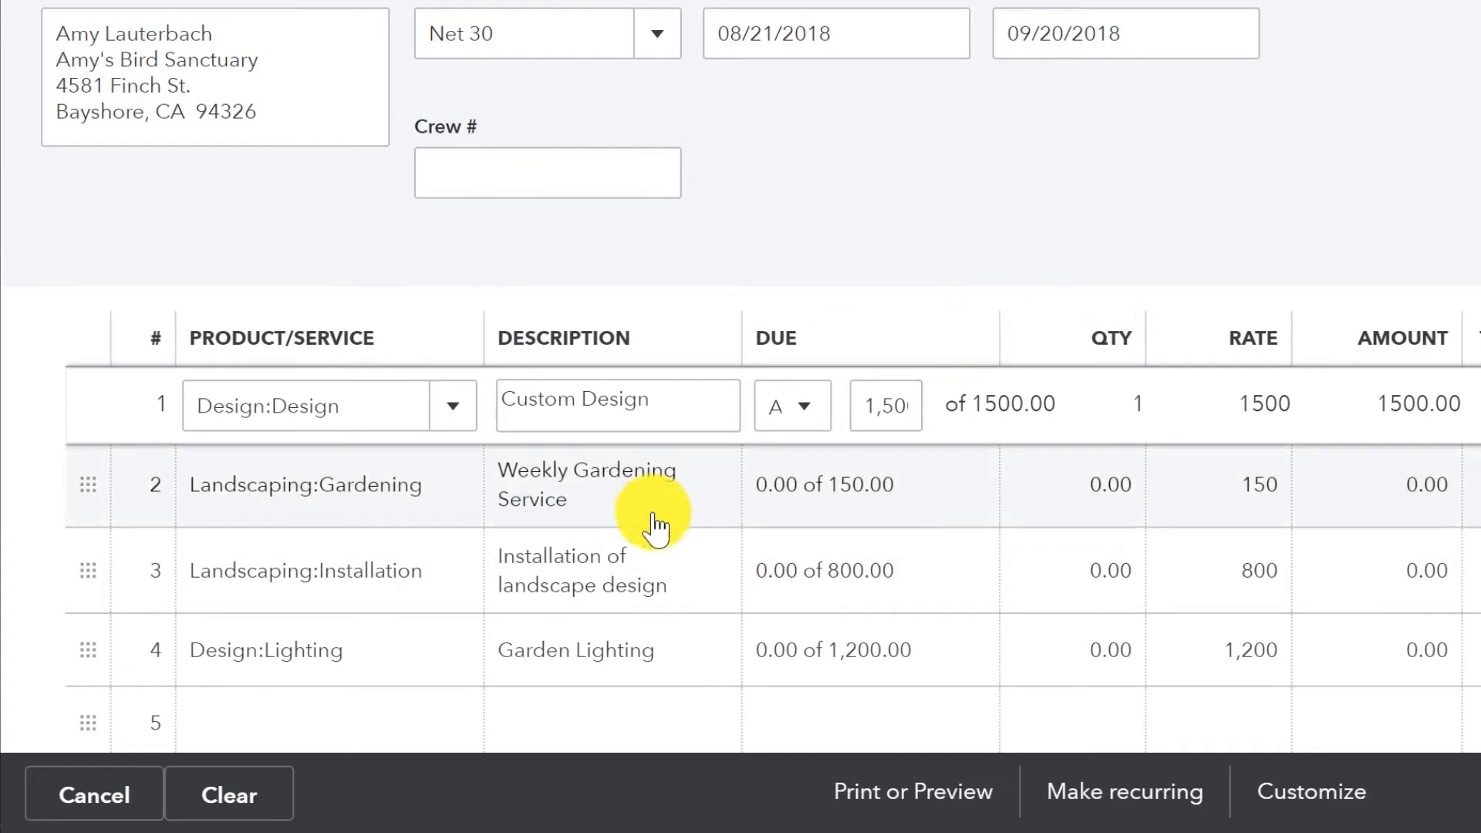
mouse_move(600, 666)
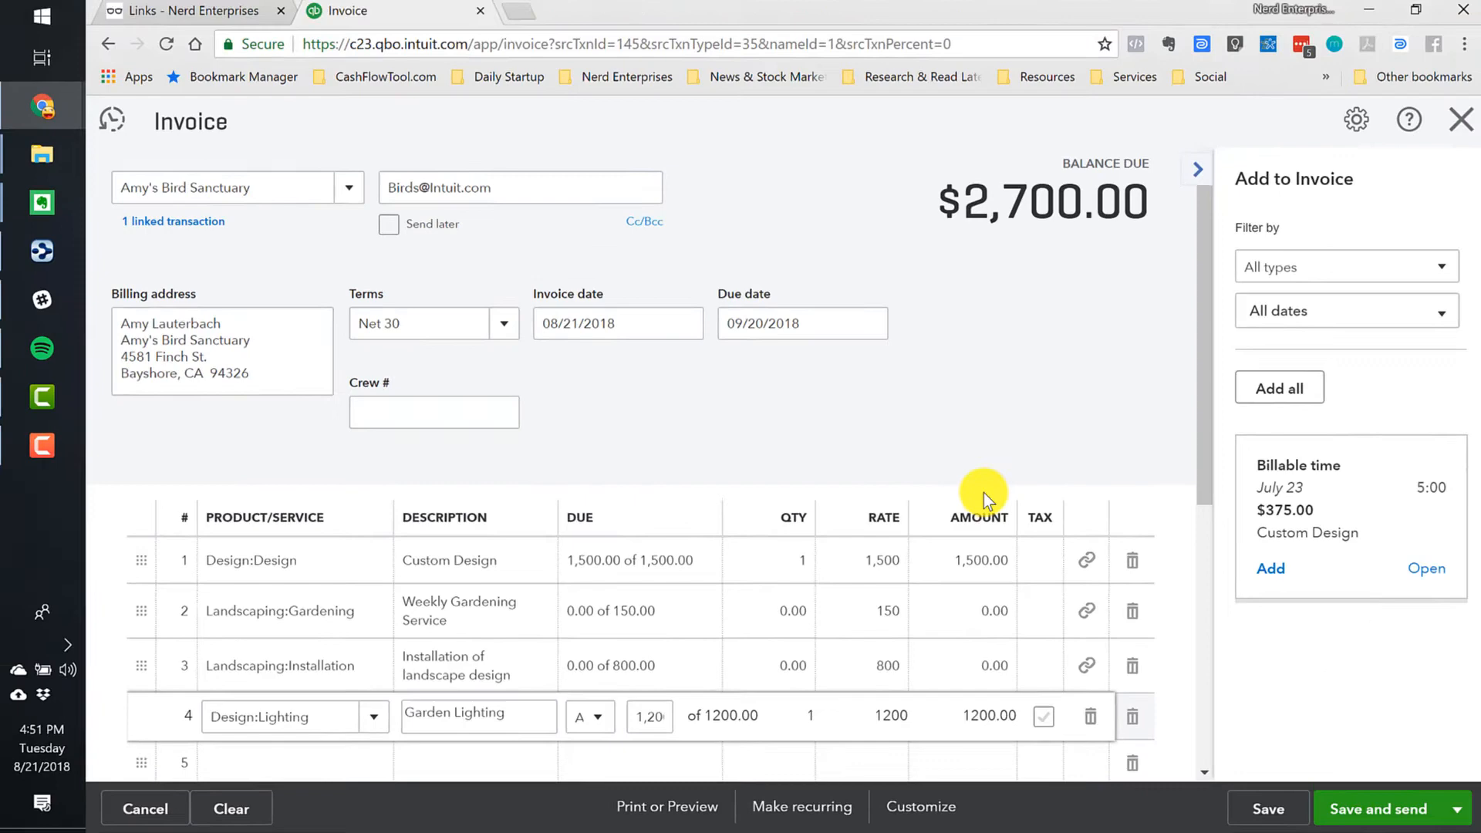
mouse_move(852, 369)
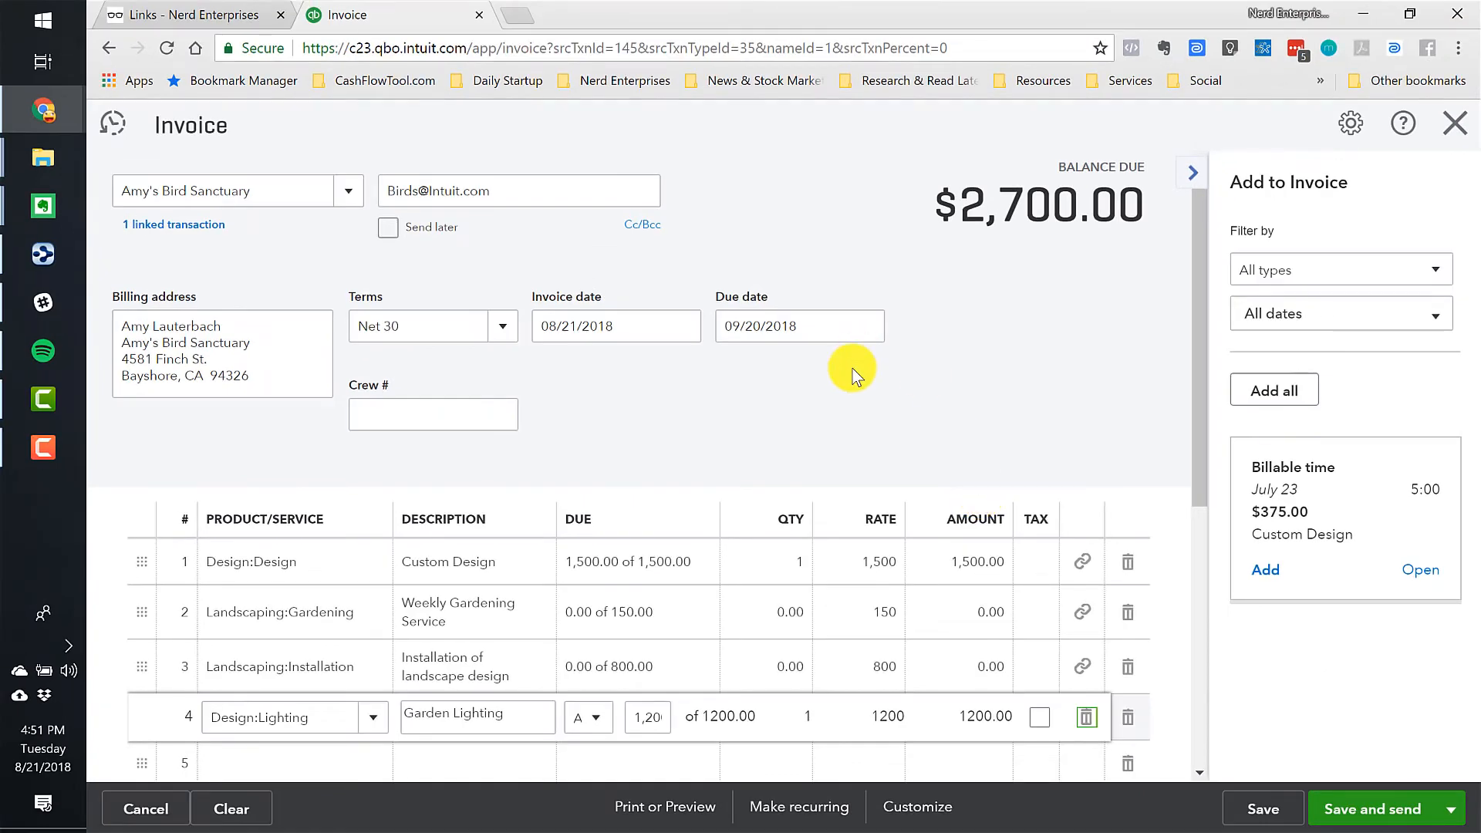
mouse_move(1049, 230)
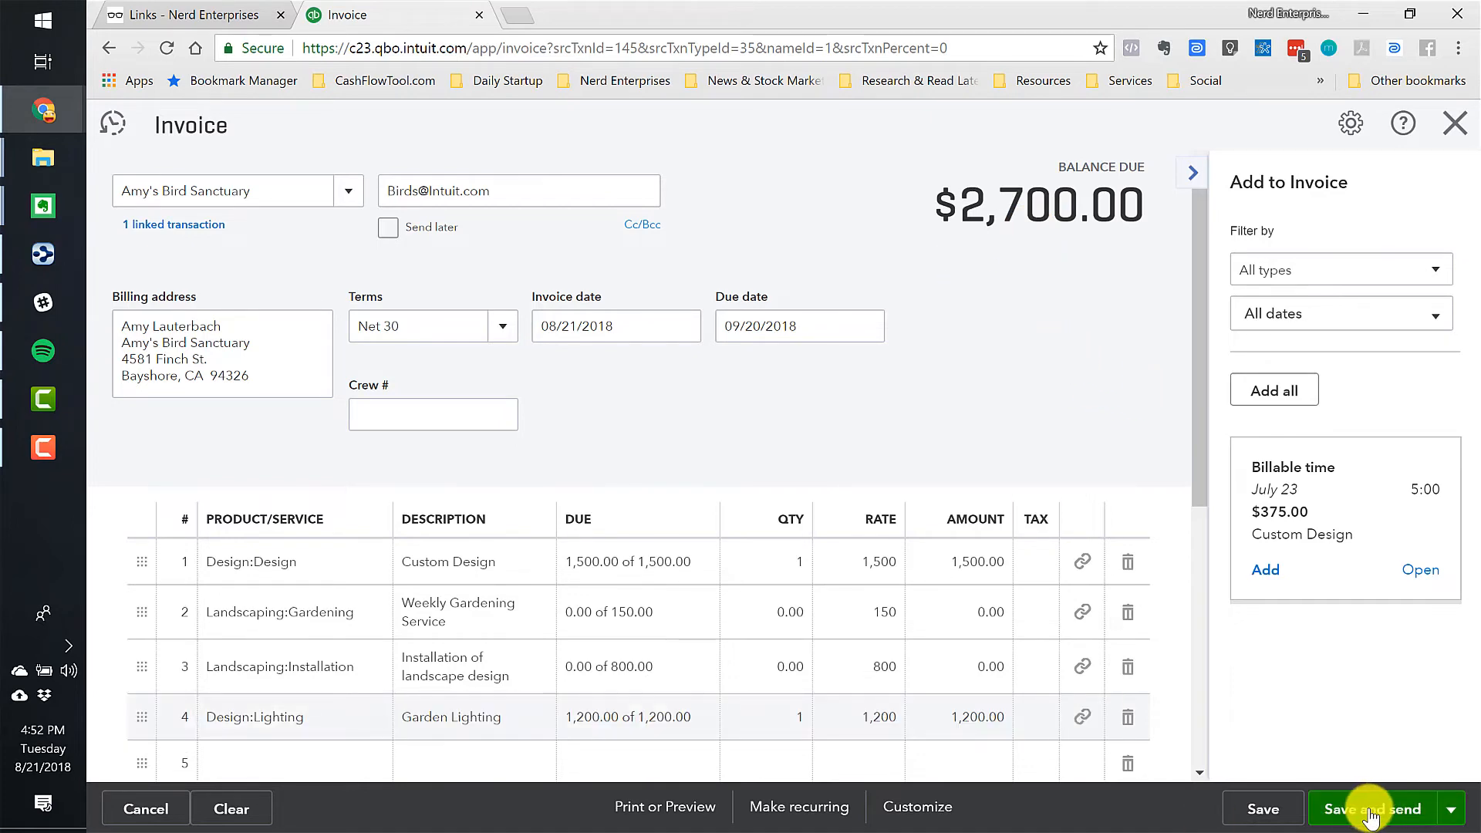
left_click(1371, 808)
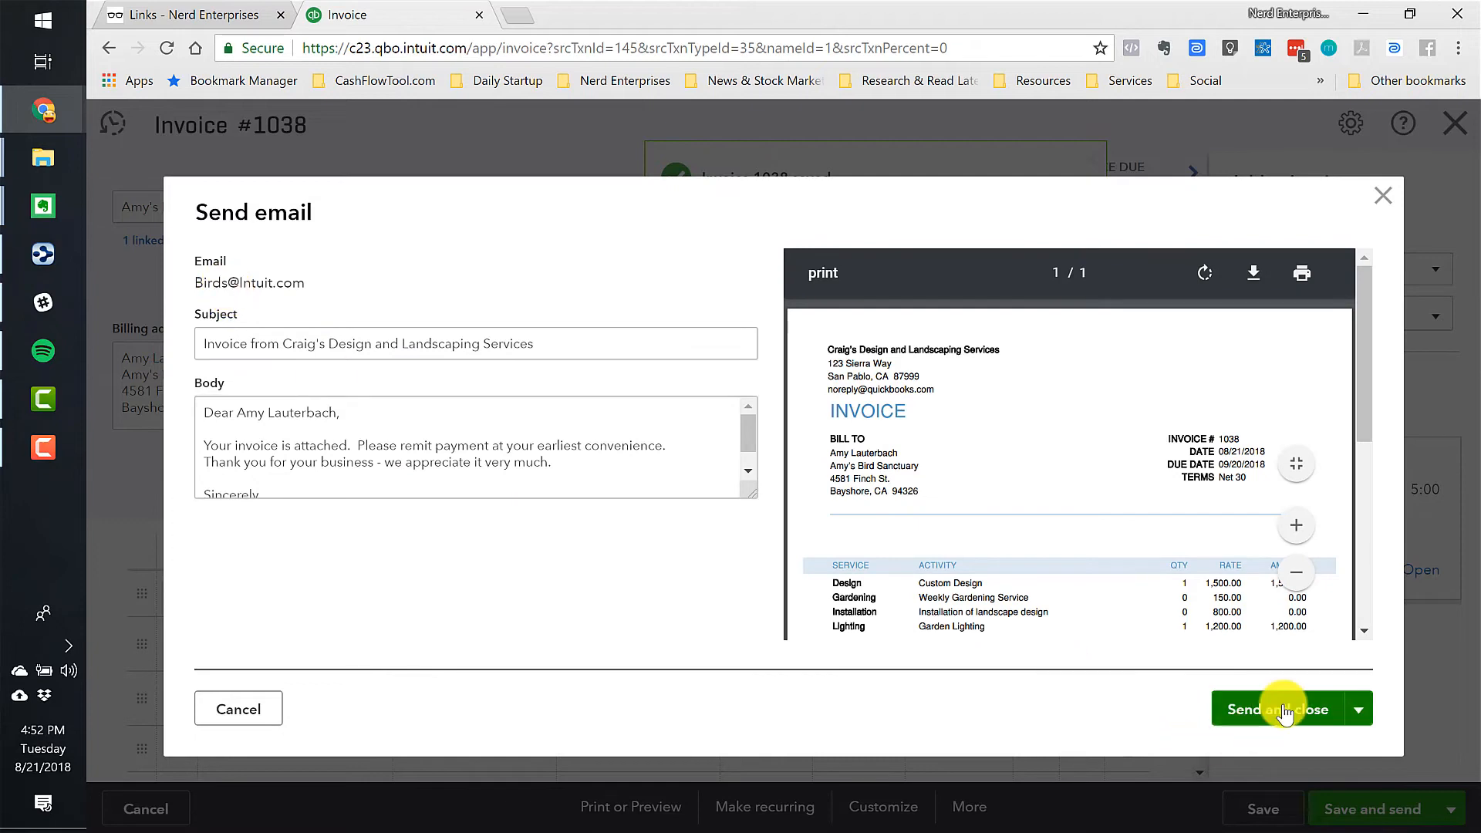
left_click(1278, 710)
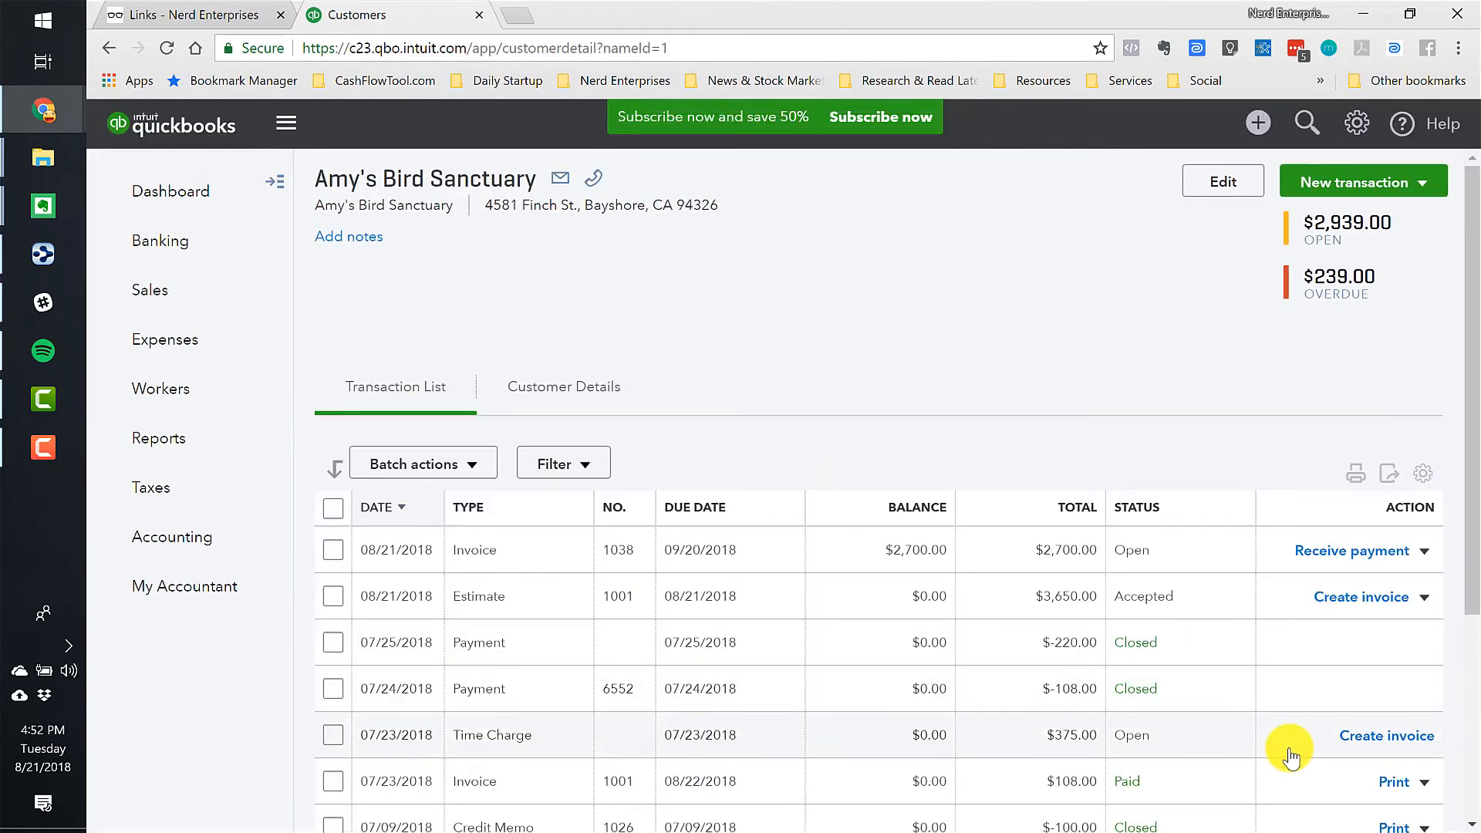
mouse_move(908, 307)
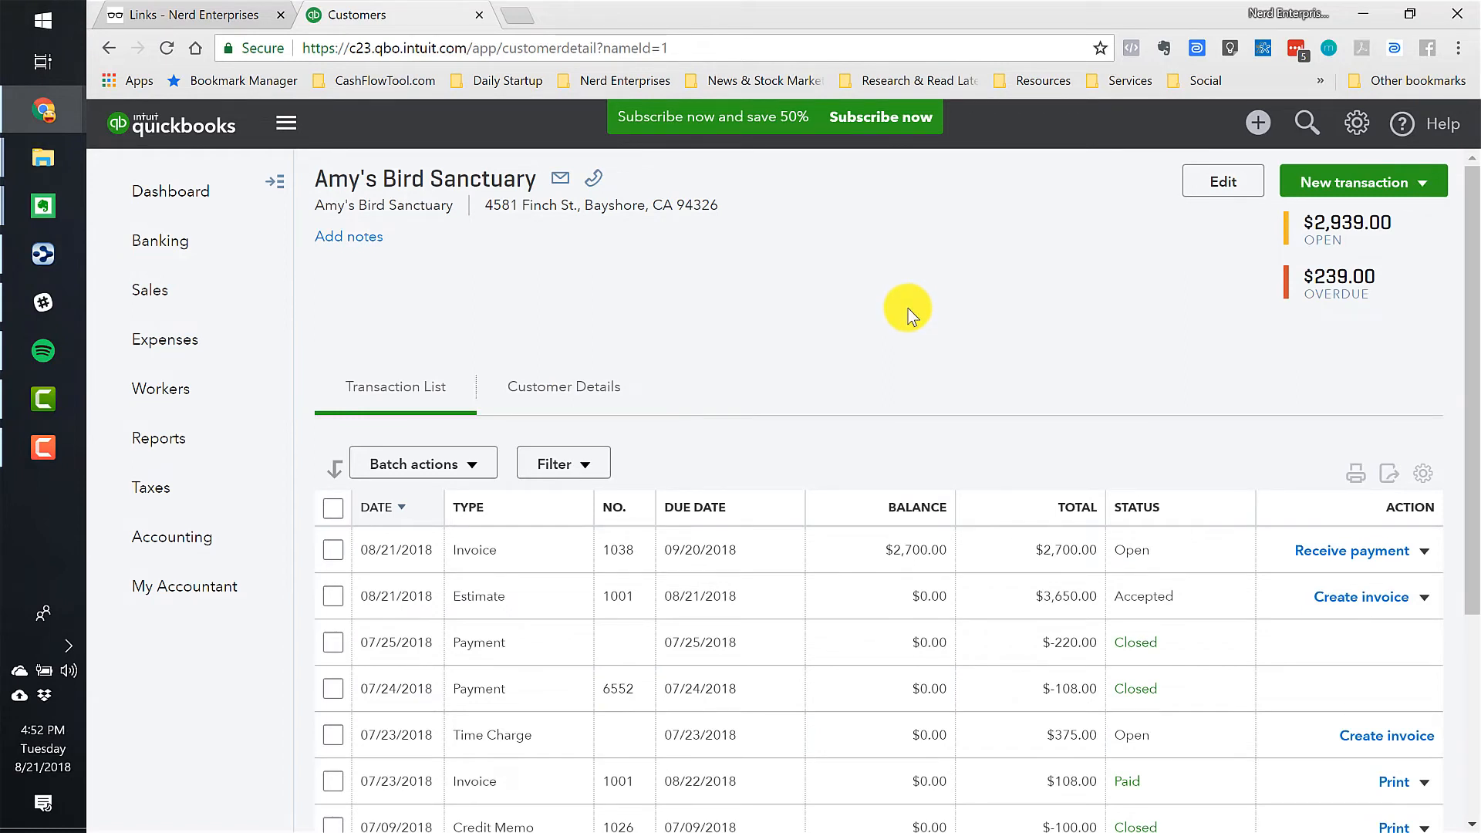
mouse_move(330, 537)
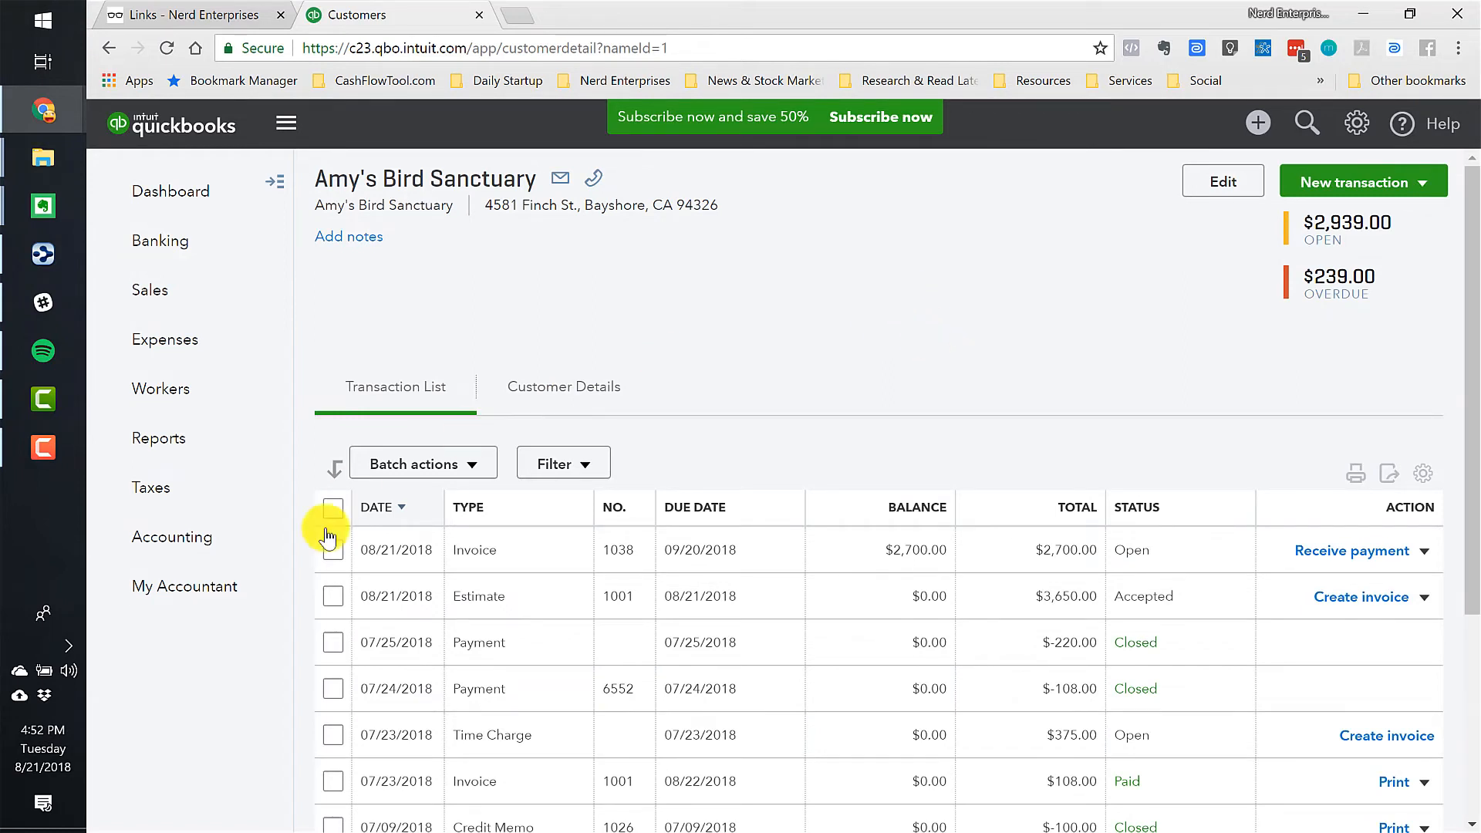
mouse_move(1046, 603)
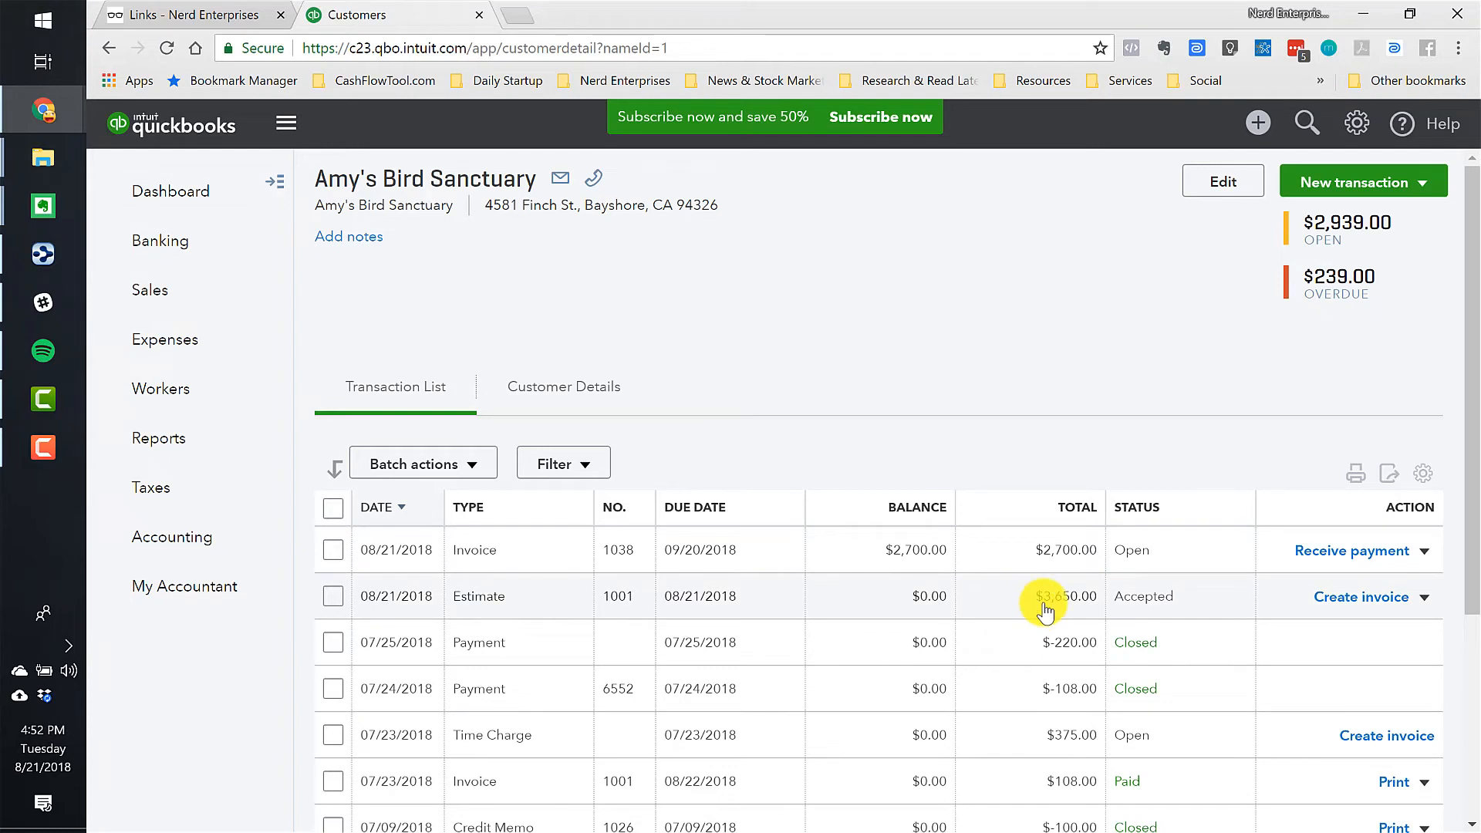
mouse_move(1050, 625)
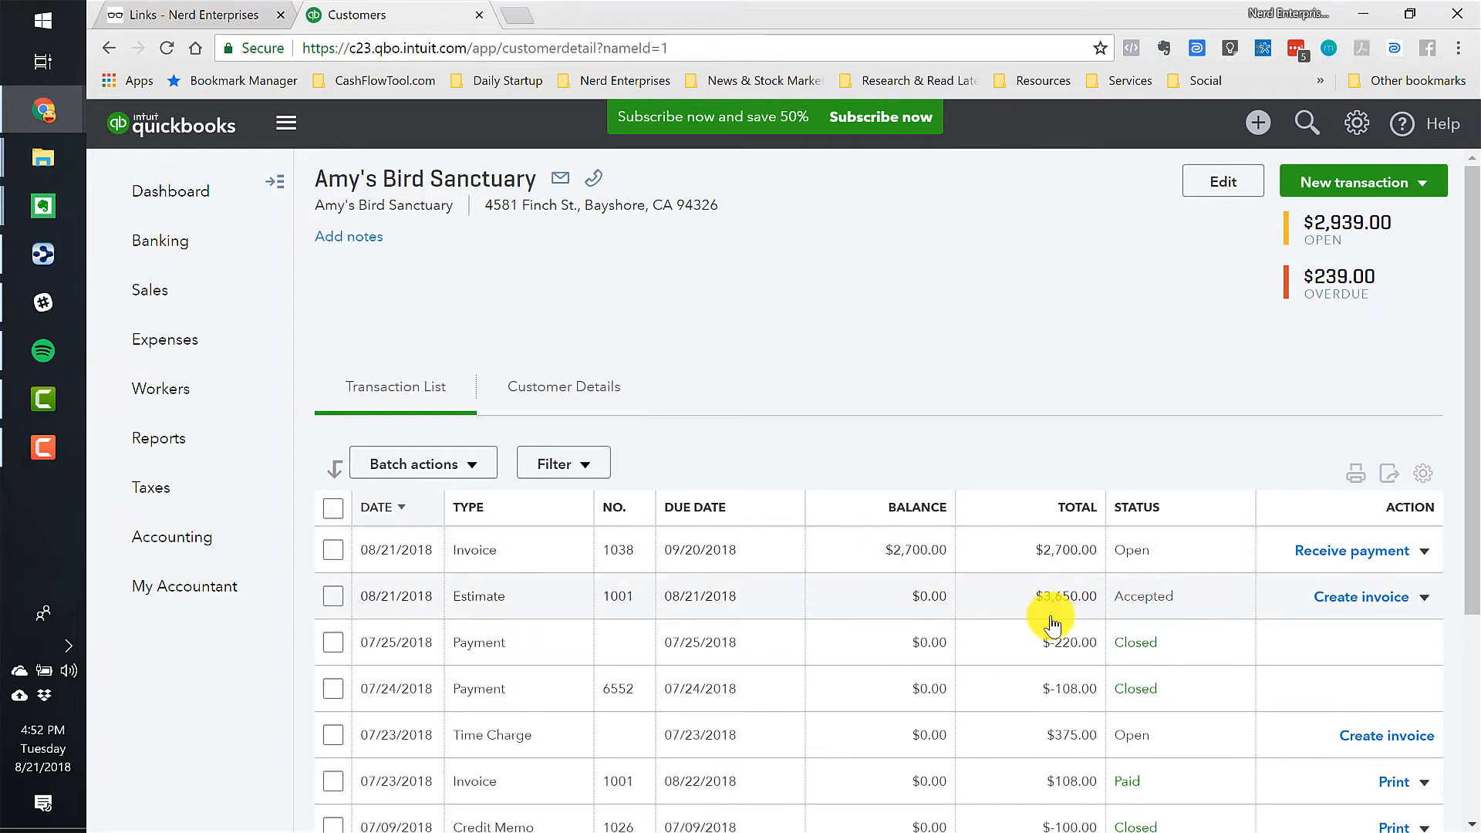
mouse_move(1051, 600)
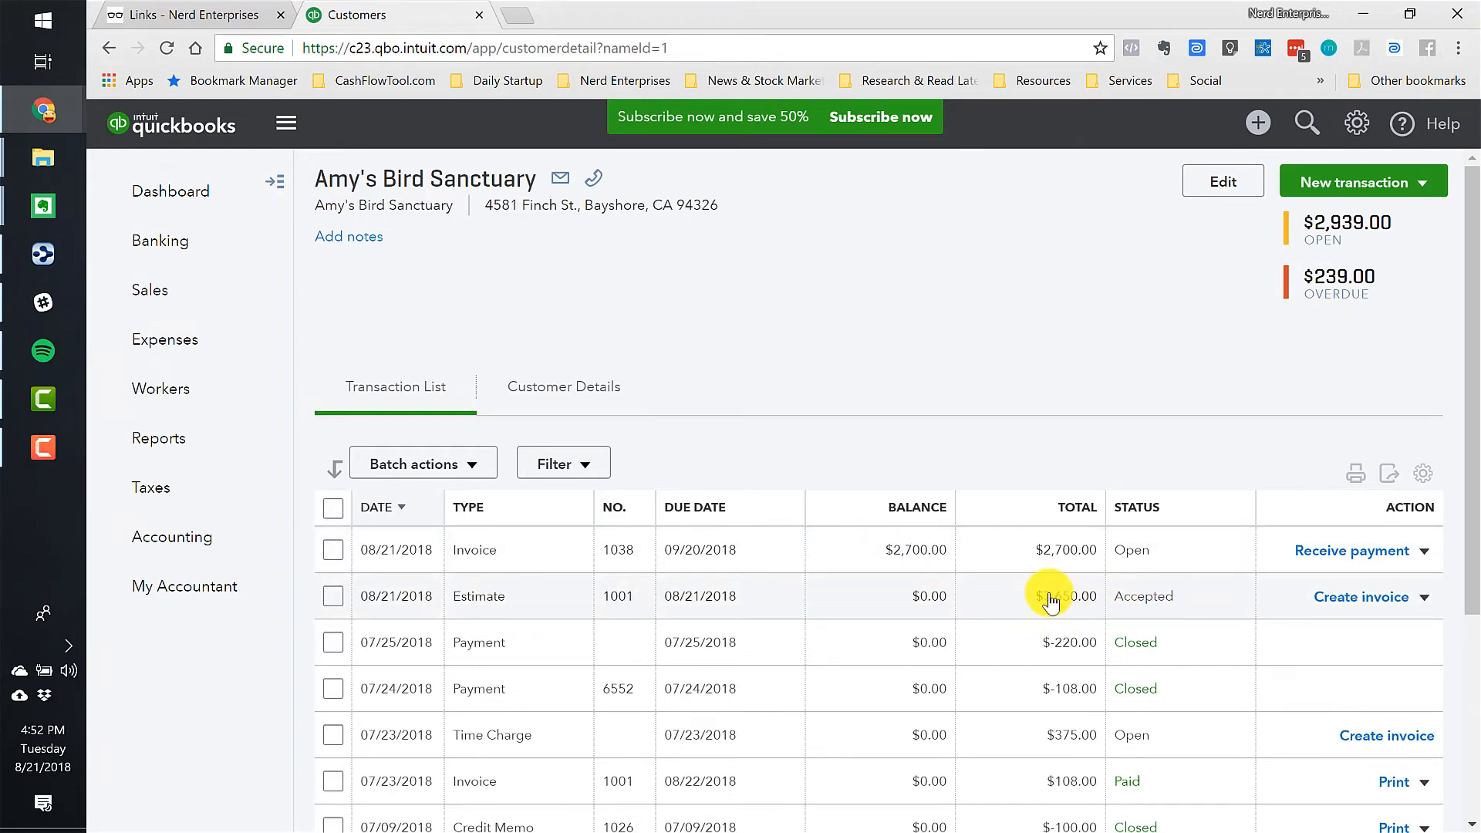
Reopen estimate 1001 showing $950.00 remaining and start a second custom-amount invoice.
left_click(479, 595)
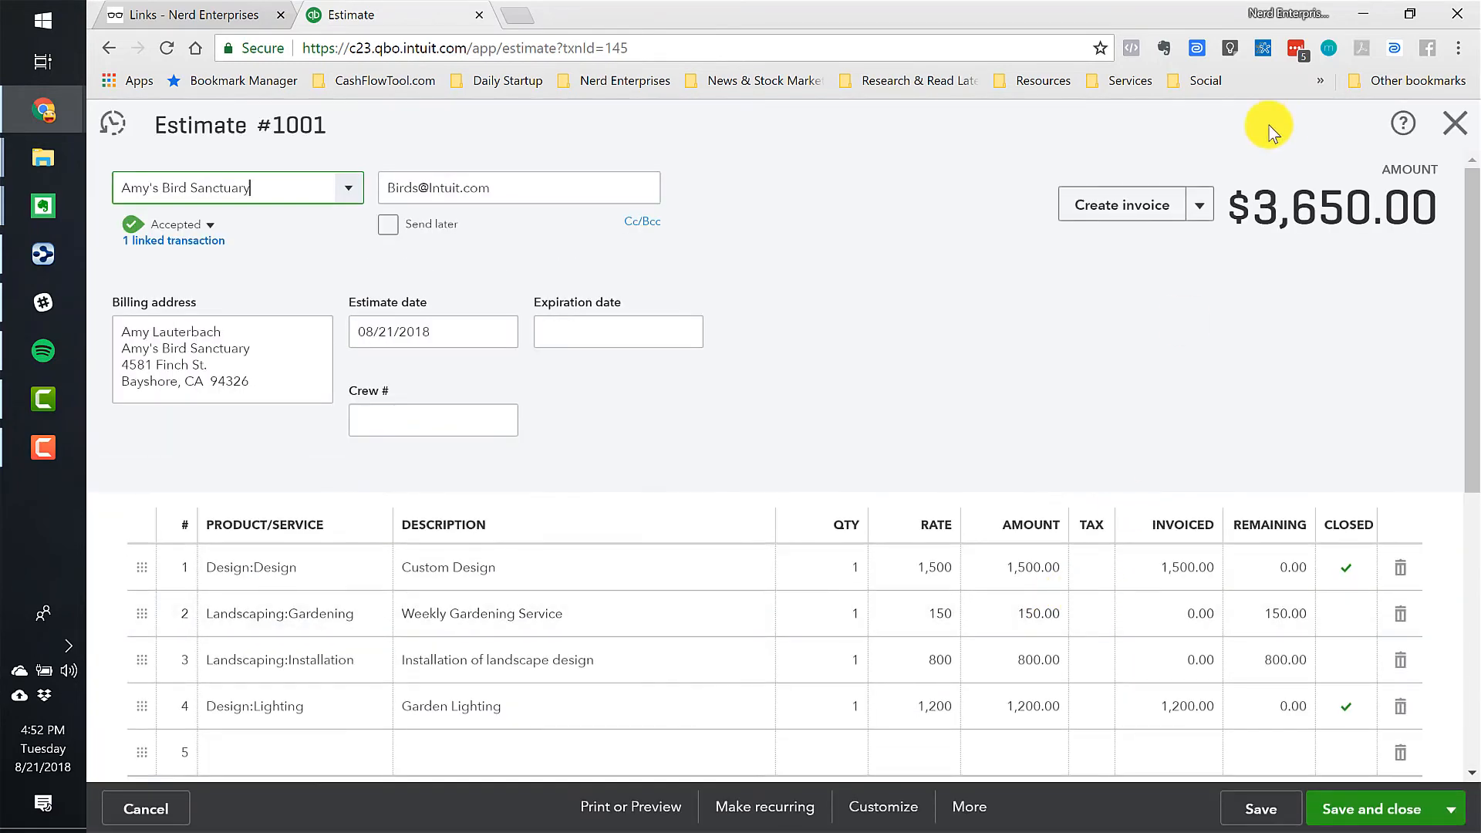
left_click(1121, 204)
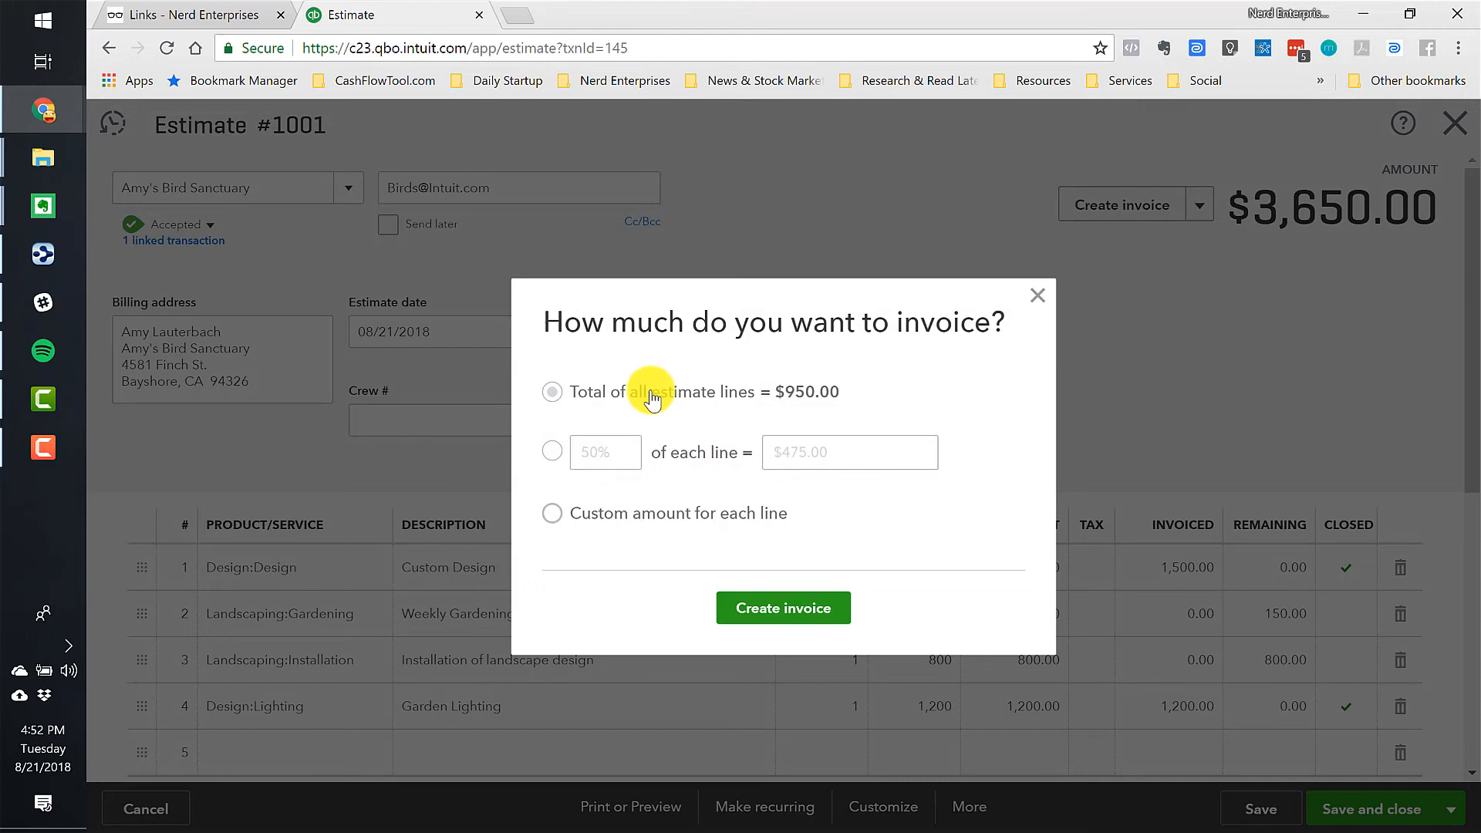
mouse_move(592, 520)
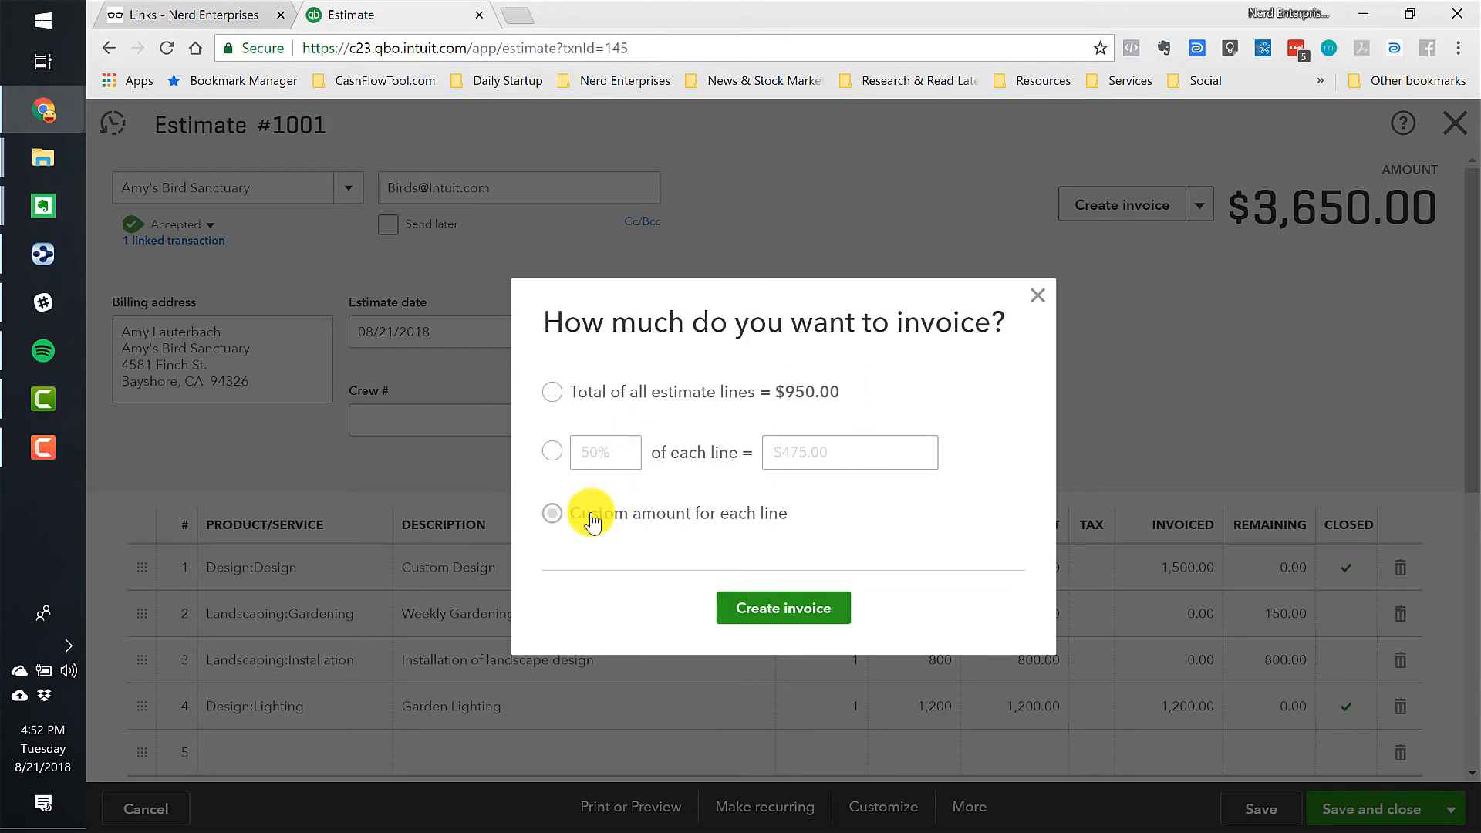
left_click(782, 608)
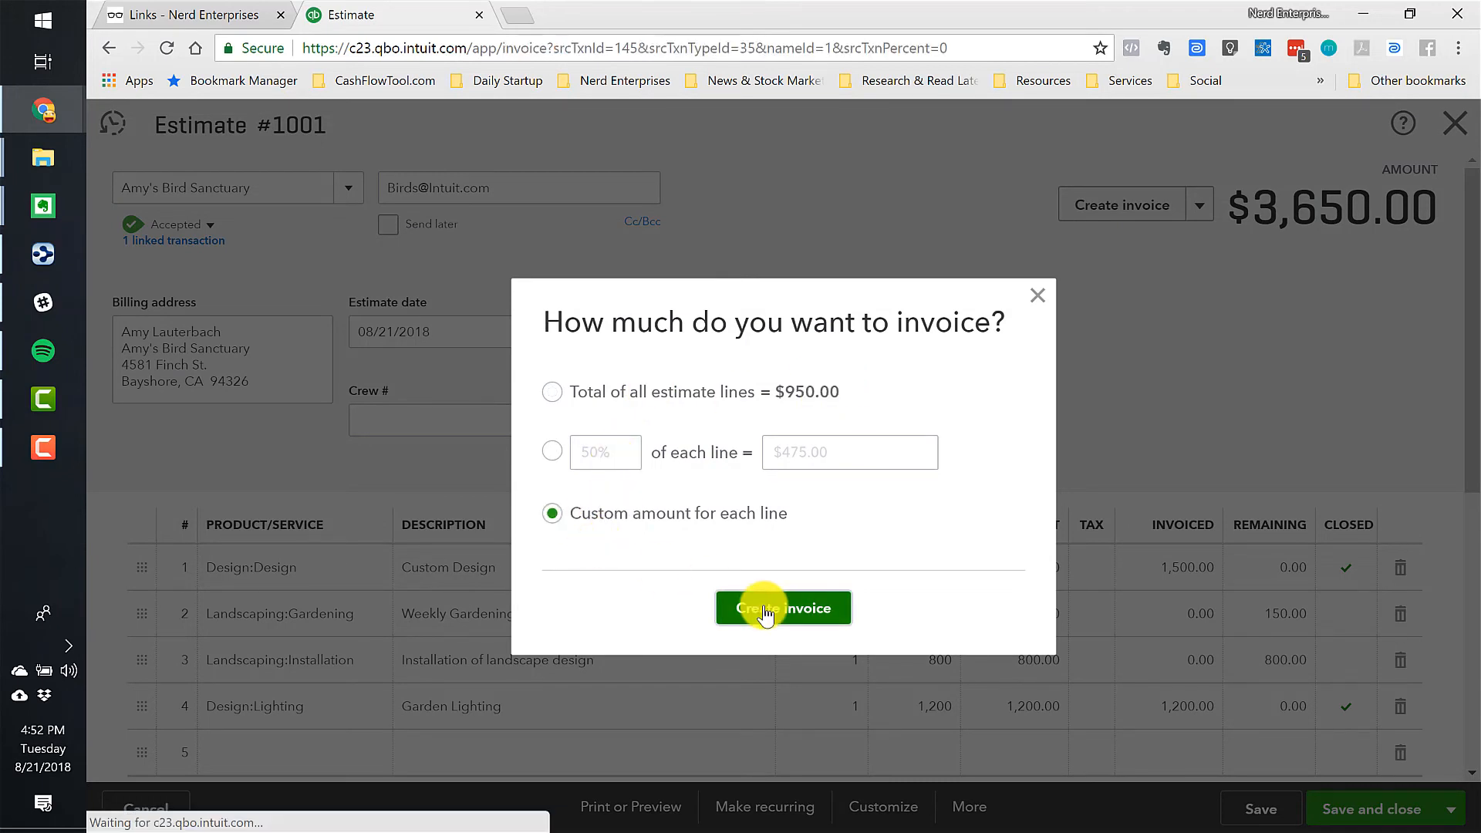
Create invoice 1039 with 150 due on the Gardening line, save and send it.
left_click(782, 608)
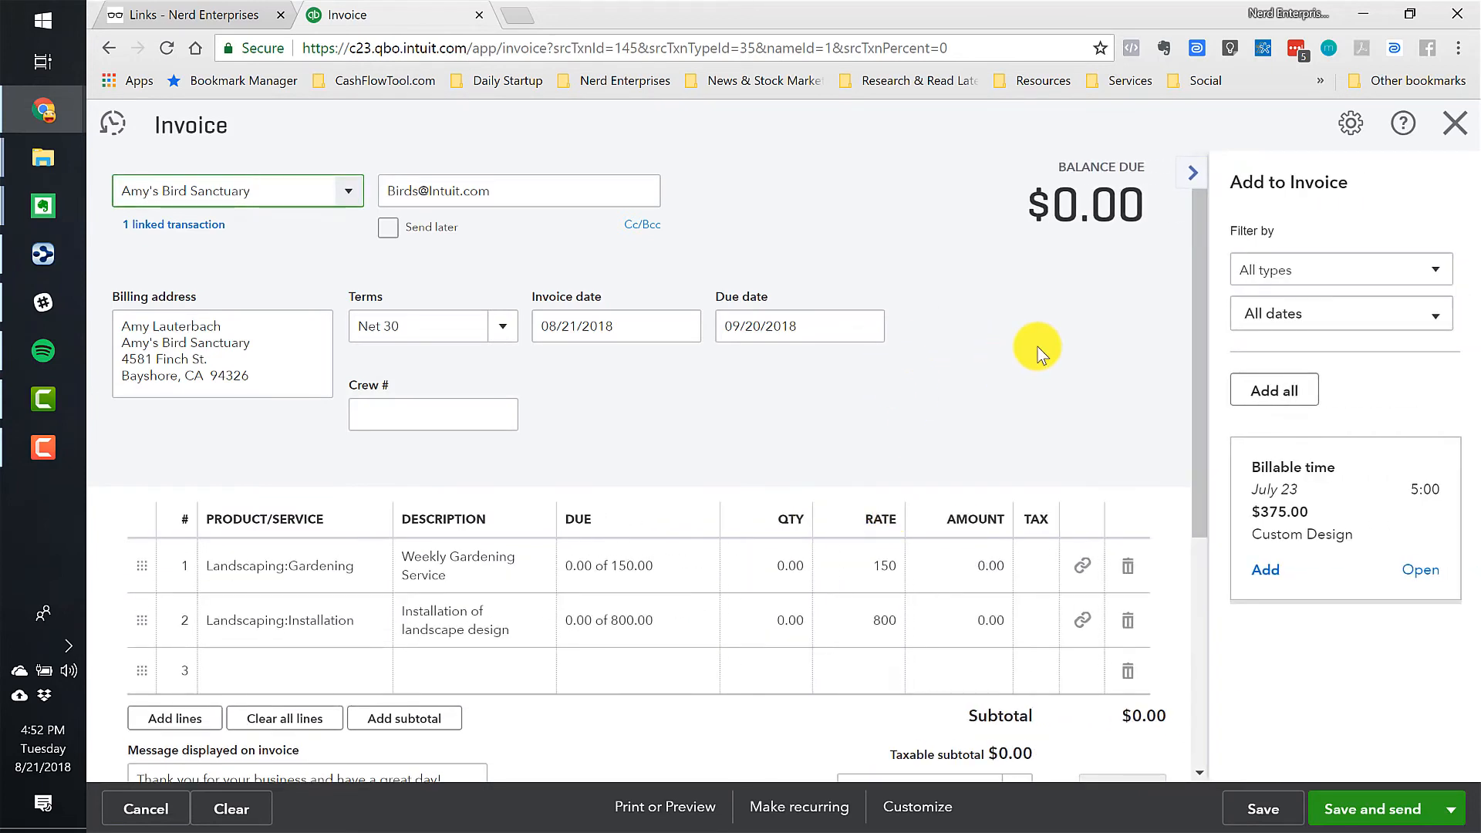
left_click(236, 190)
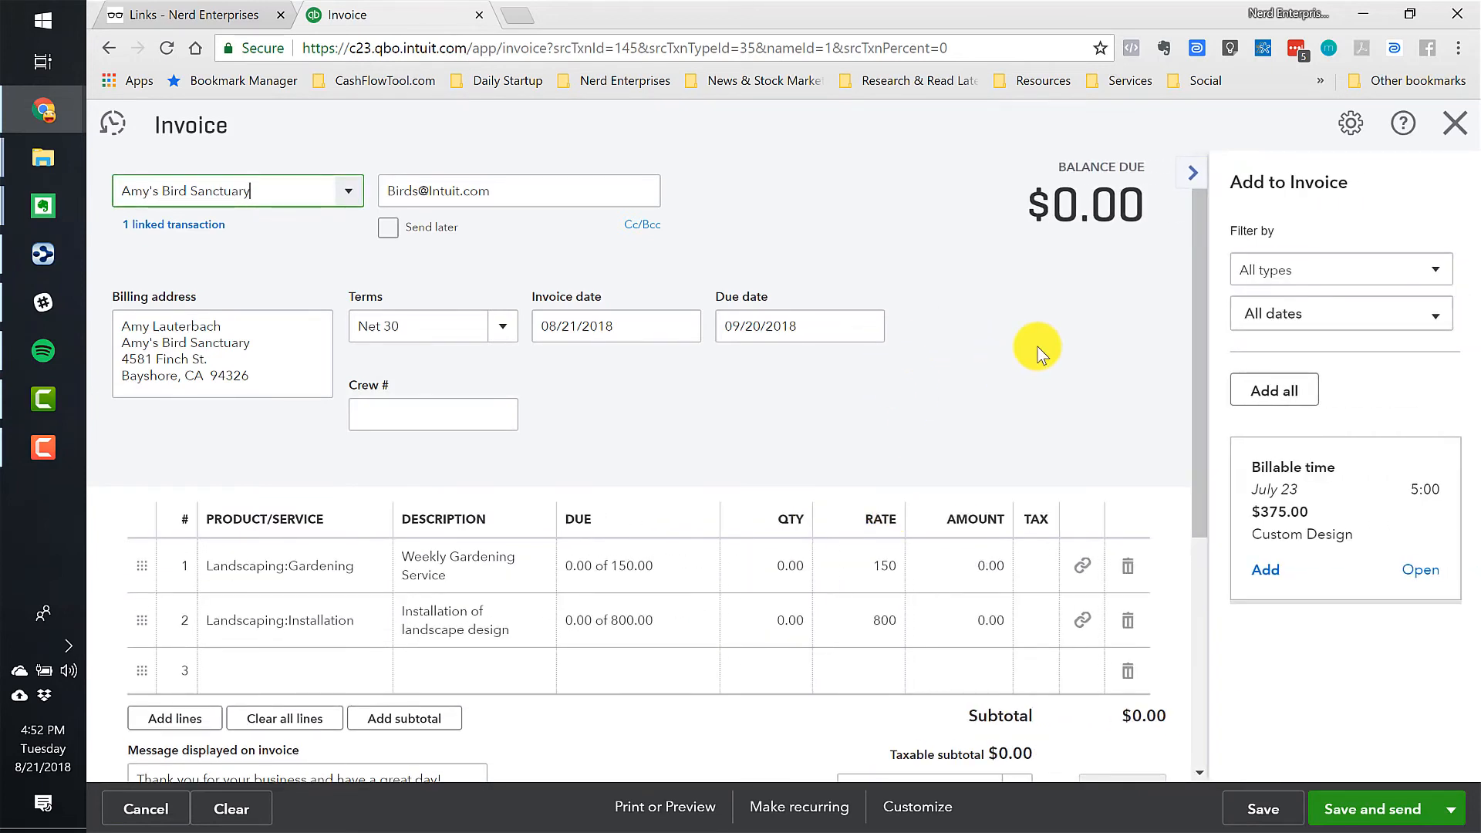
mouse_move(676, 457)
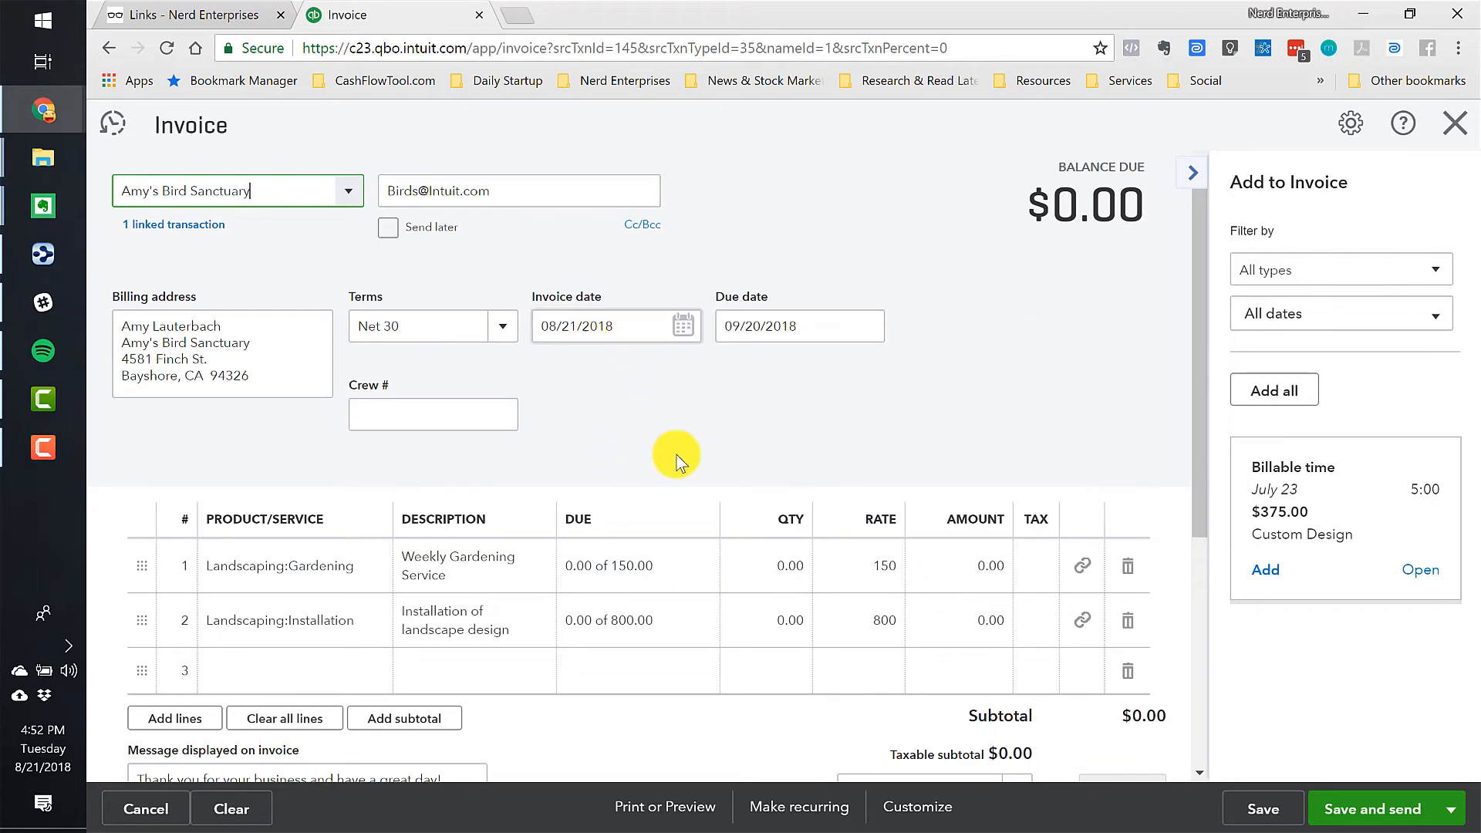
mouse_move(591, 595)
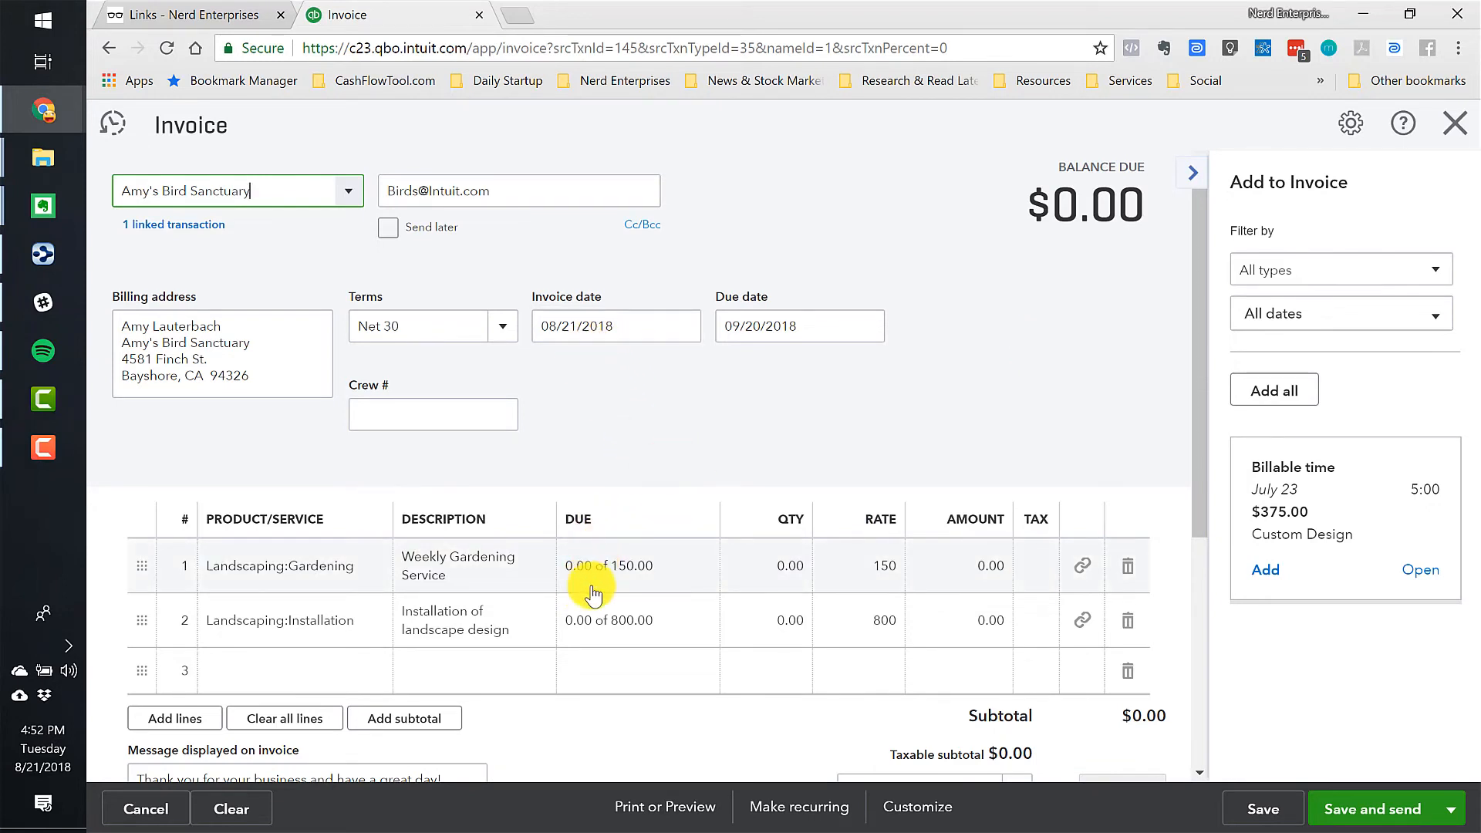
left_click(607, 567)
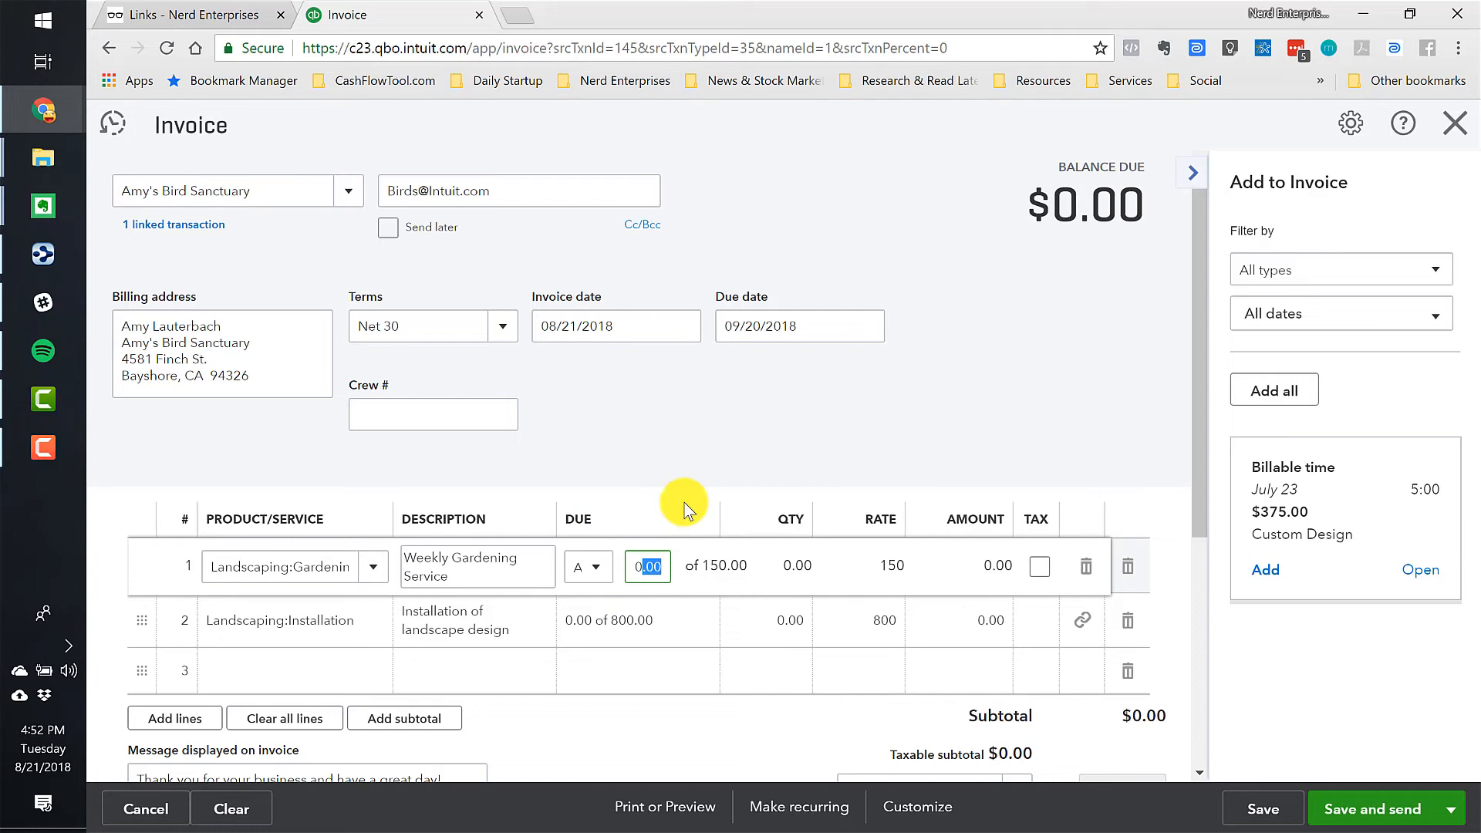
mouse_move(721, 445)
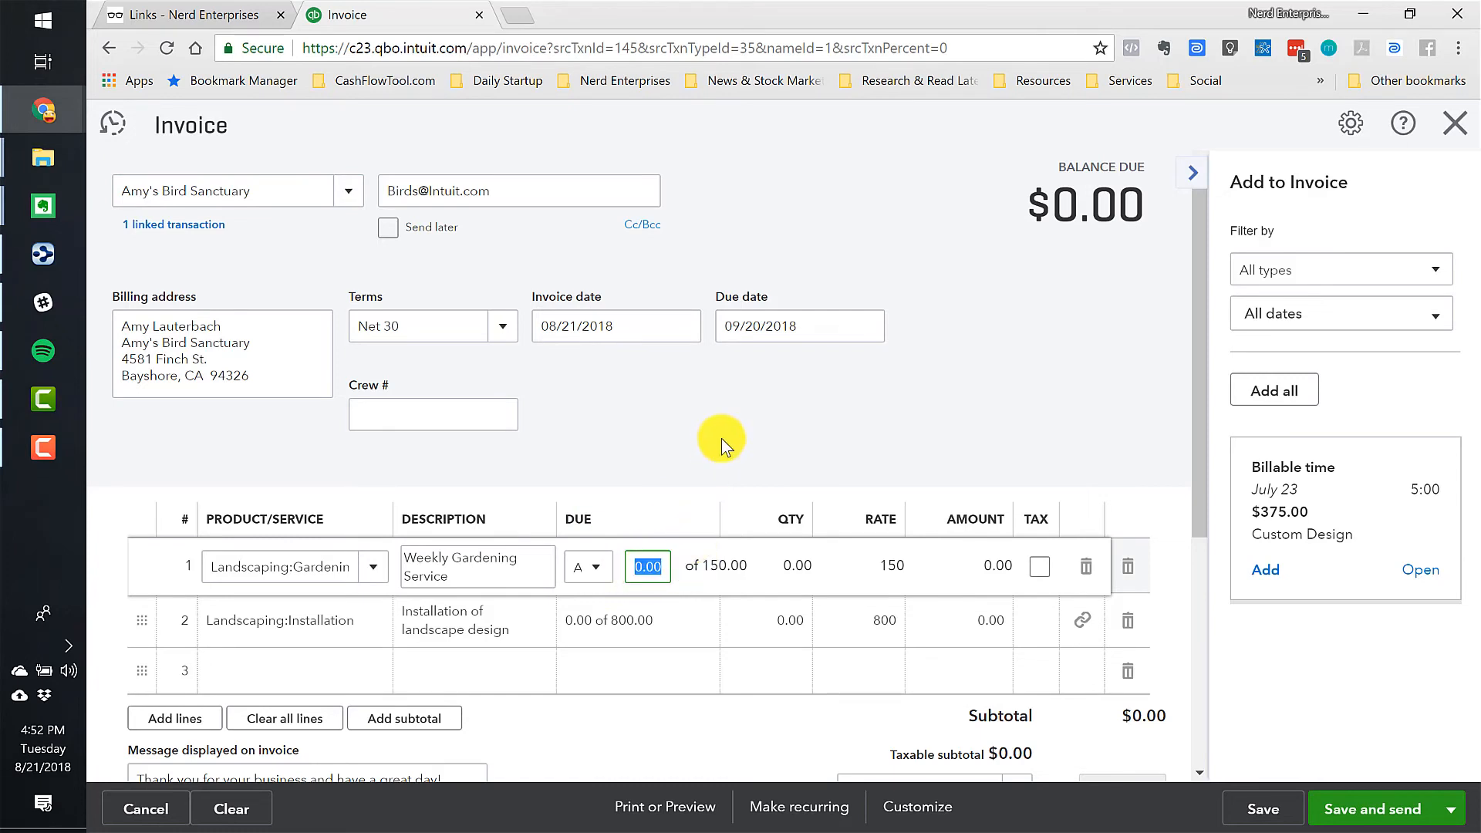
type("150")
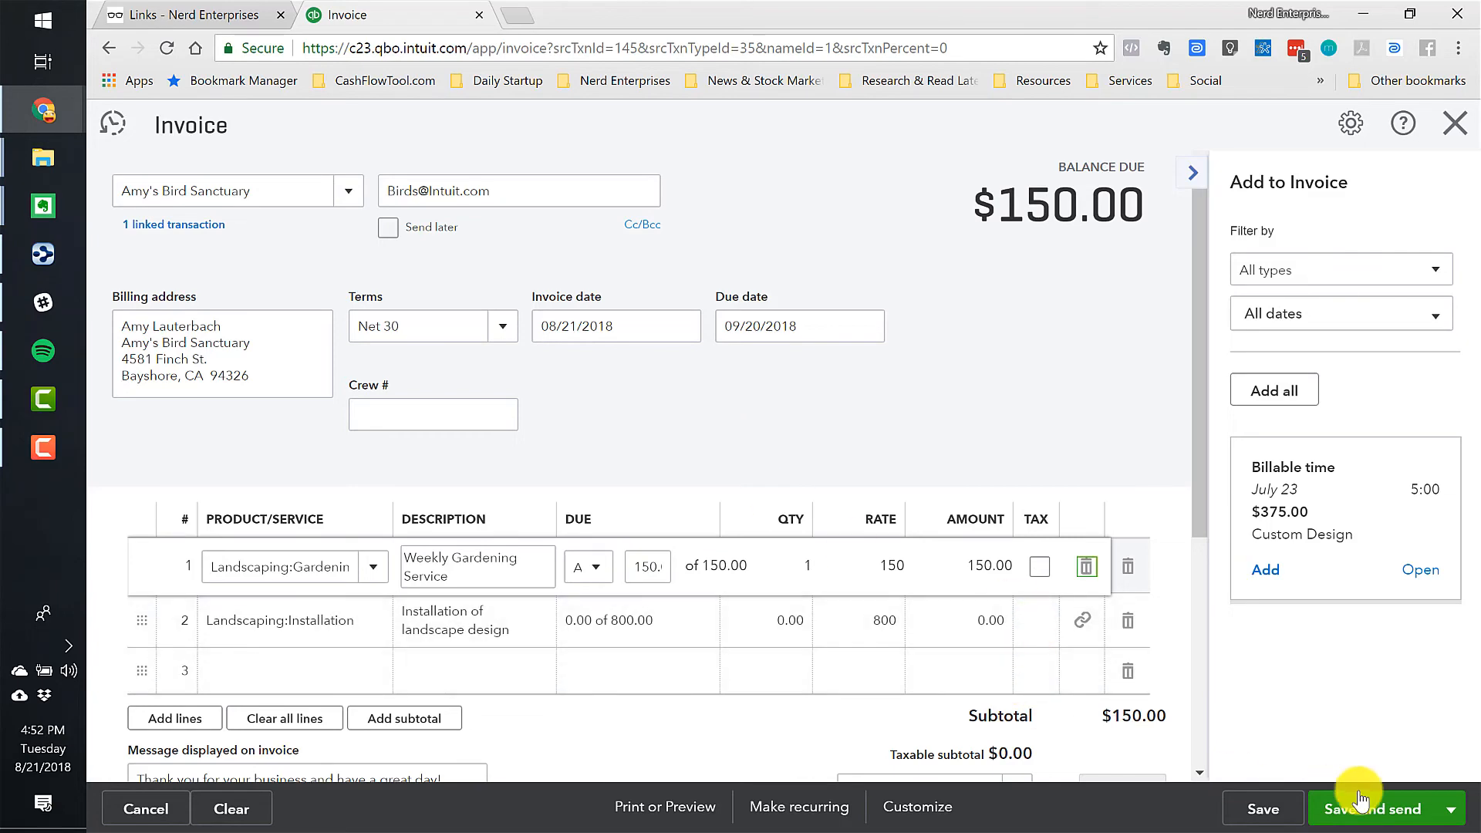
left_click(1374, 808)
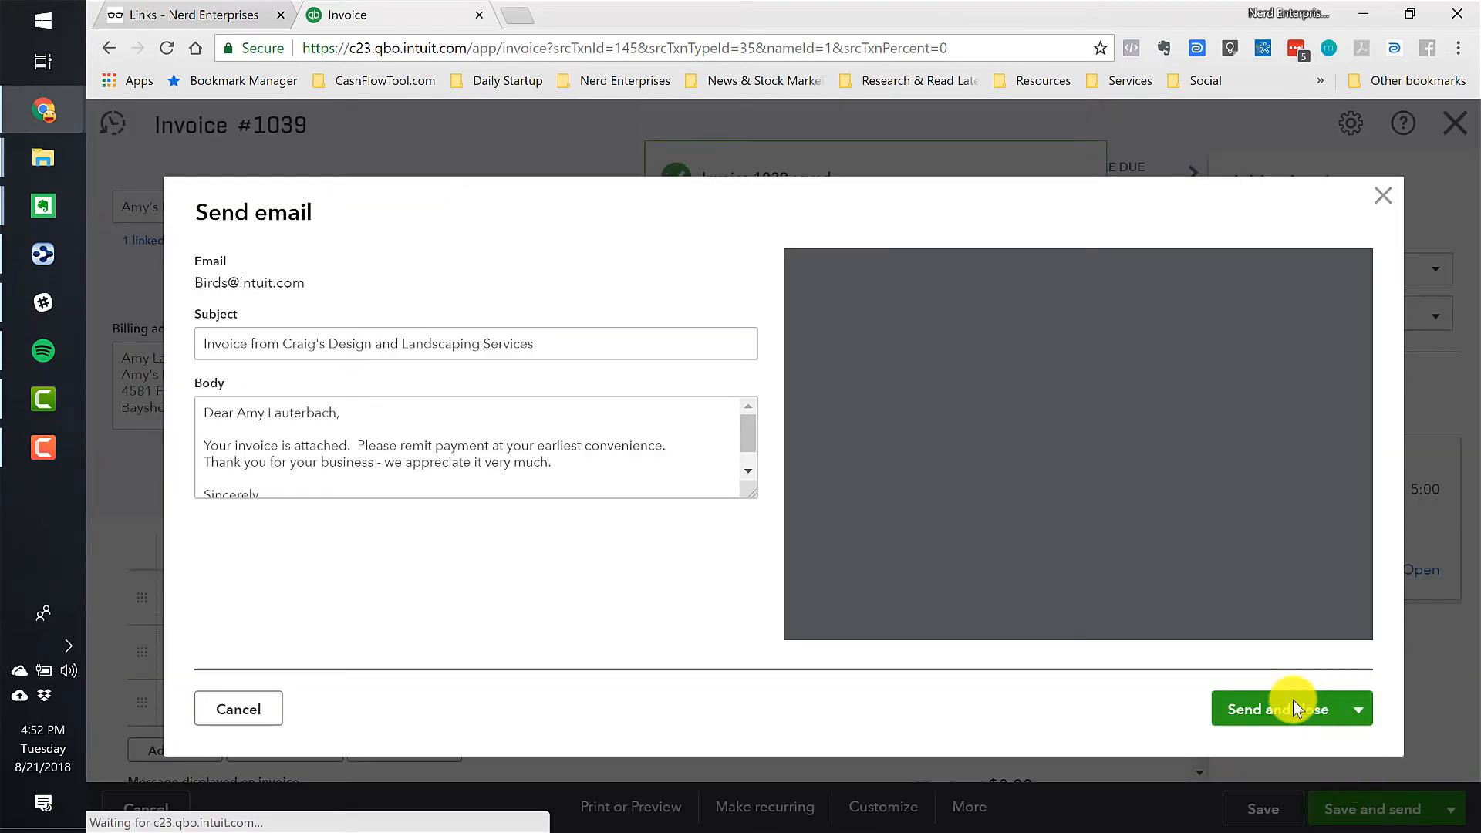
left_click(1277, 709)
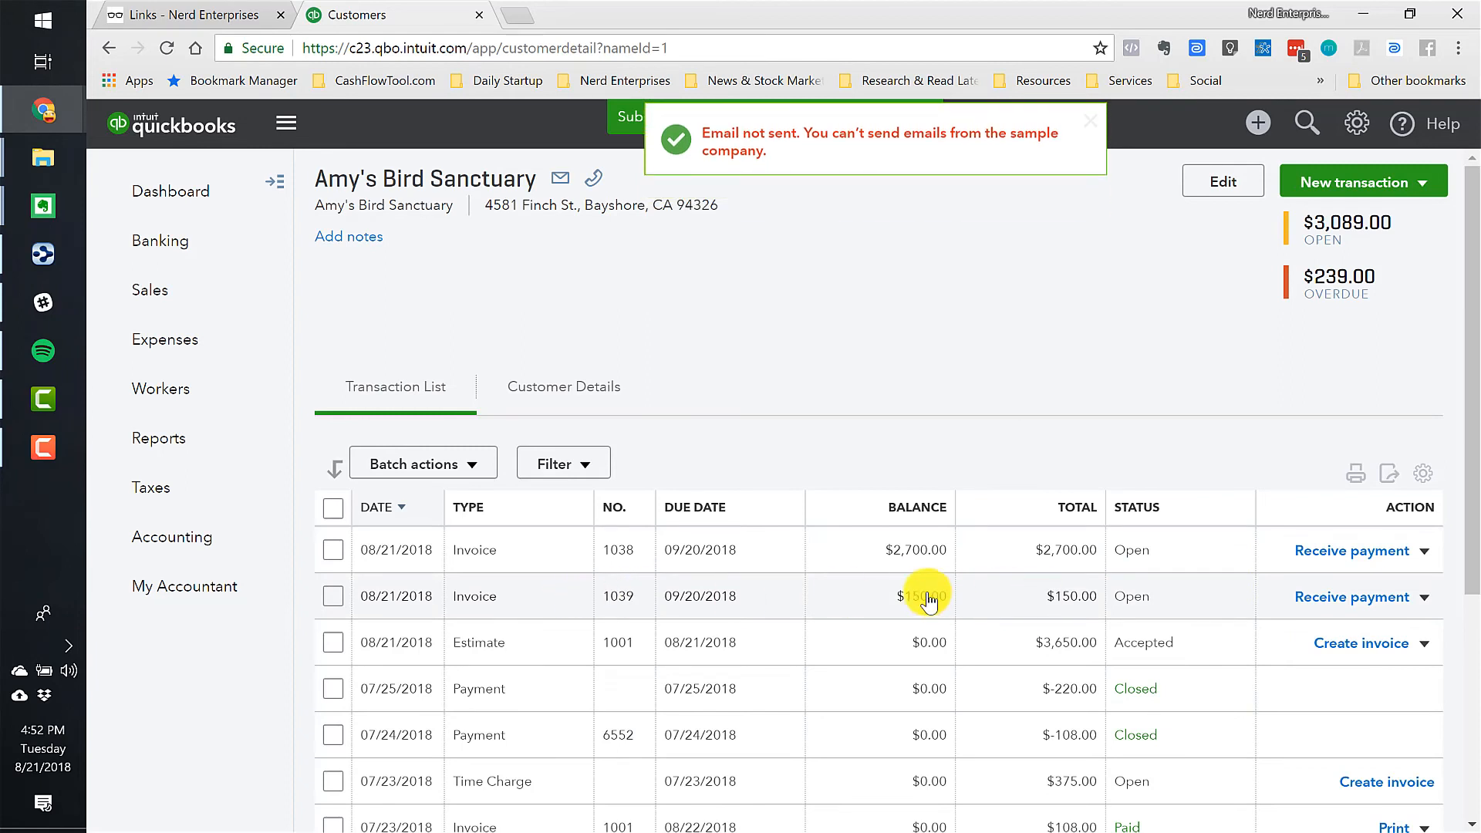
left_click(1091, 120)
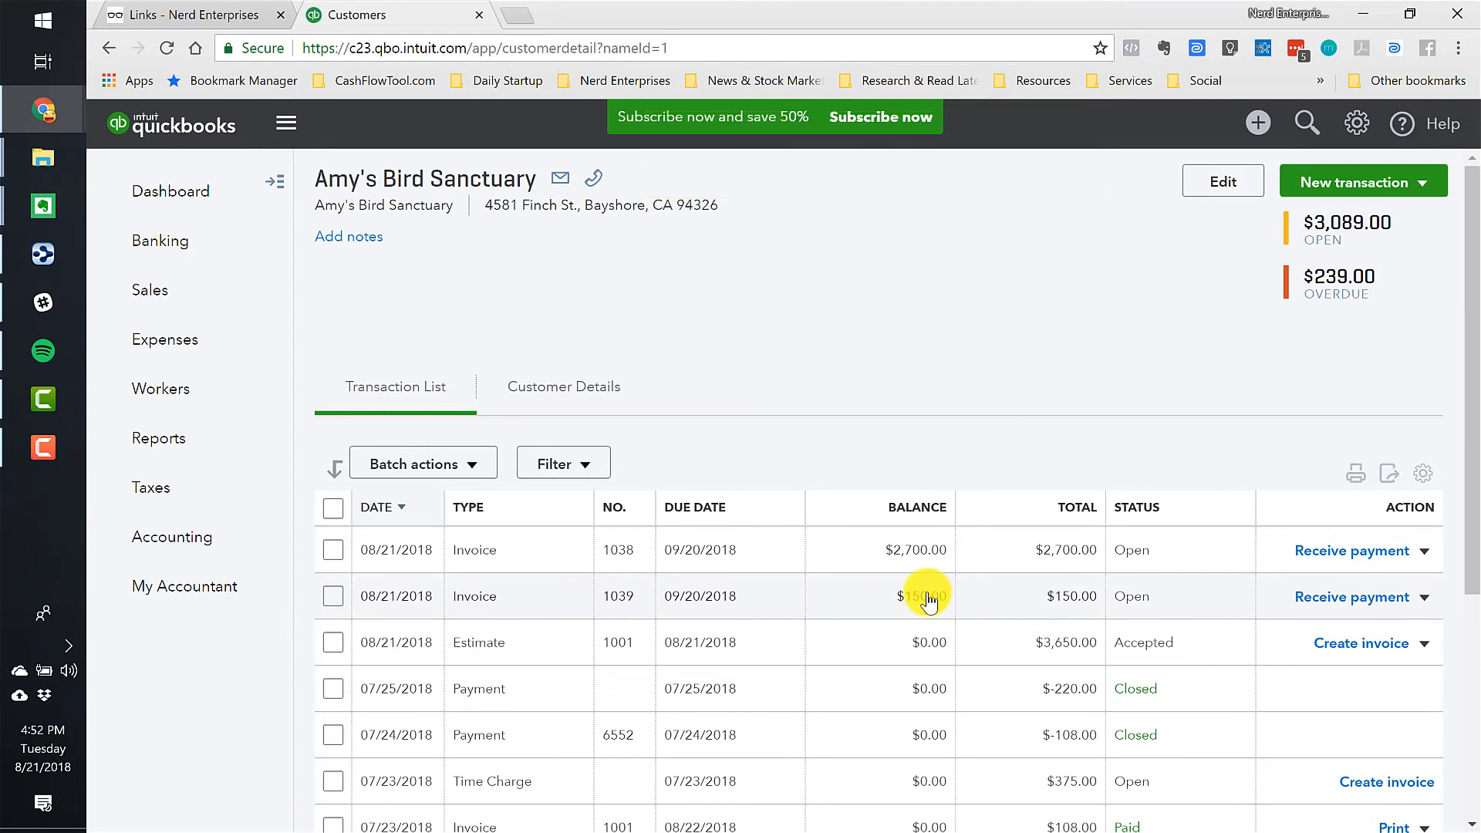